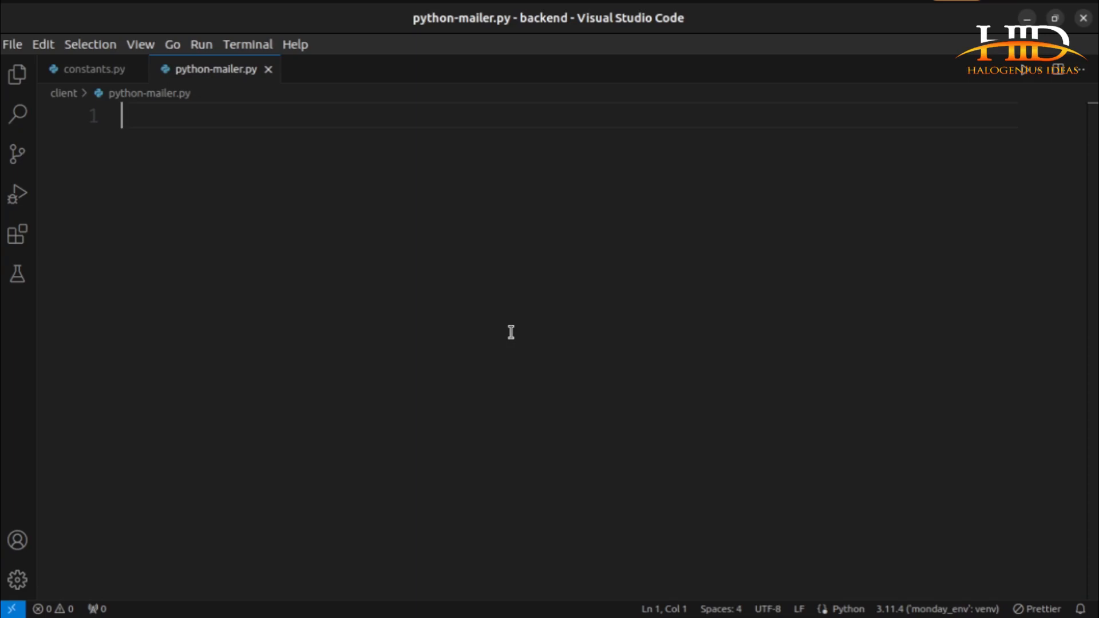
# Add the first line `import smtplib, ssl` to python-mailer.py.
pyautogui.write('i')
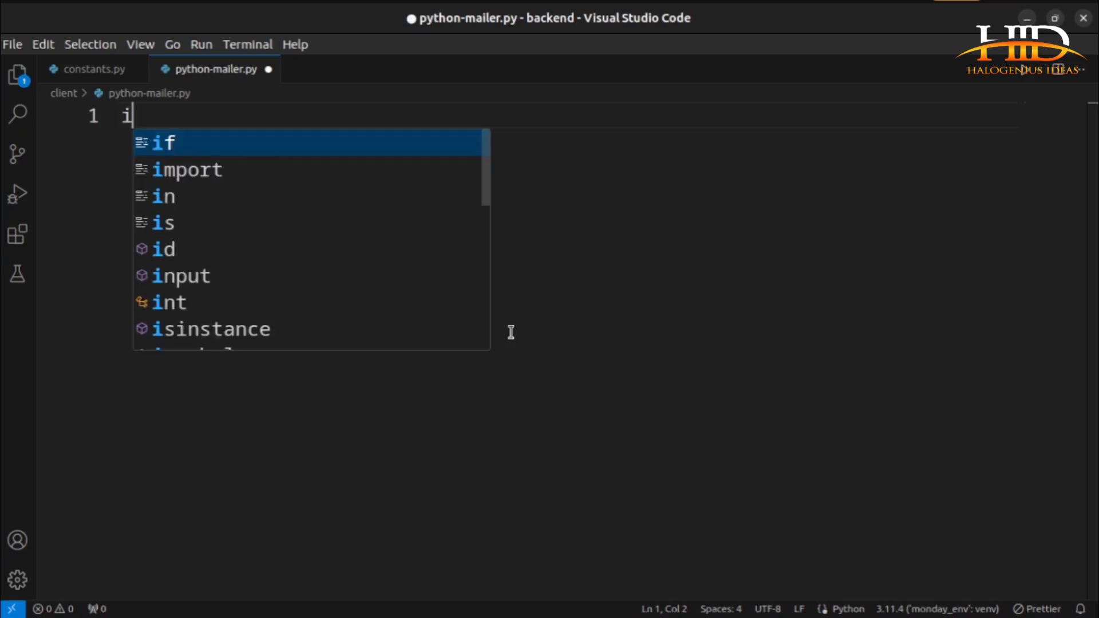
pyautogui.write('mport sm')
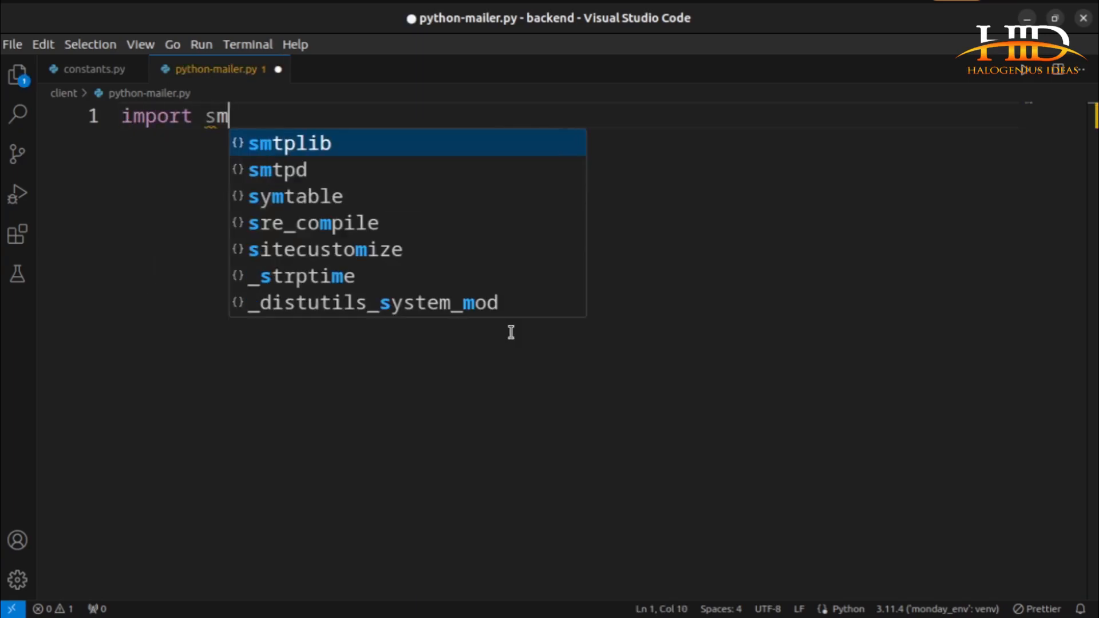
pyautogui.write('tp')
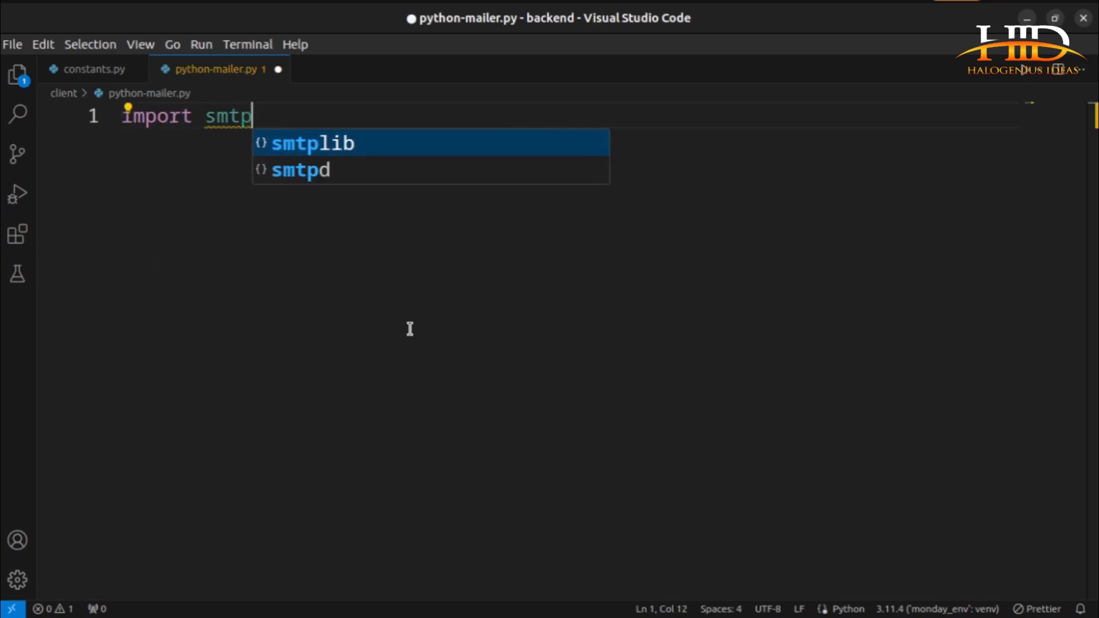
pyautogui.moveTo(202, 159)
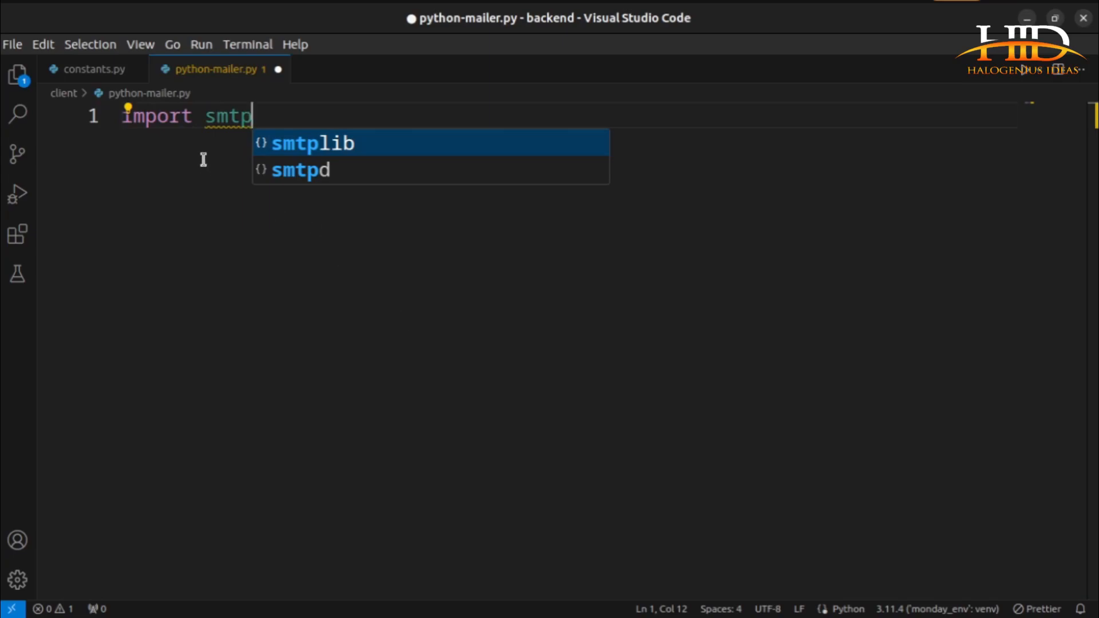
pyautogui.moveTo(277, 110)
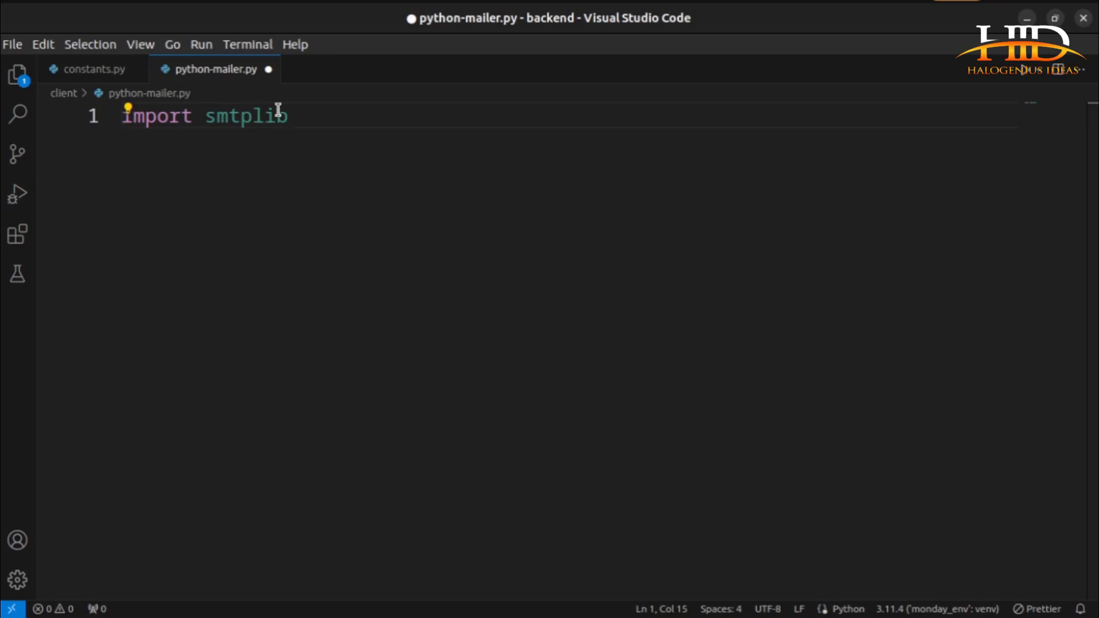
pyautogui.write(', ssl')
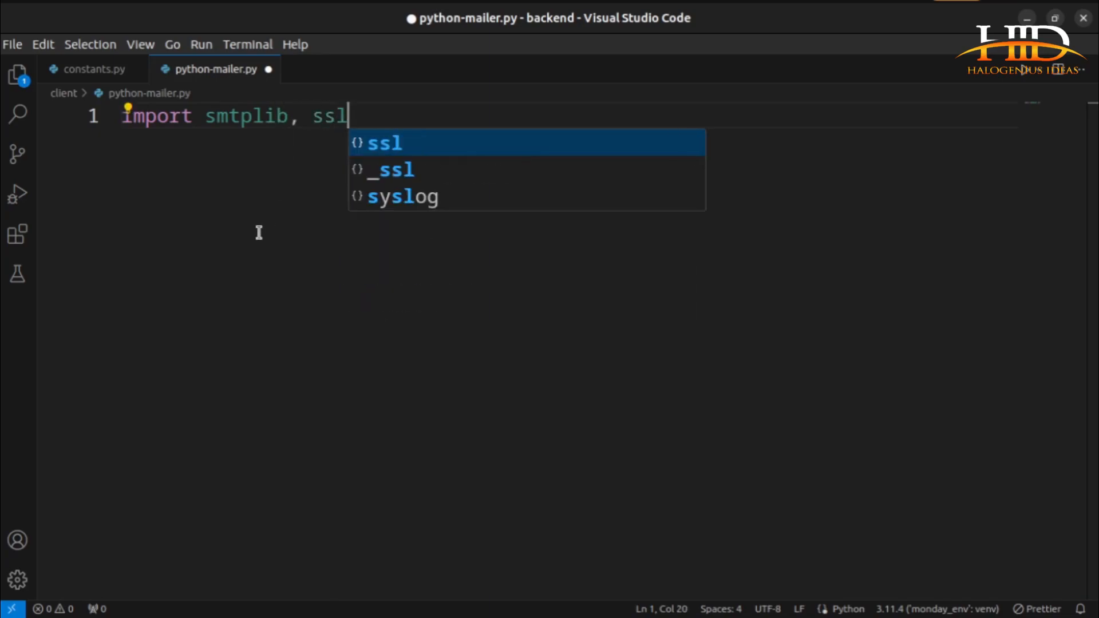
pyautogui.moveTo(376, 113)
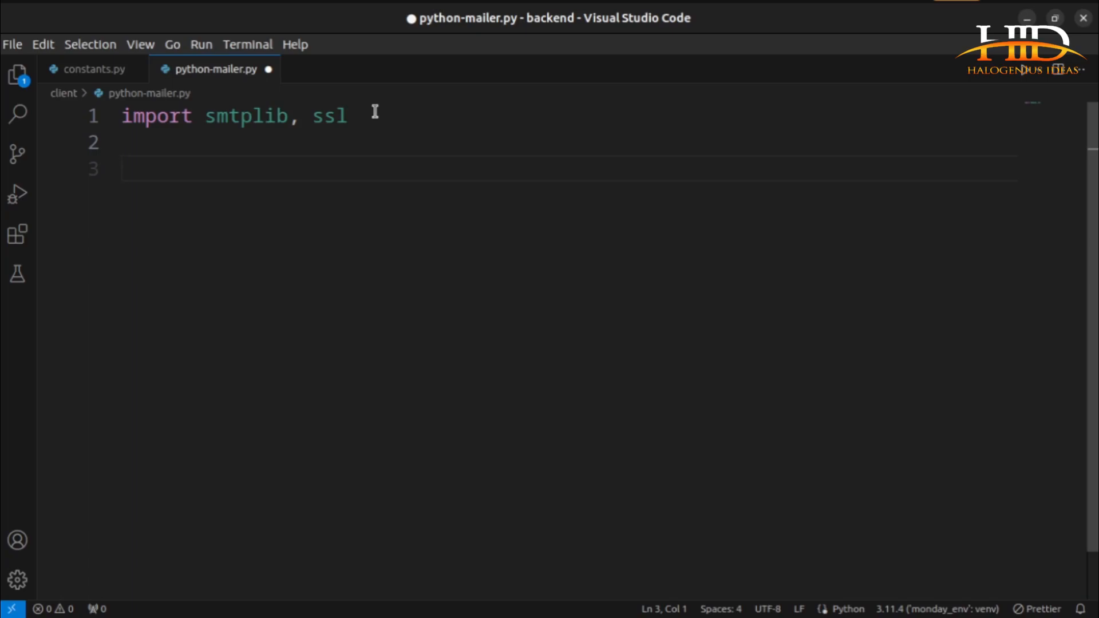
# Add the line `port = 587` below the import.
pyautogui.write('port =')
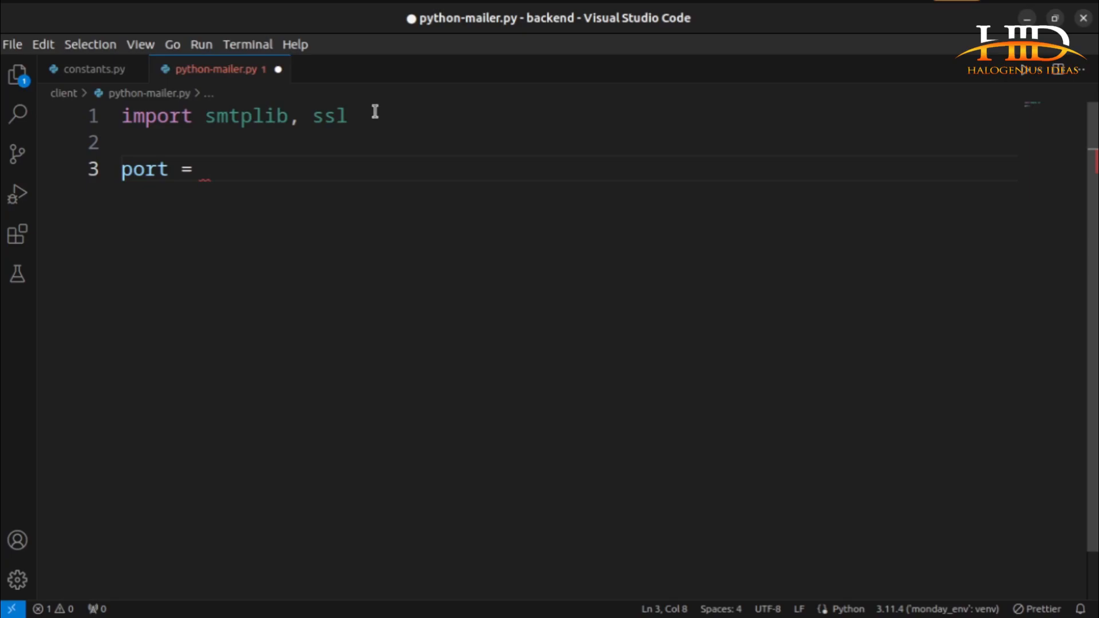
pyautogui.moveTo(288, 168)
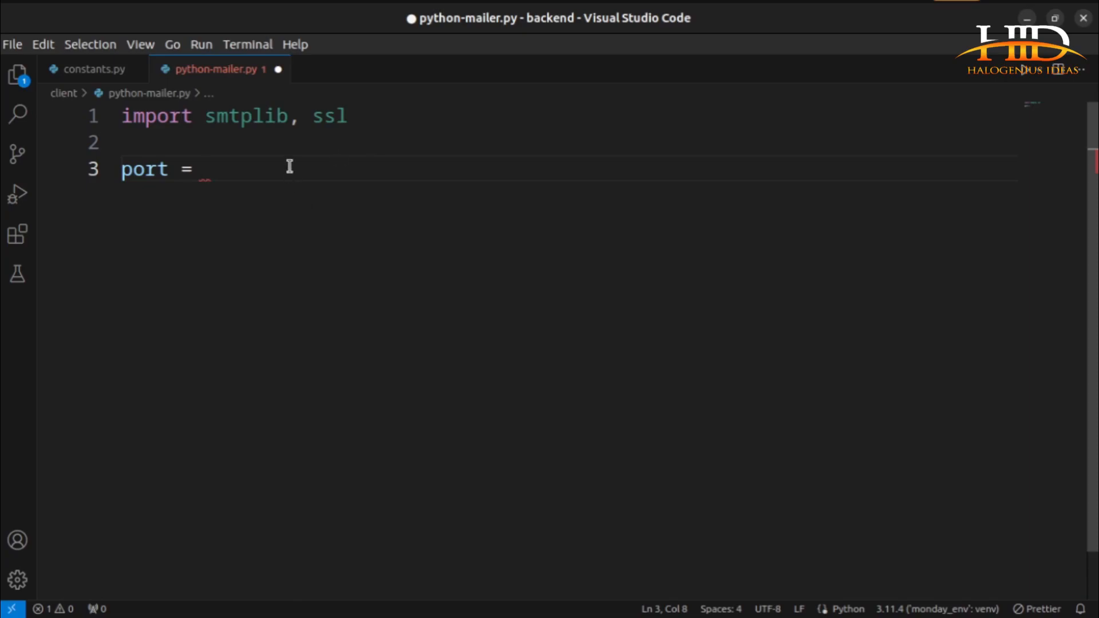
pyautogui.write('587')
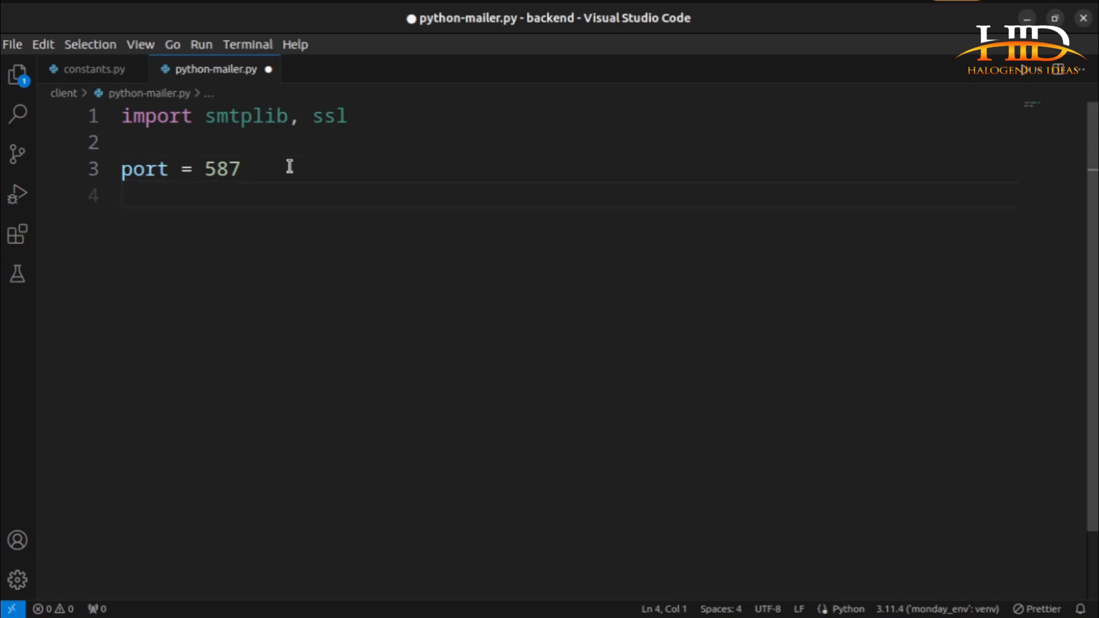
# Add the line `smtp_server = "smtp.office365.com"`.
pyautogui.write('smt')
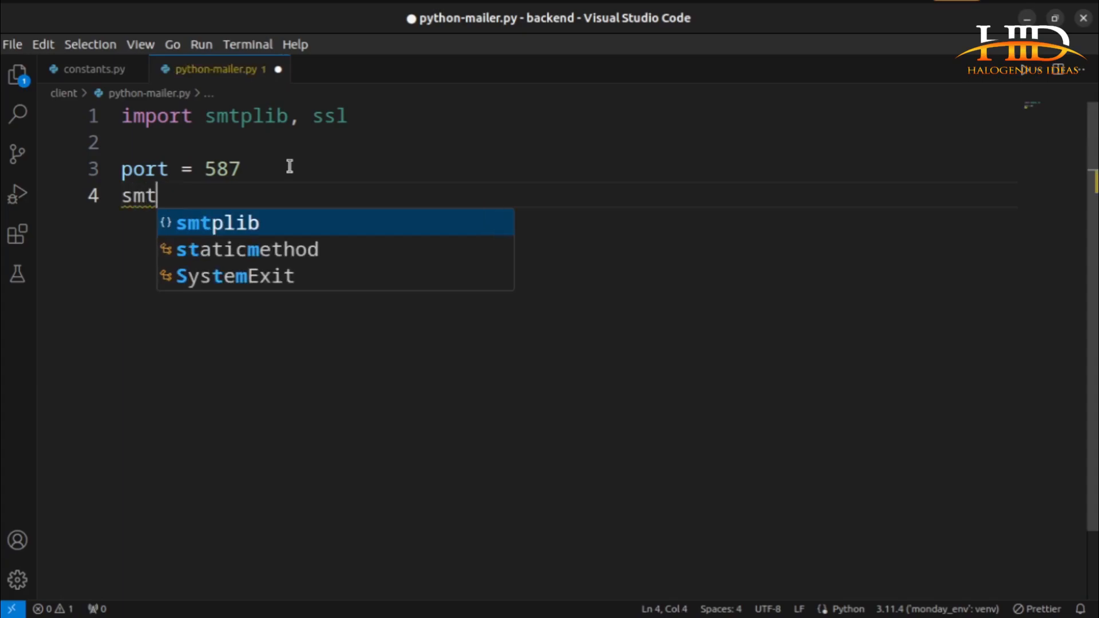
pyautogui.write('p_server')
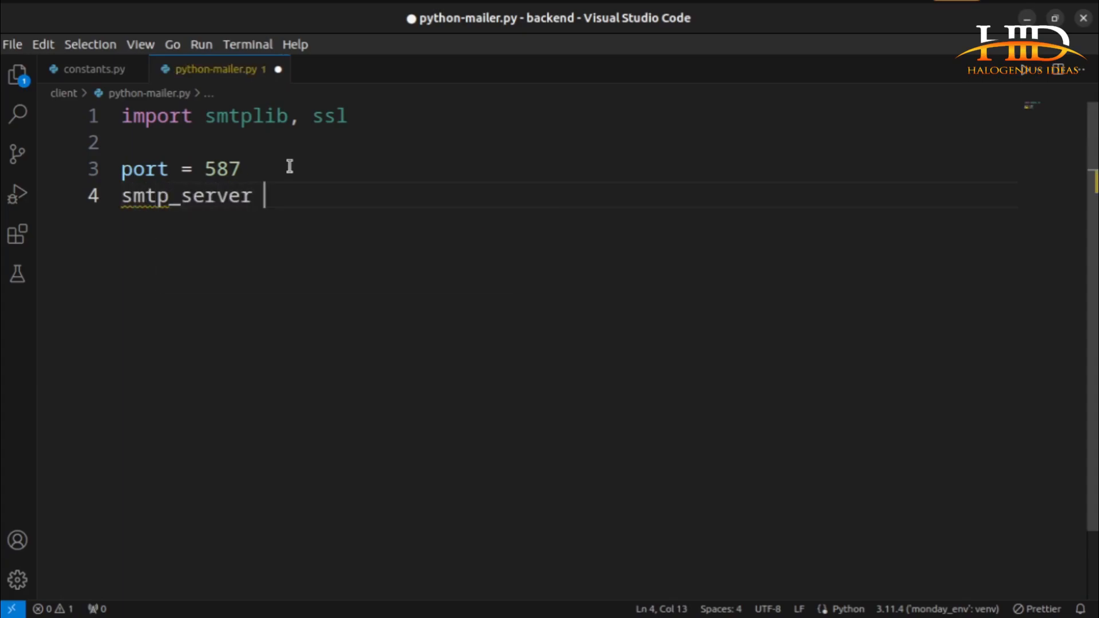
pyautogui.write('=')
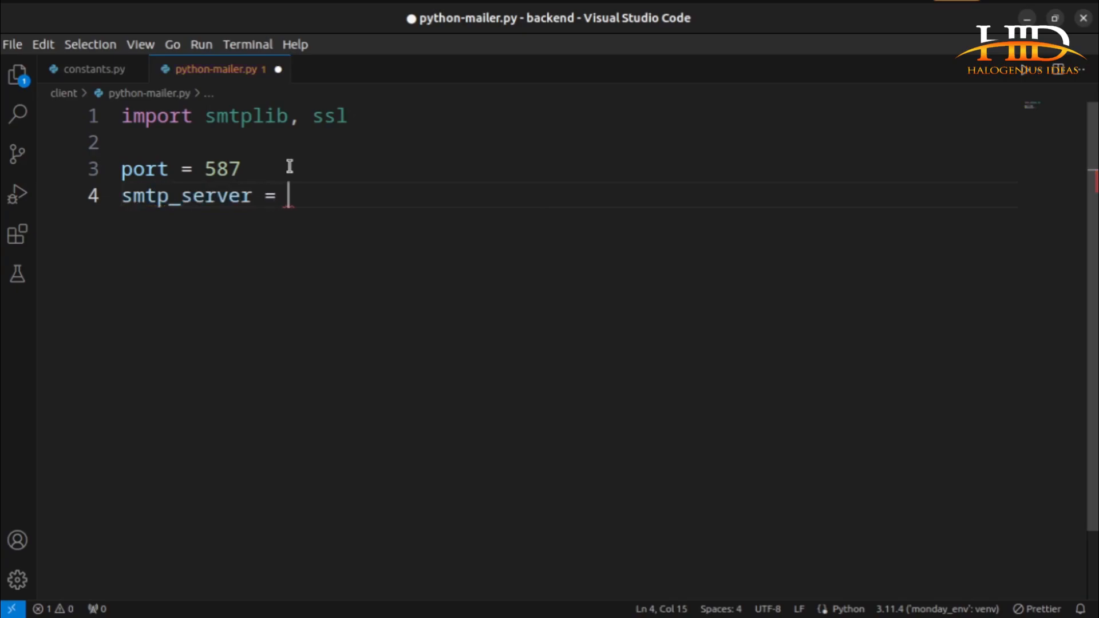
pyautogui.write('"smt"')
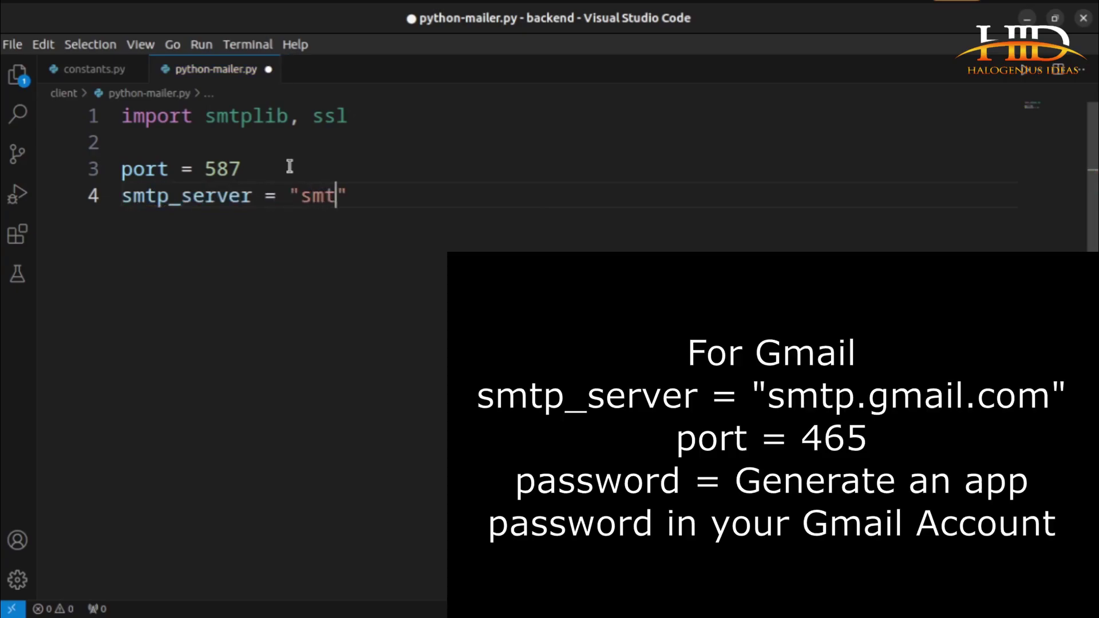
pyautogui.write('.of')
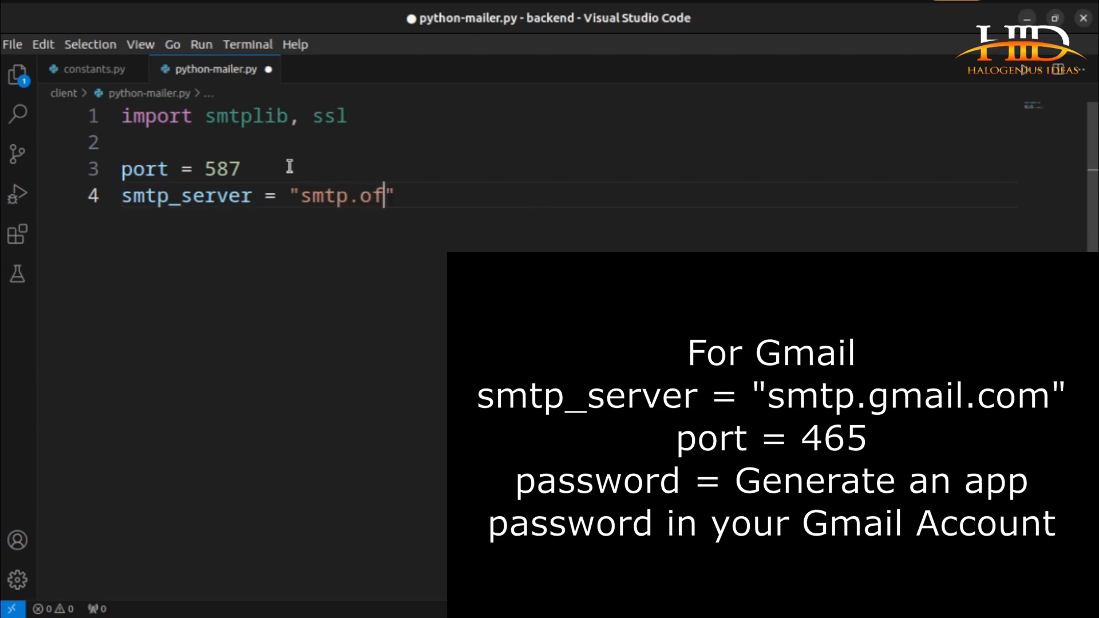
pyautogui.write('fice')
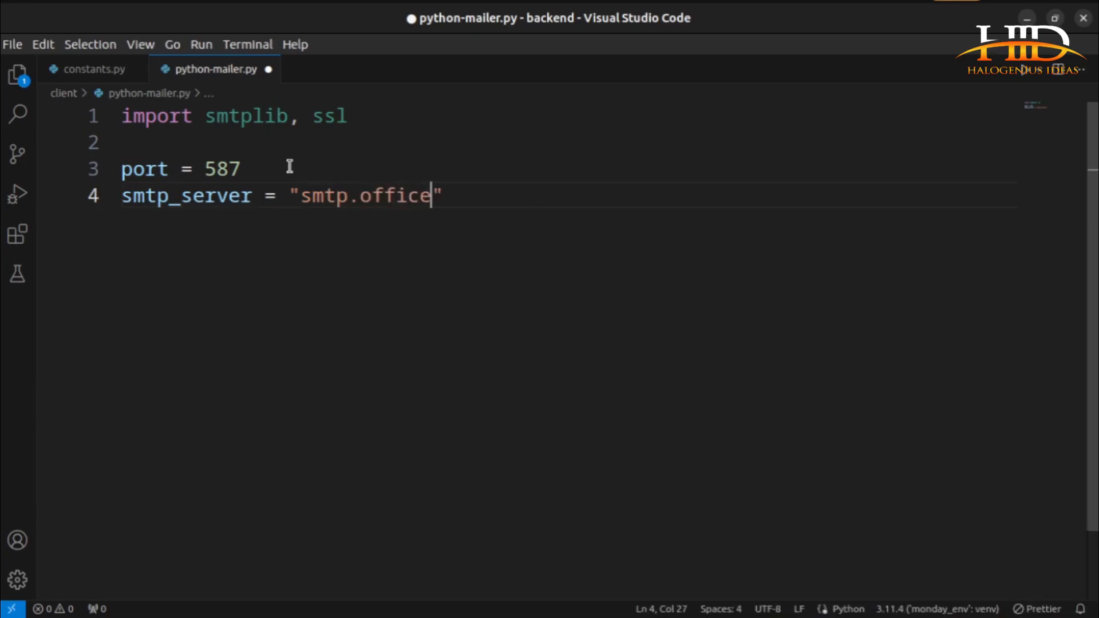
pyautogui.write('365')
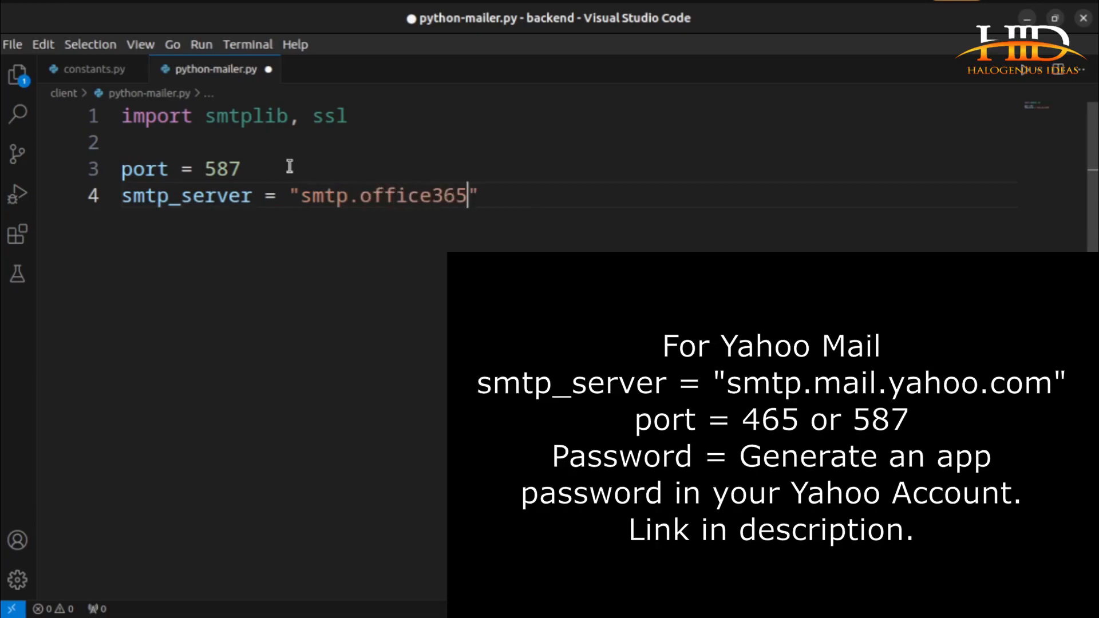
pyautogui.write('.com')
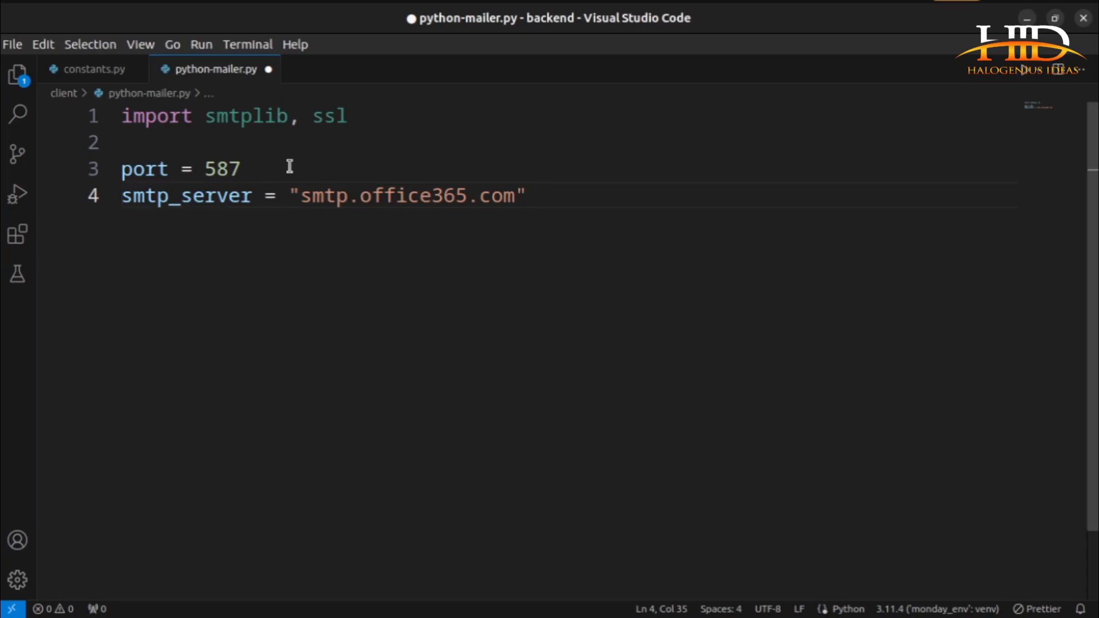
pyautogui.moveTo(542, 196)
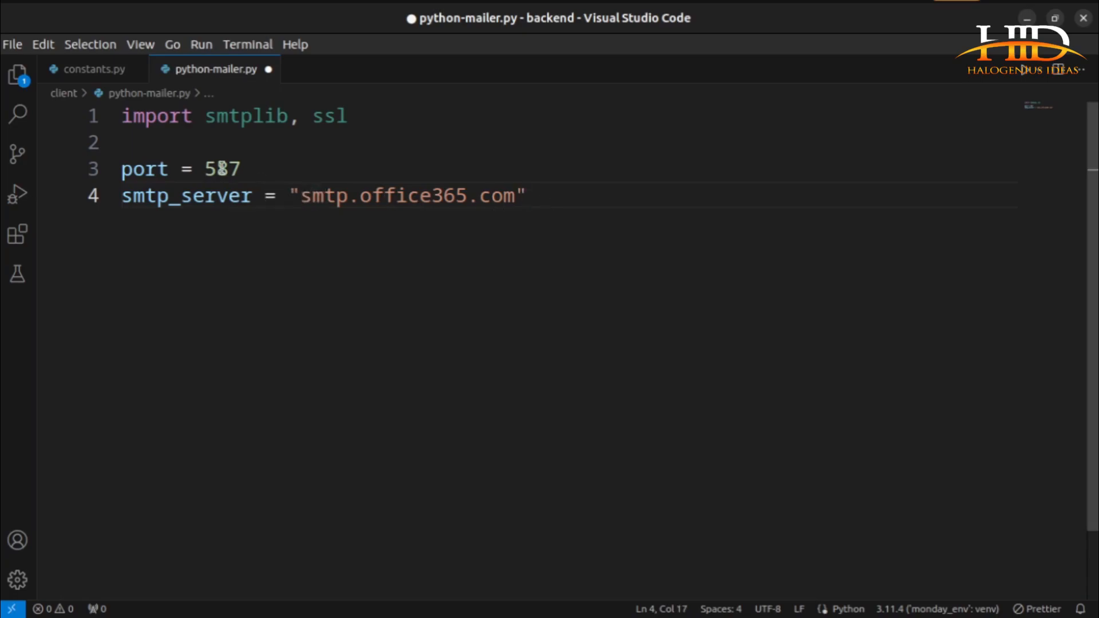
# Start a `sender_email =` assignment on a new line after the server address.
pyautogui.click(569, 196)
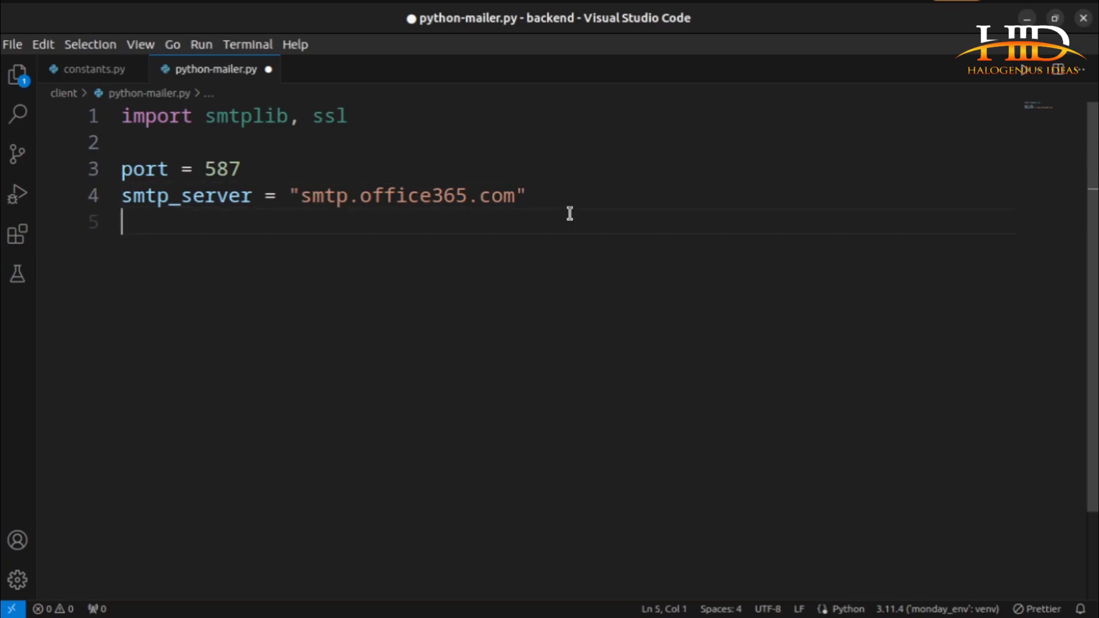
pyautogui.write('sender_')
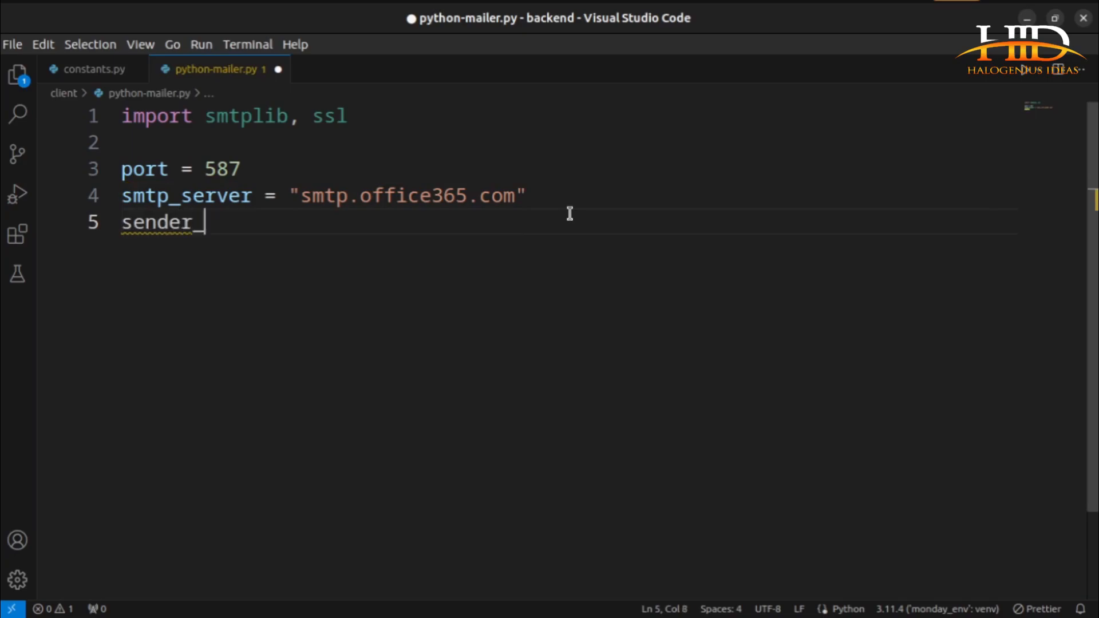
pyautogui.write('email =')
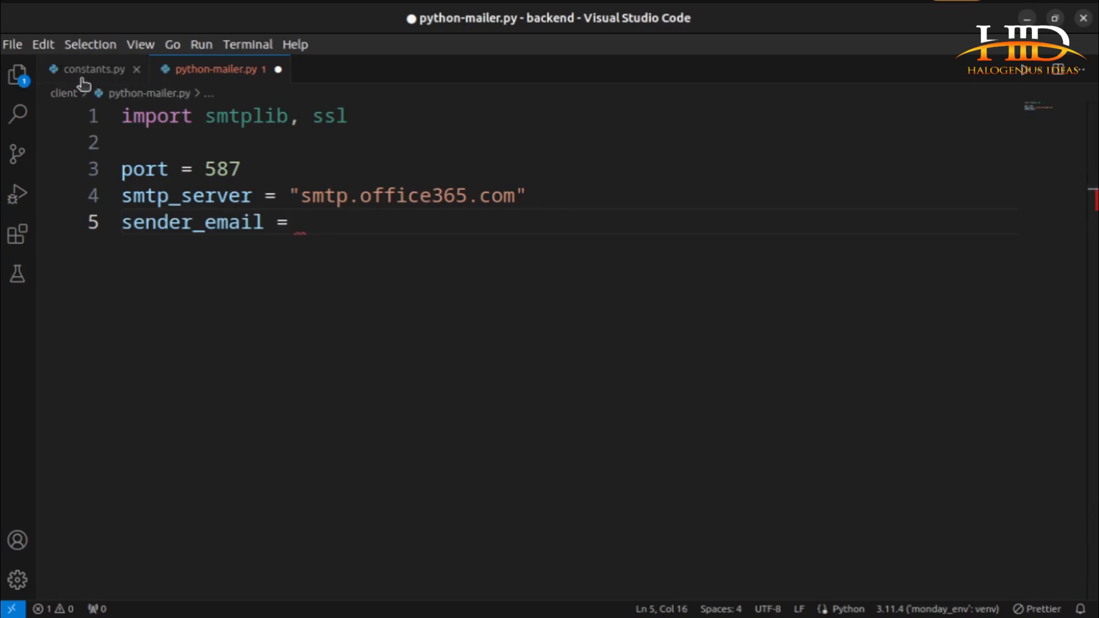
# Insert line 2 `from constants import sender_email, password` below the first import.
pyautogui.click(348, 117)
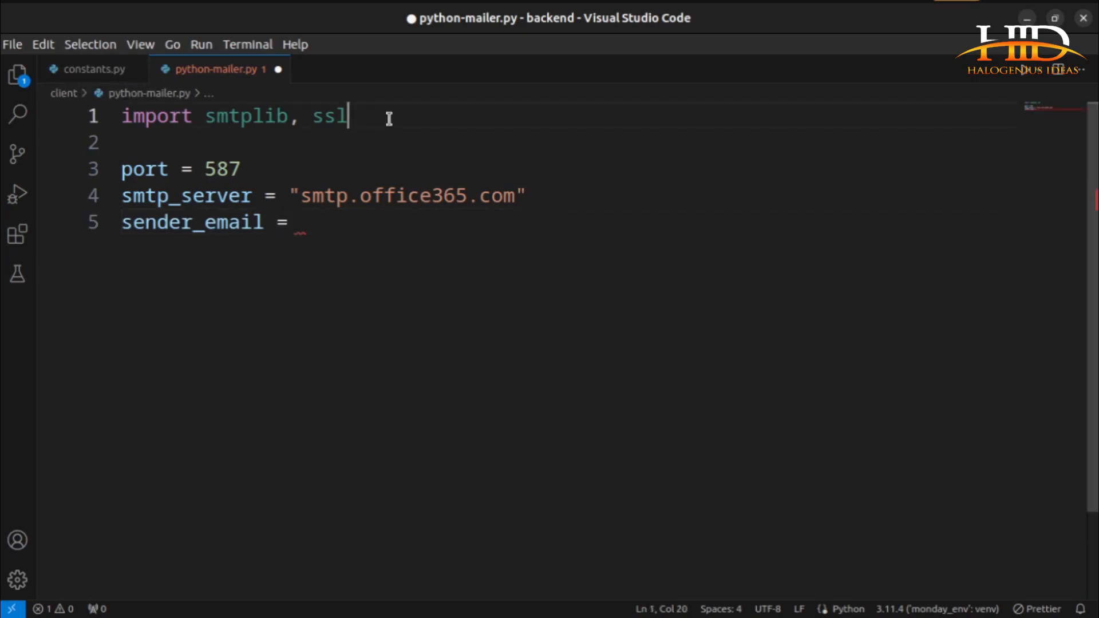
pyautogui.doubleClick(328, 115)
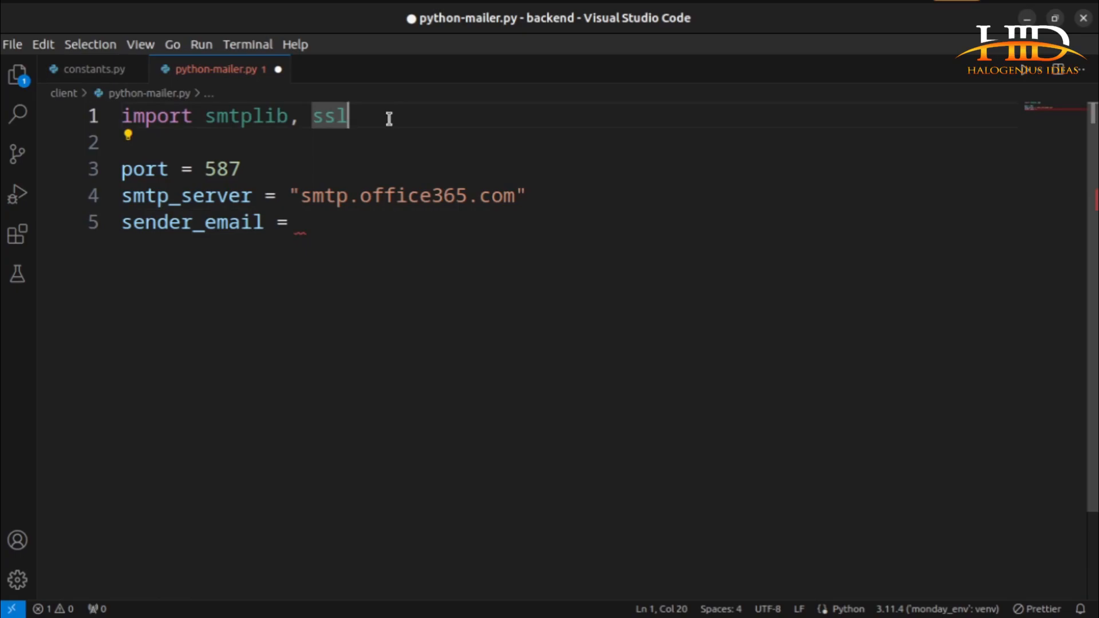
pyautogui.moveTo(95, 68)
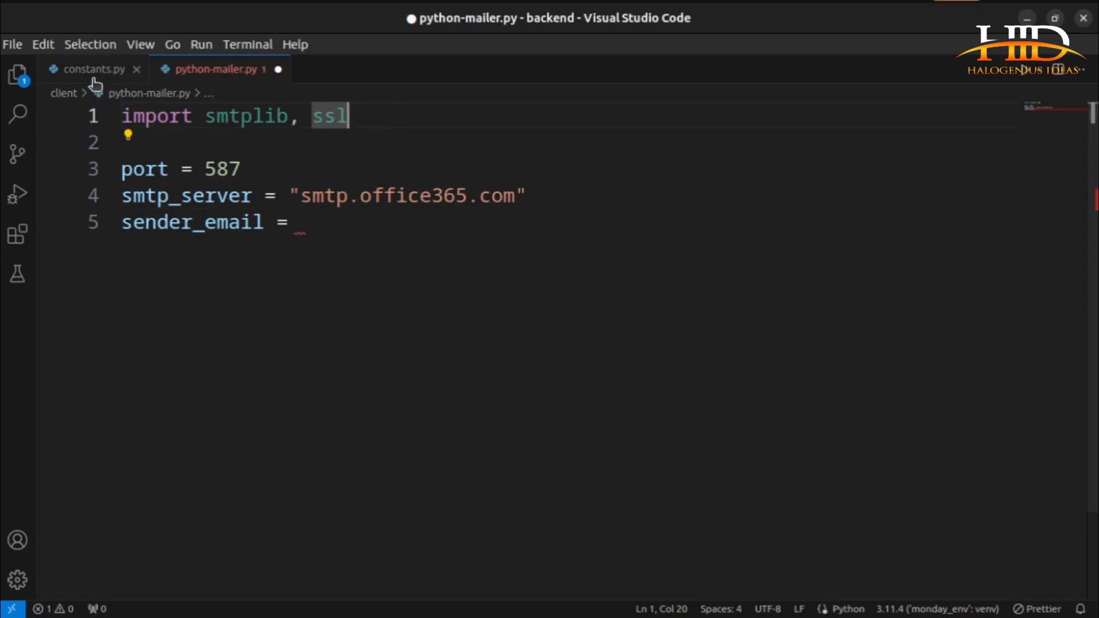
pyautogui.press('Return')
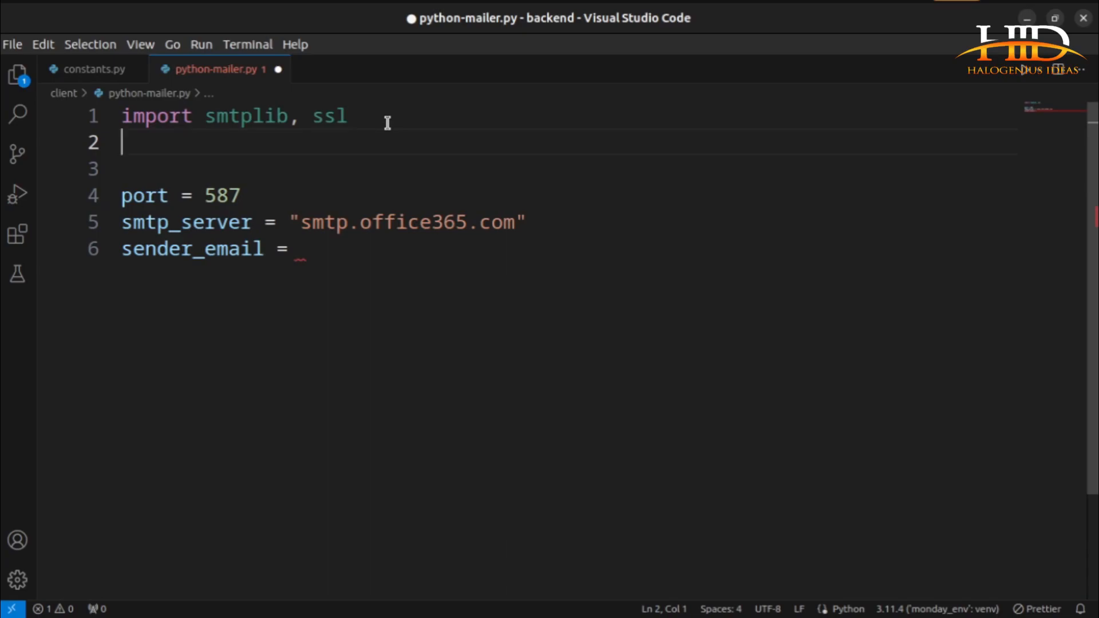
pyautogui.write('from')
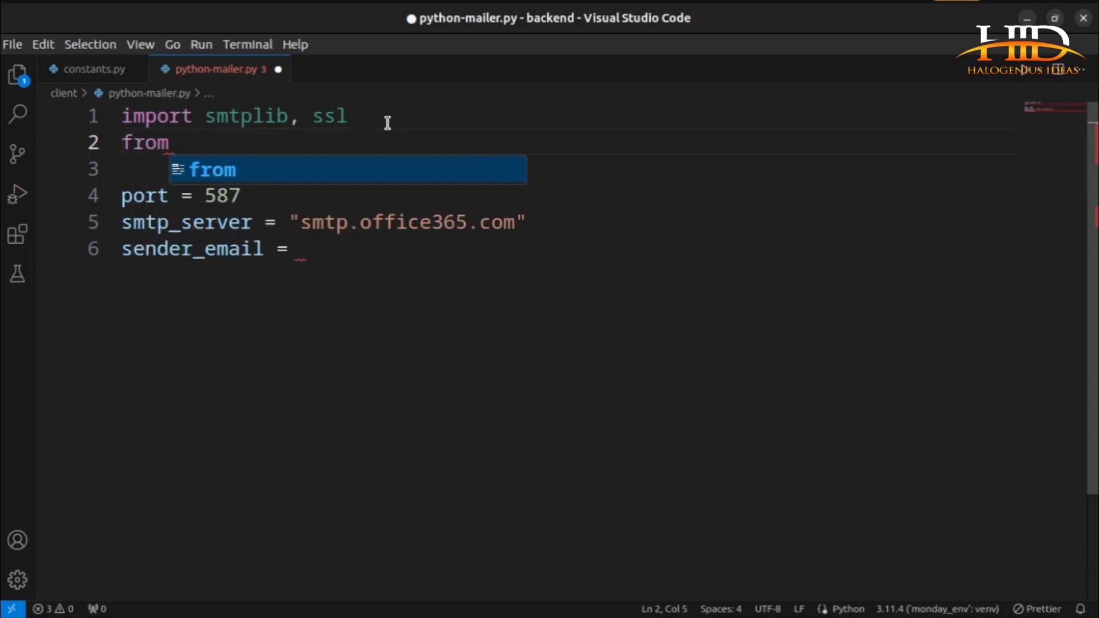
pyautogui.write('constants import')
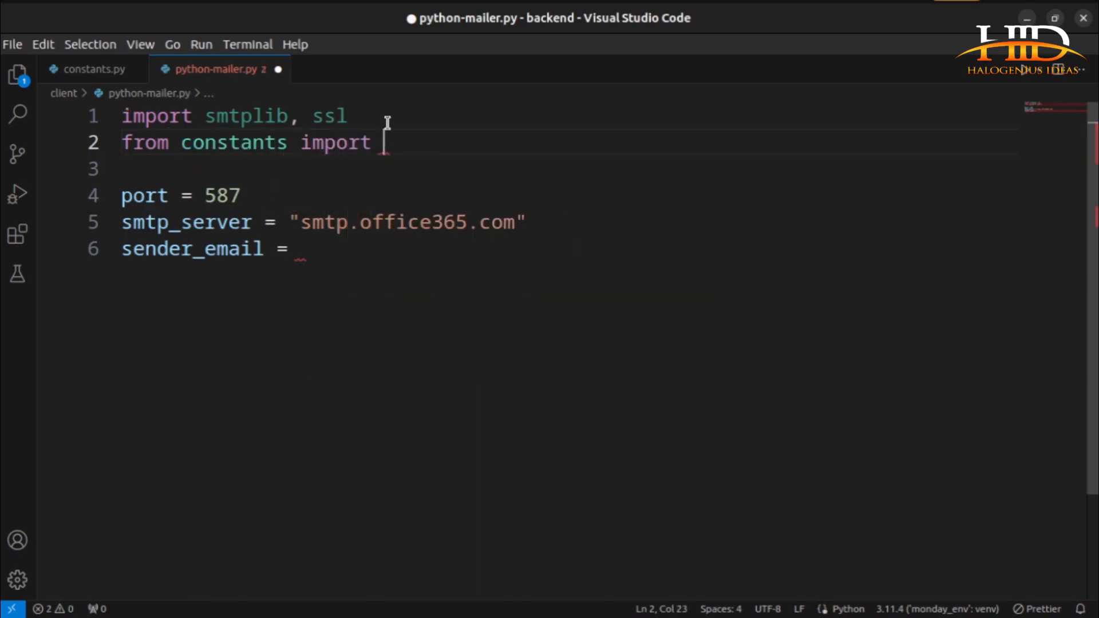
pyautogui.write('sender_email,')
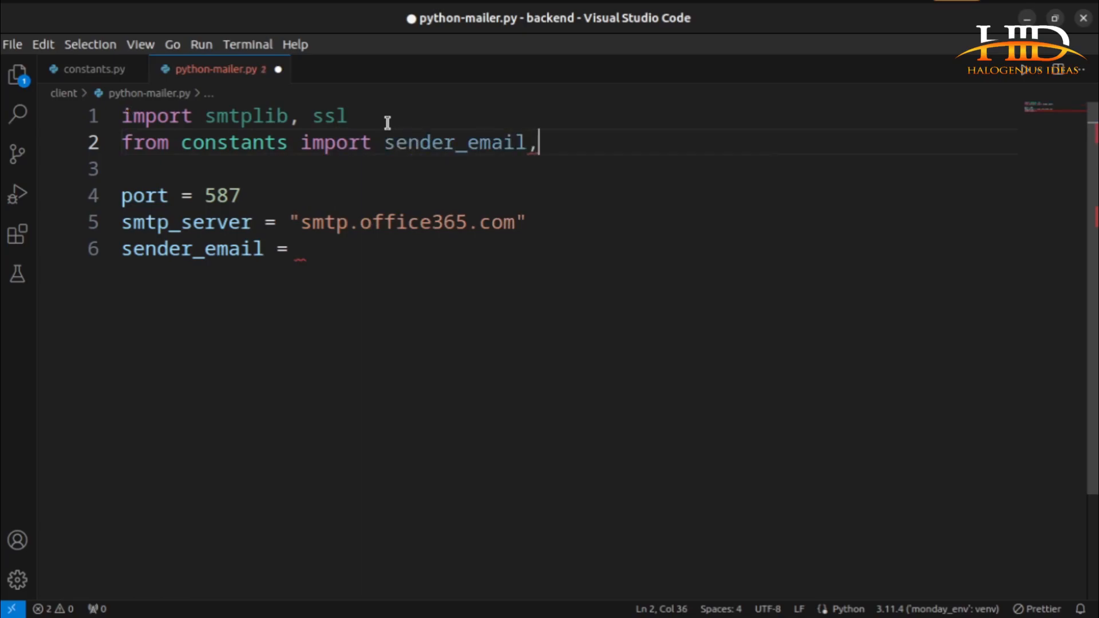
pyautogui.write('password')
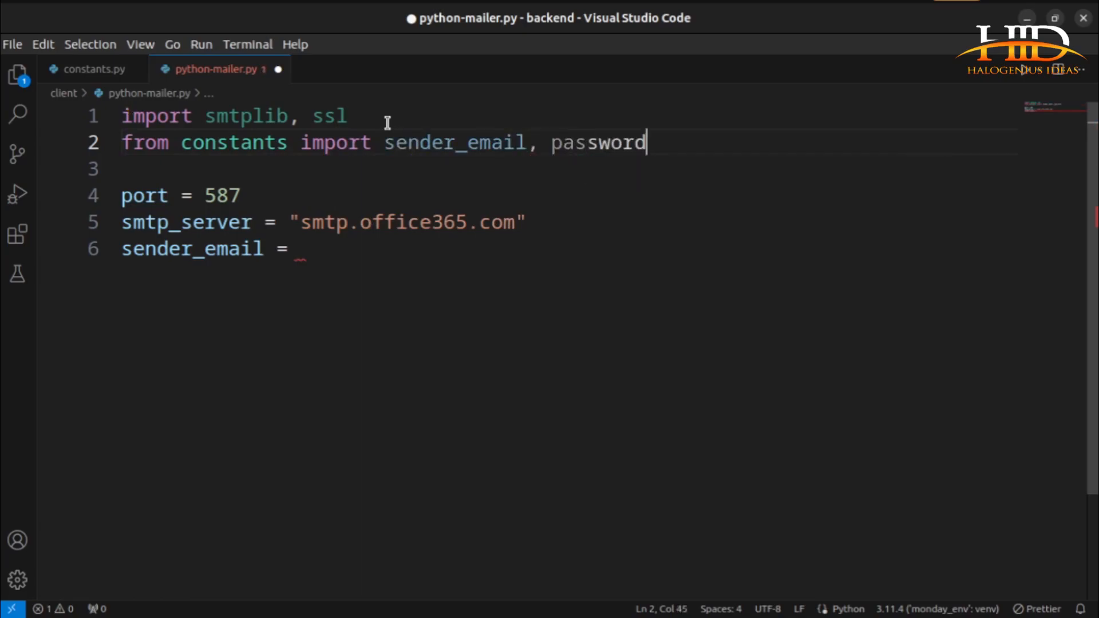
# Finish the line as `sender_email = sender_email`, replacing a placeholder example address.
pyautogui.click(306, 248)
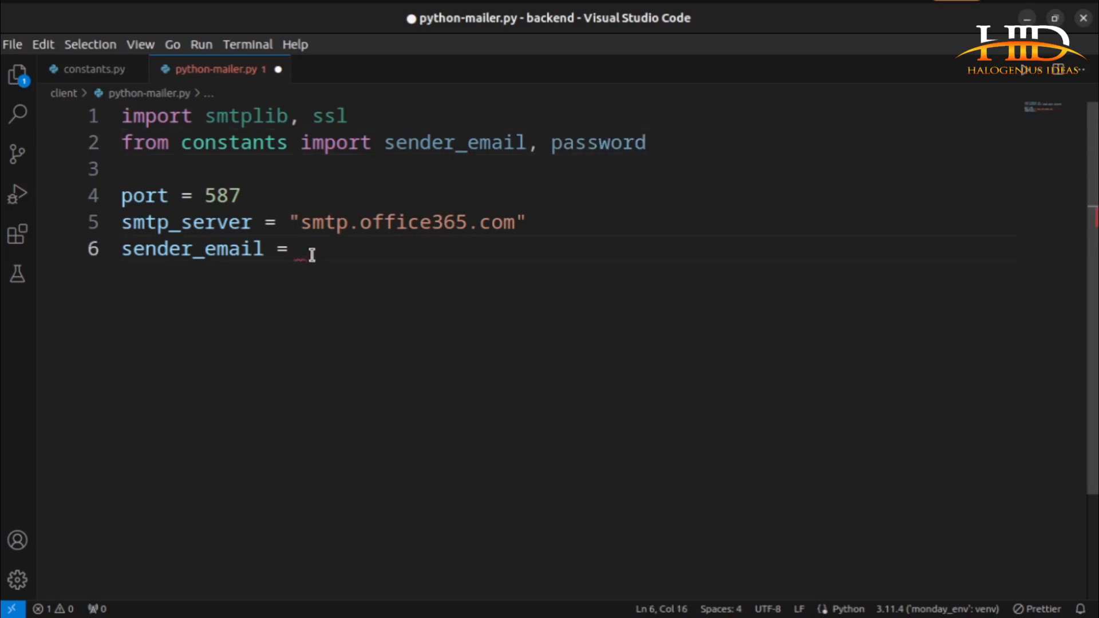
pyautogui.write('""')
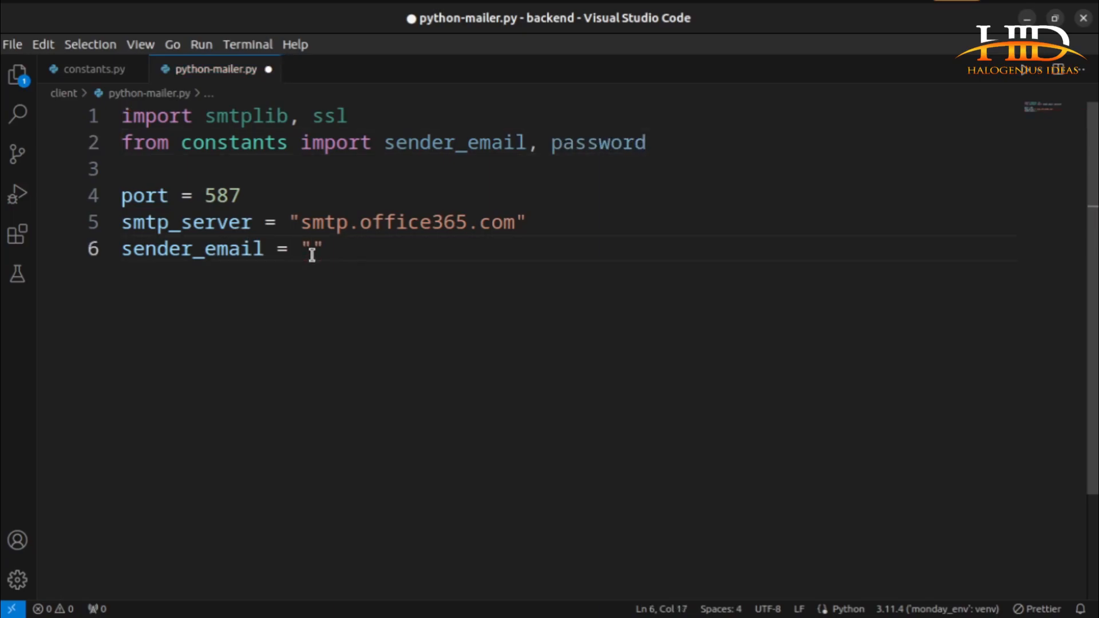
pyautogui.write('email')
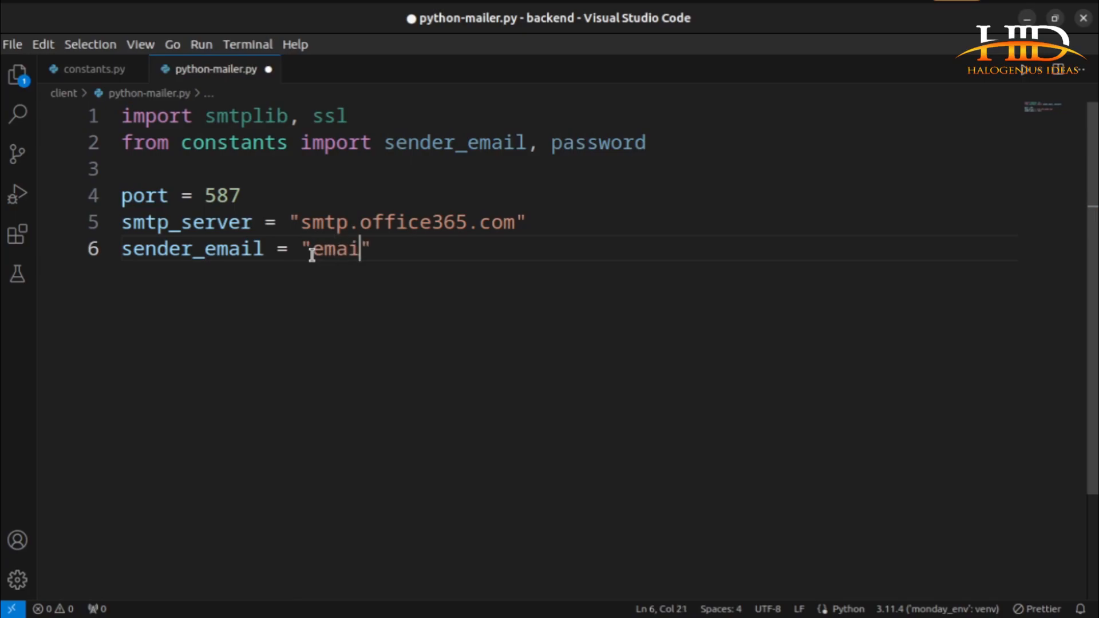
pyautogui.write('@ex')
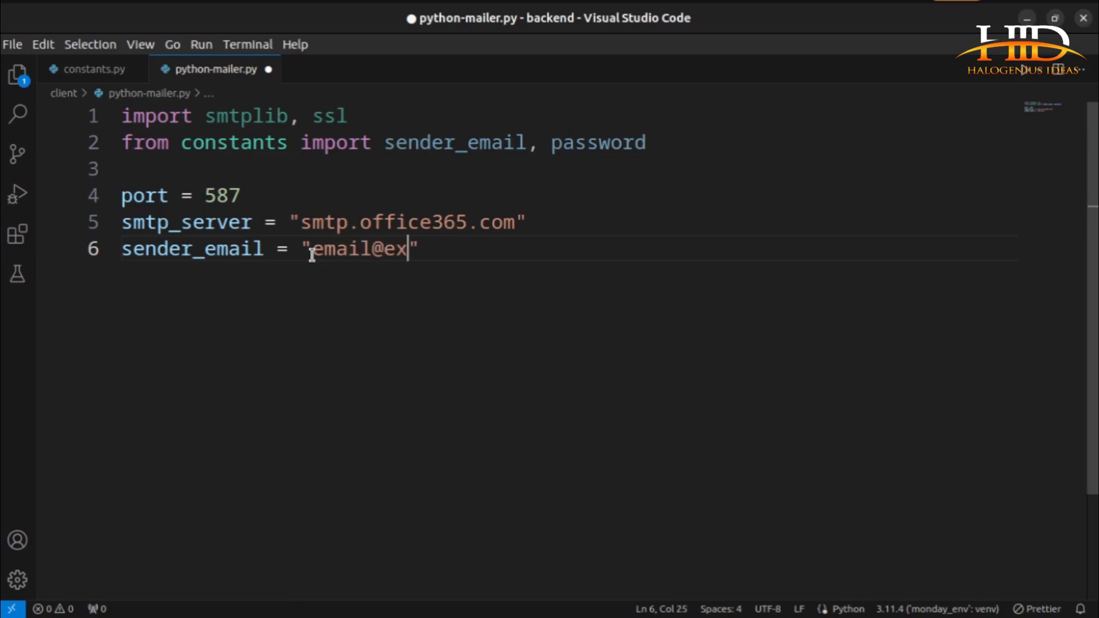
pyautogui.write('ample.com')
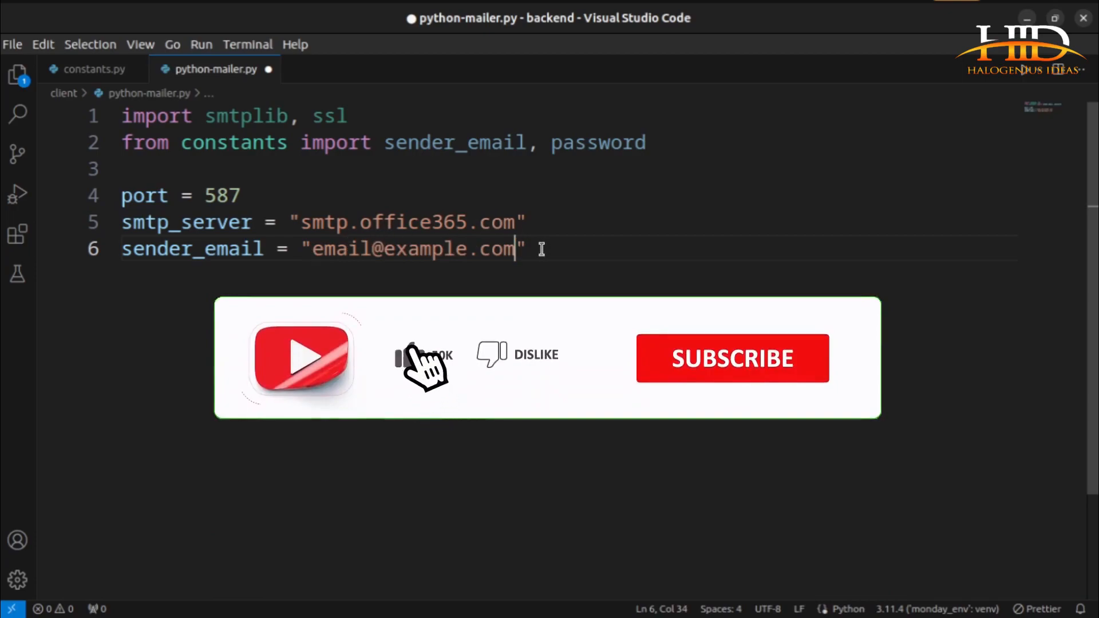
pyautogui.doubleClick(410, 248)
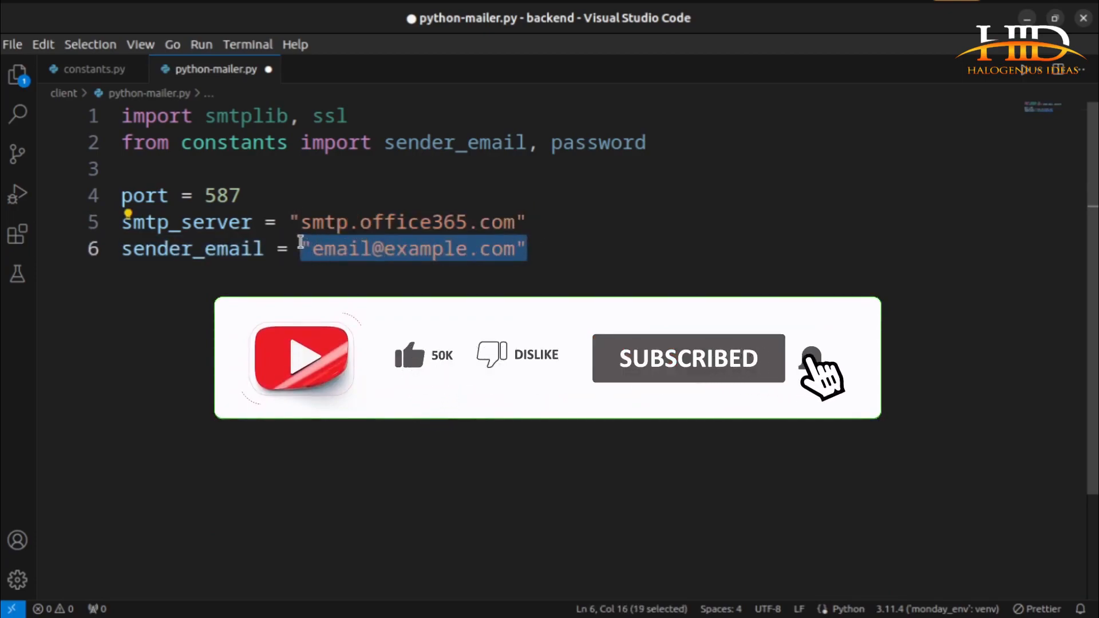
pyautogui.write('sender_')
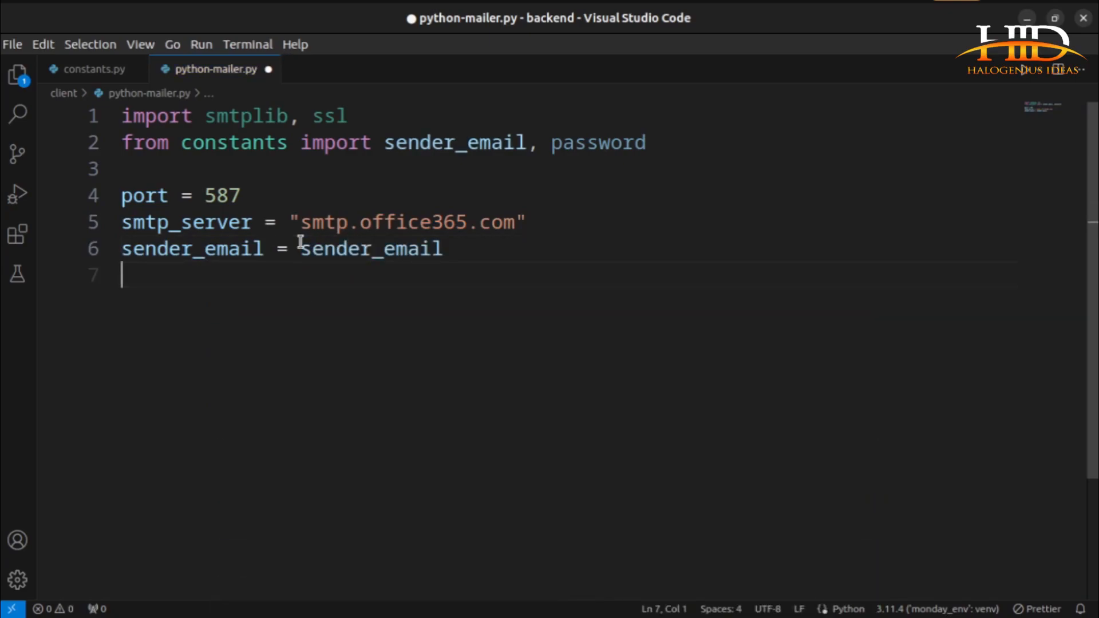
pyautogui.moveTo(239, 276)
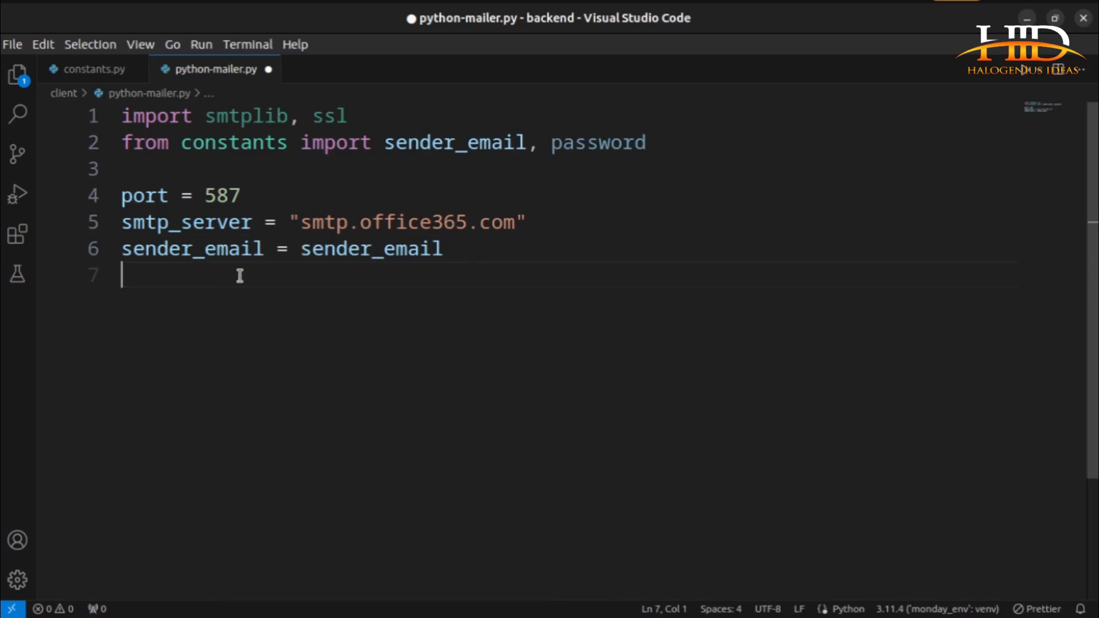
pyautogui.write('password =')
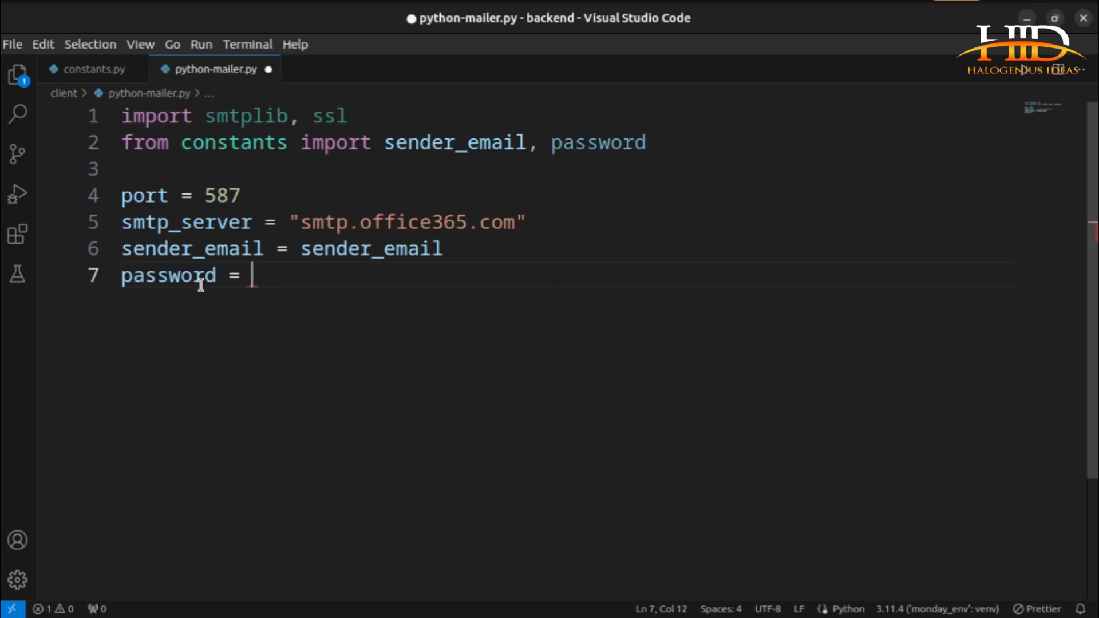
pyautogui.write('password')
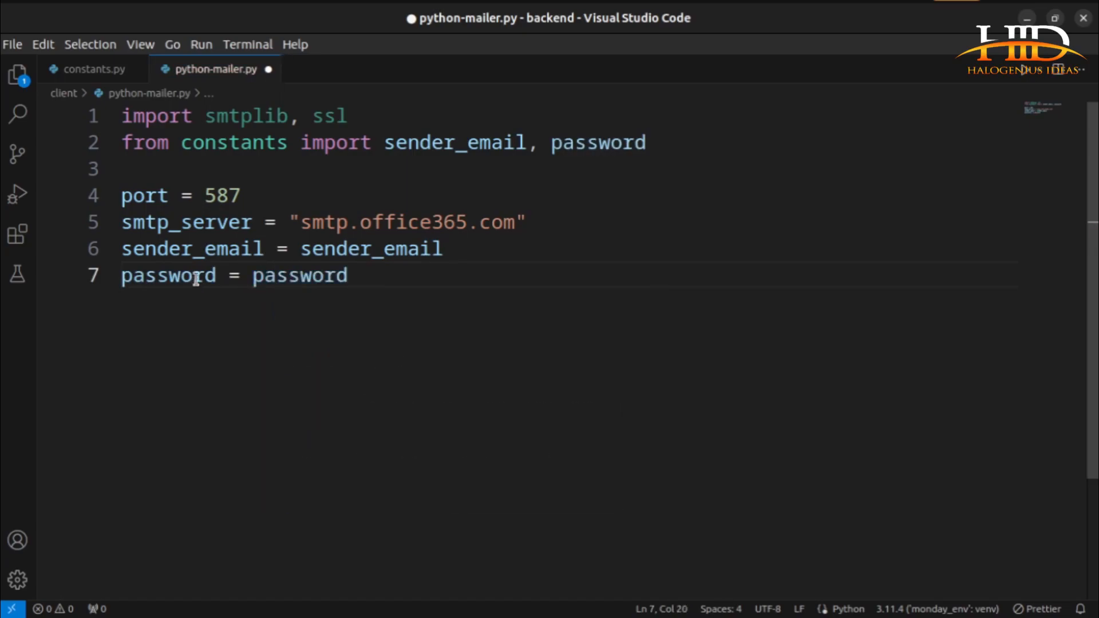
pyautogui.doubleClick(310, 275)
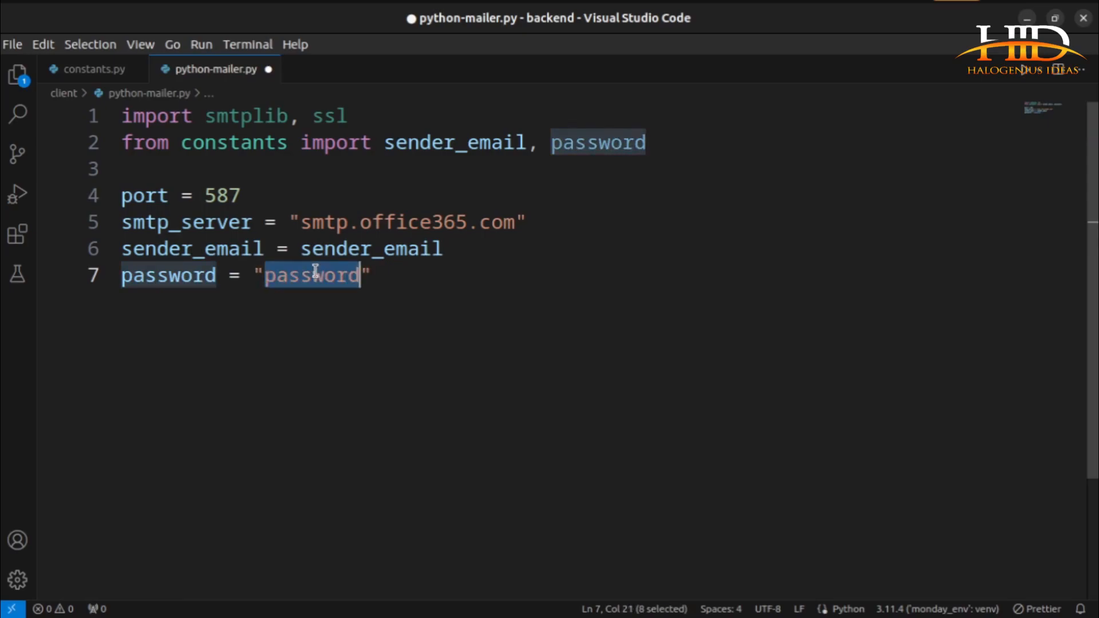
pyautogui.write('your')
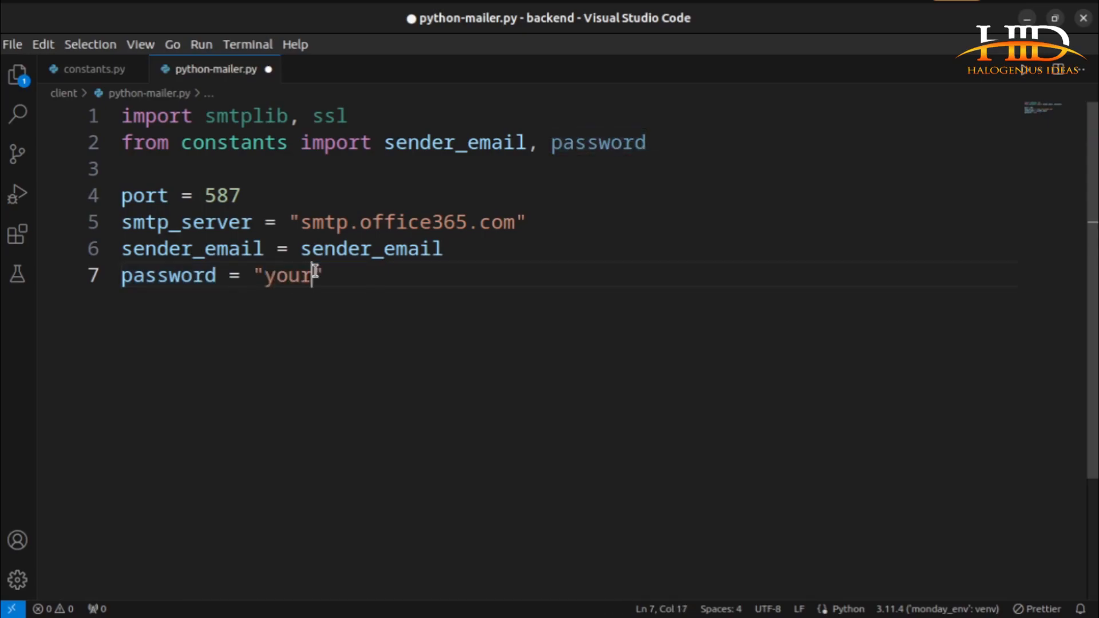
pyautogui.write('_passwoe')
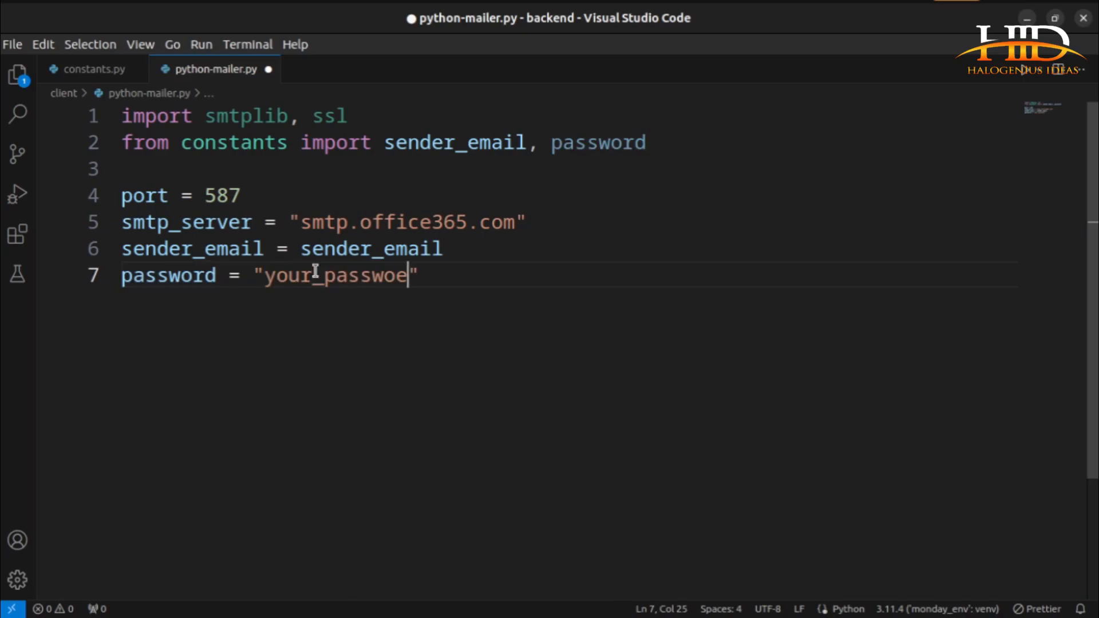
pyautogui.write('rd')
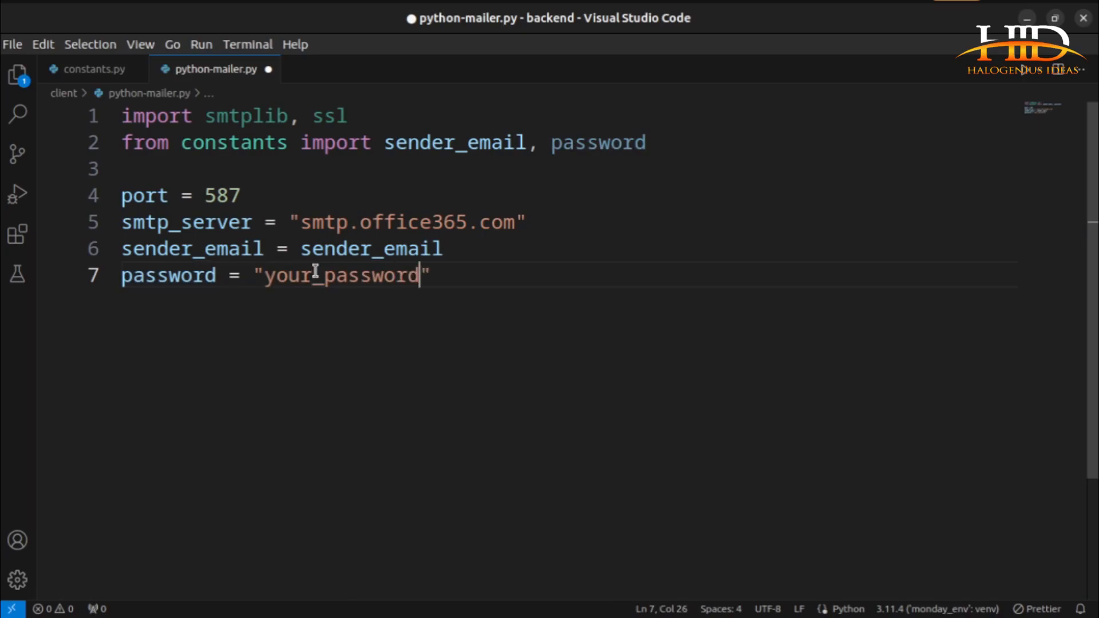
pyautogui.write('password')
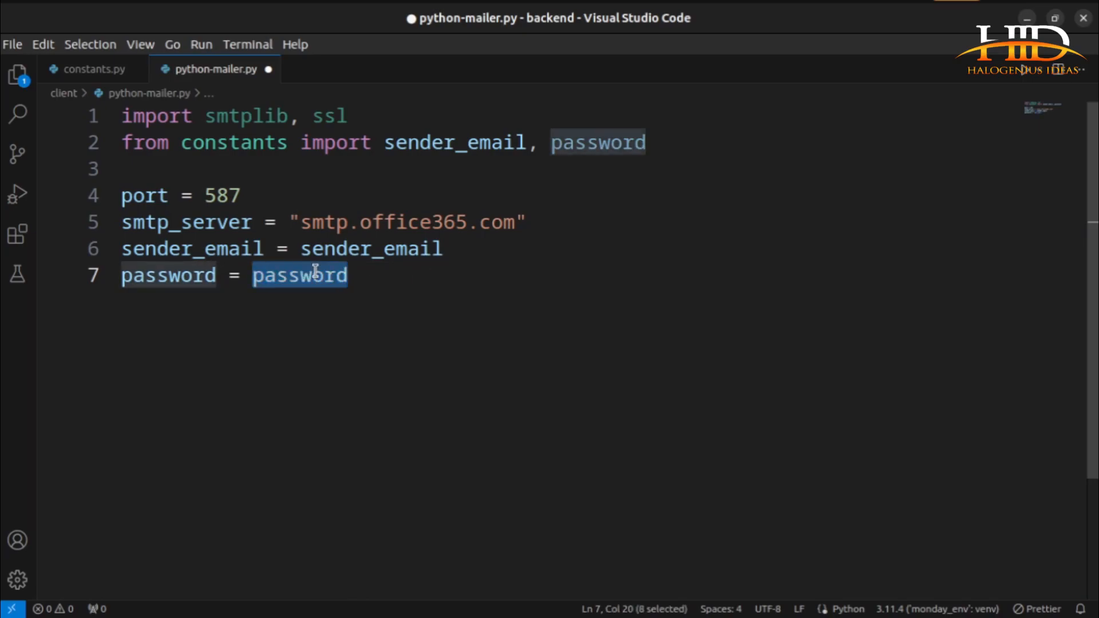
# Start a `reciever_email` assignment on the next line.
pyautogui.press('Return')
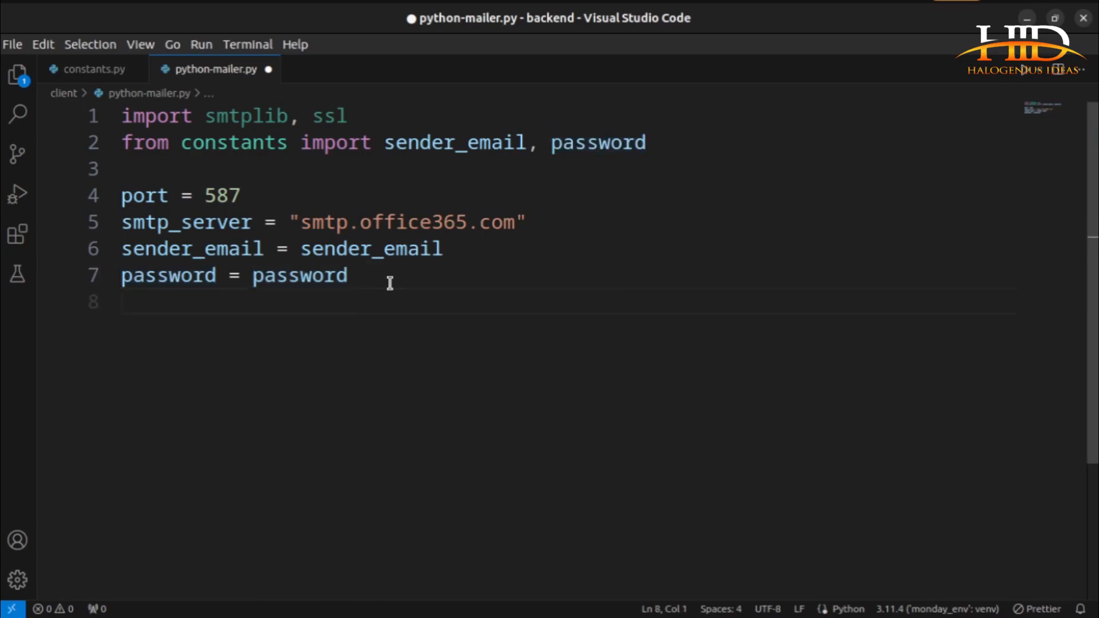
pyautogui.write('r')
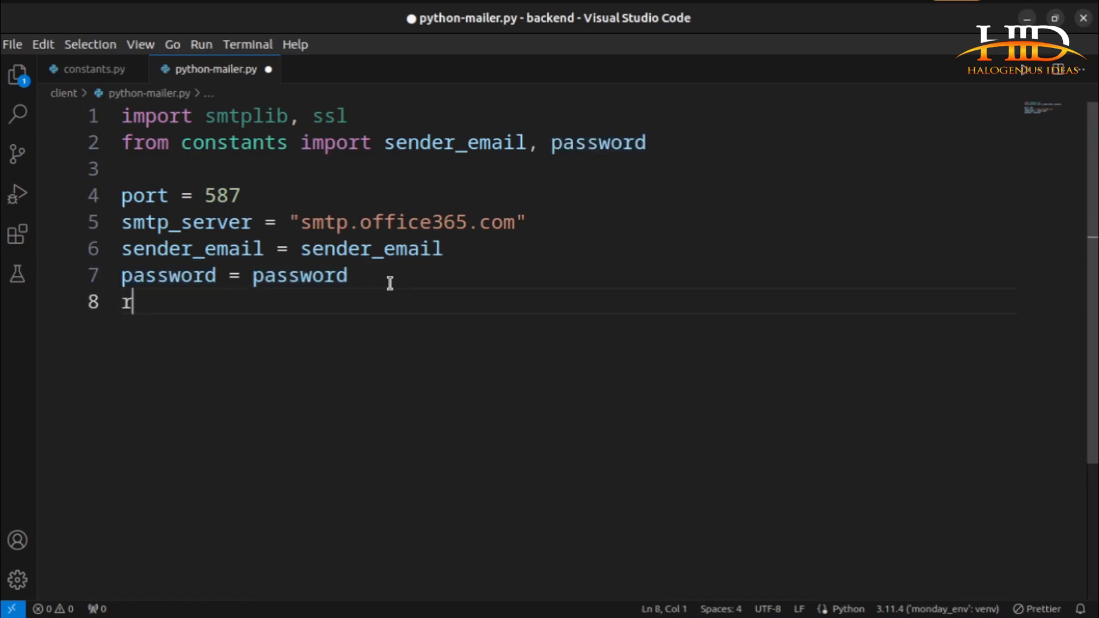
pyautogui.write('eciever')
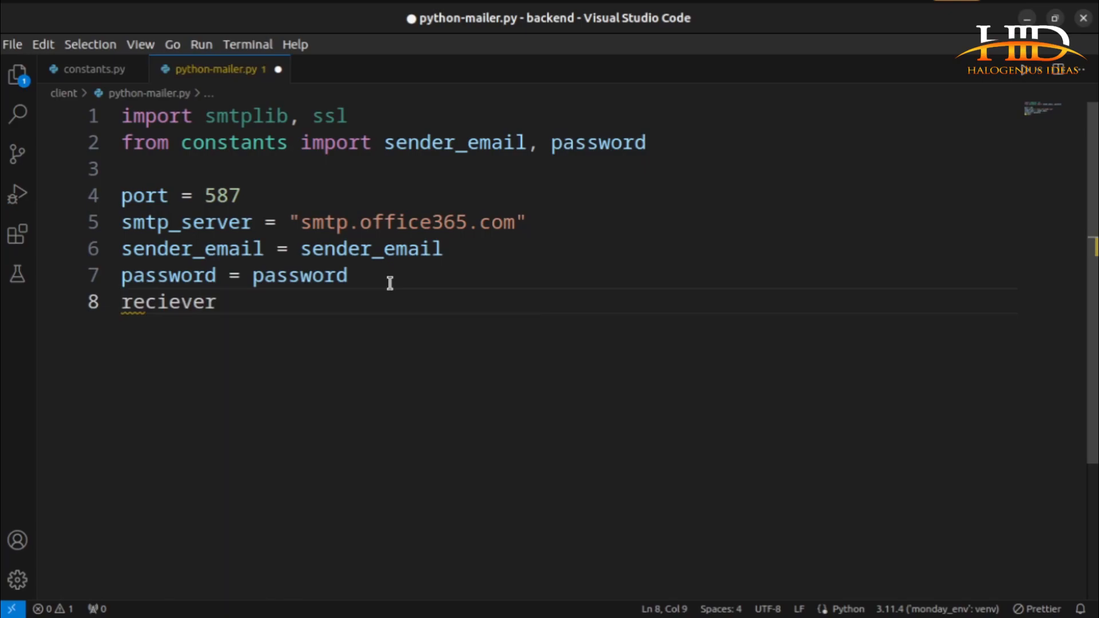
pyautogui.write('_ema')
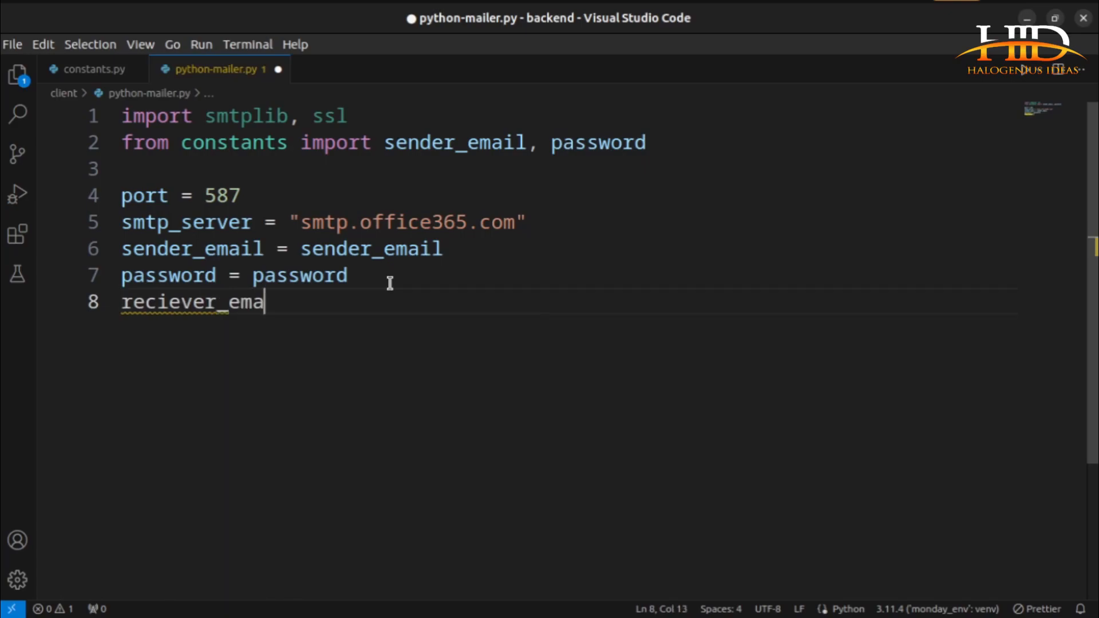
pyautogui.write('il')
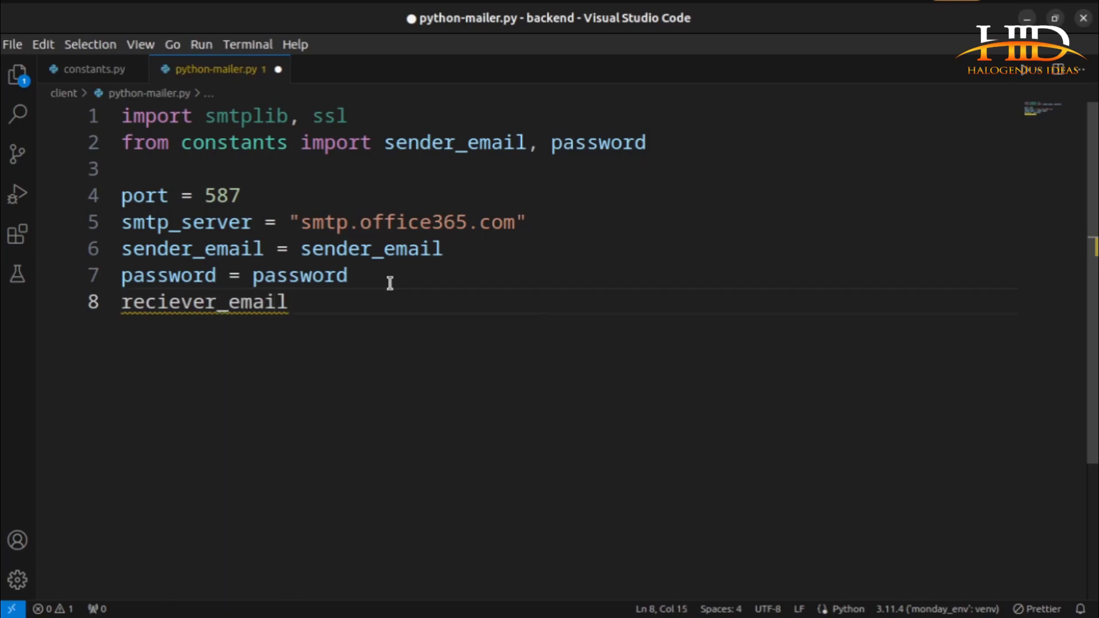
pyautogui.moveTo(184, 302)
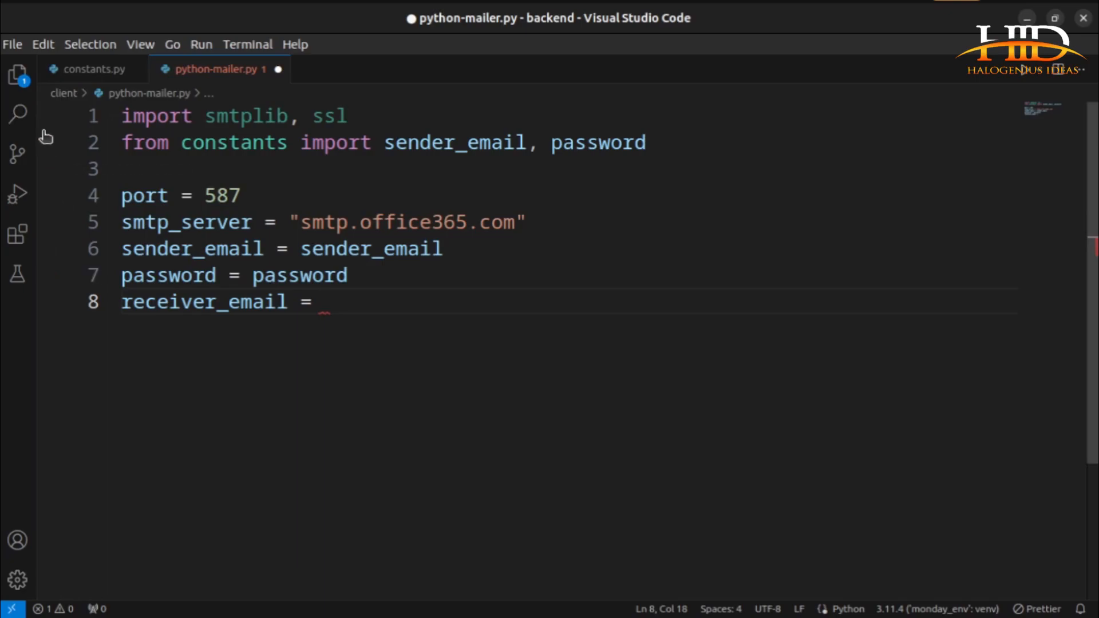
pyautogui.moveTo(335, 301)
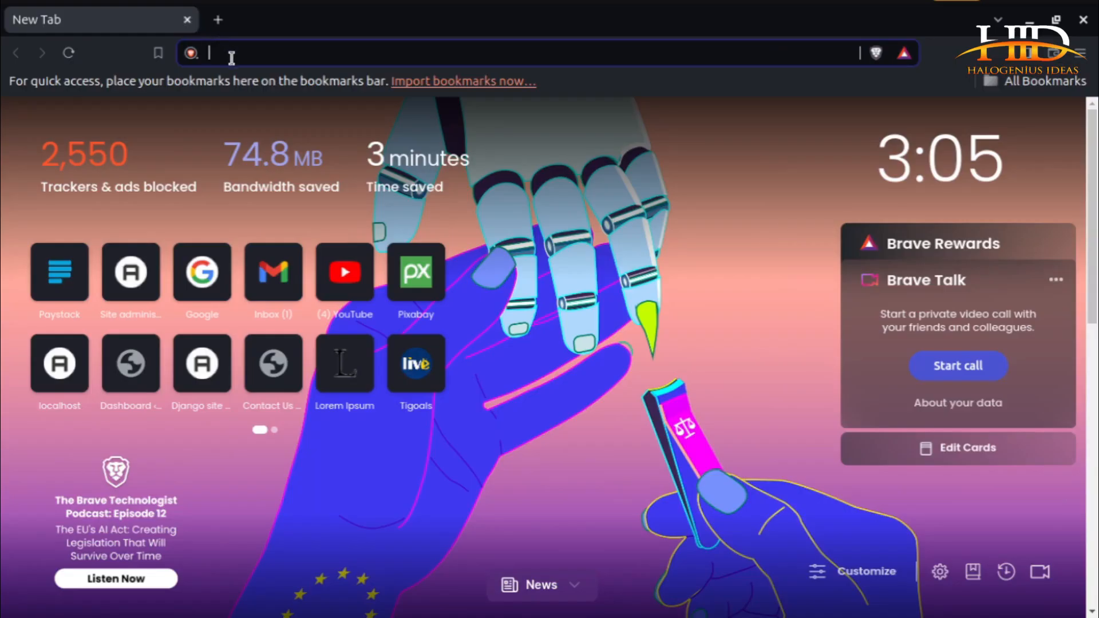
# Load temp-mail.org in the browser and copy the generated disposable address.
pyautogui.write('temp')
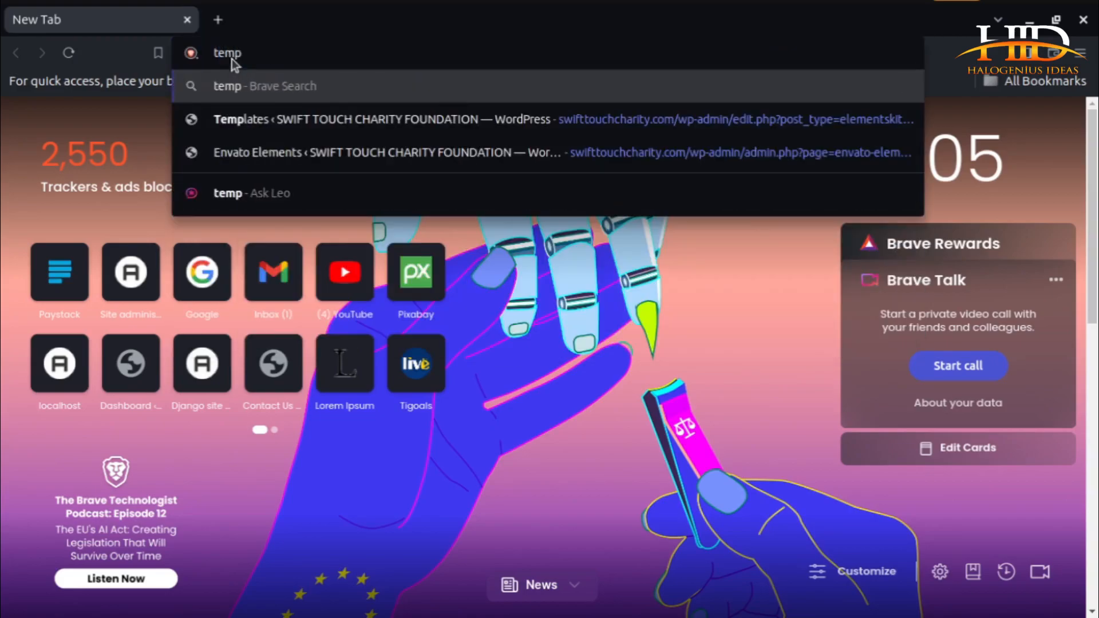
pyautogui.write('-mai')
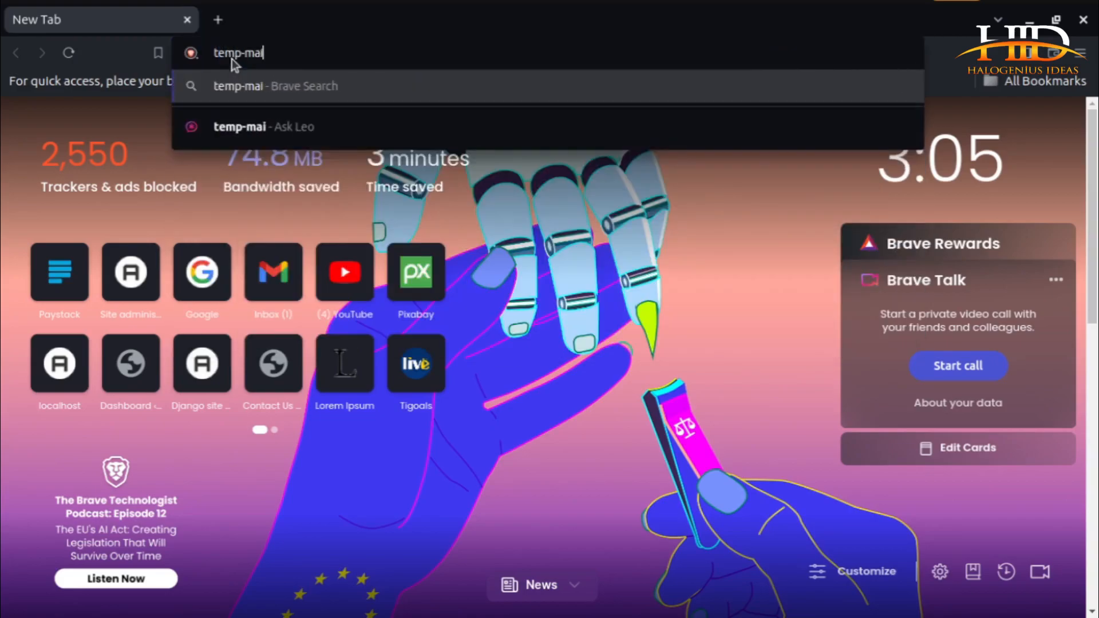
pyautogui.write('l.org')
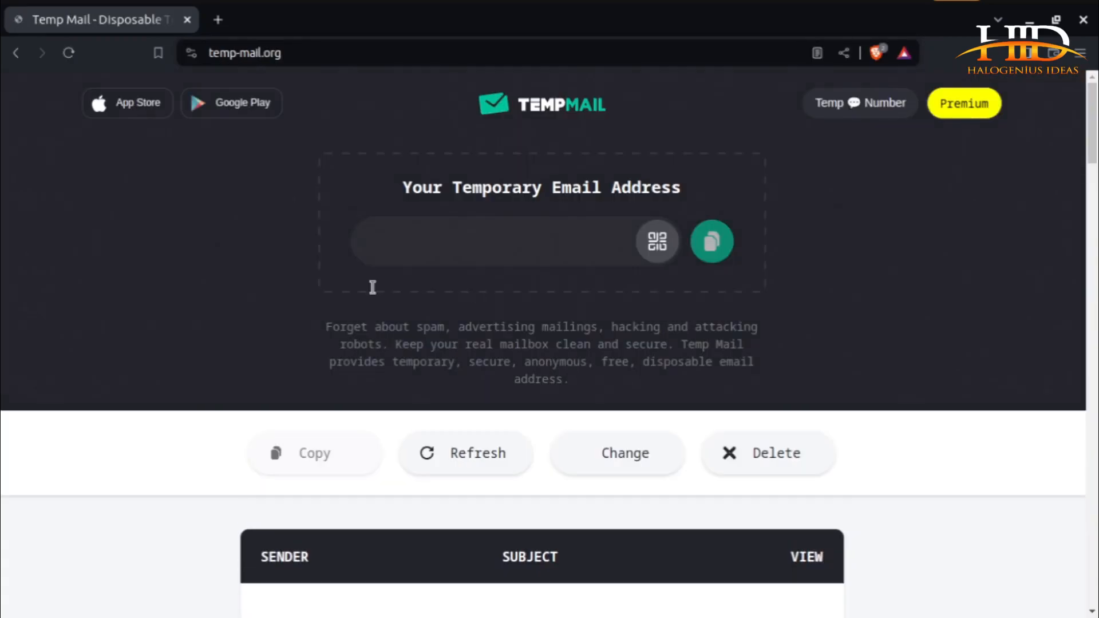
pyautogui.scroll(-3)
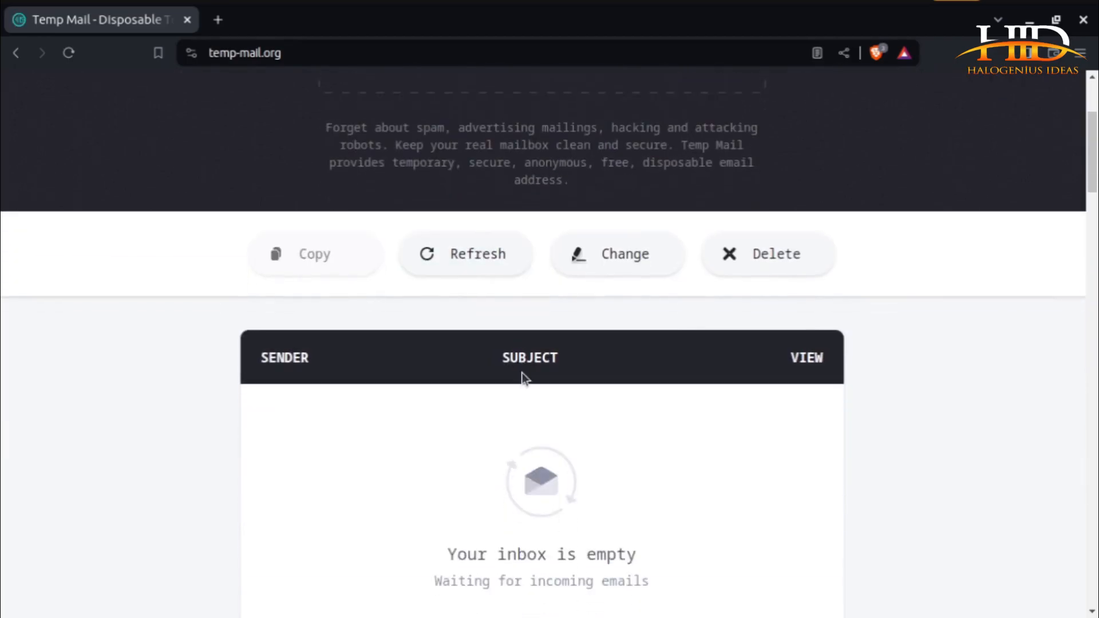
pyautogui.scroll(3)
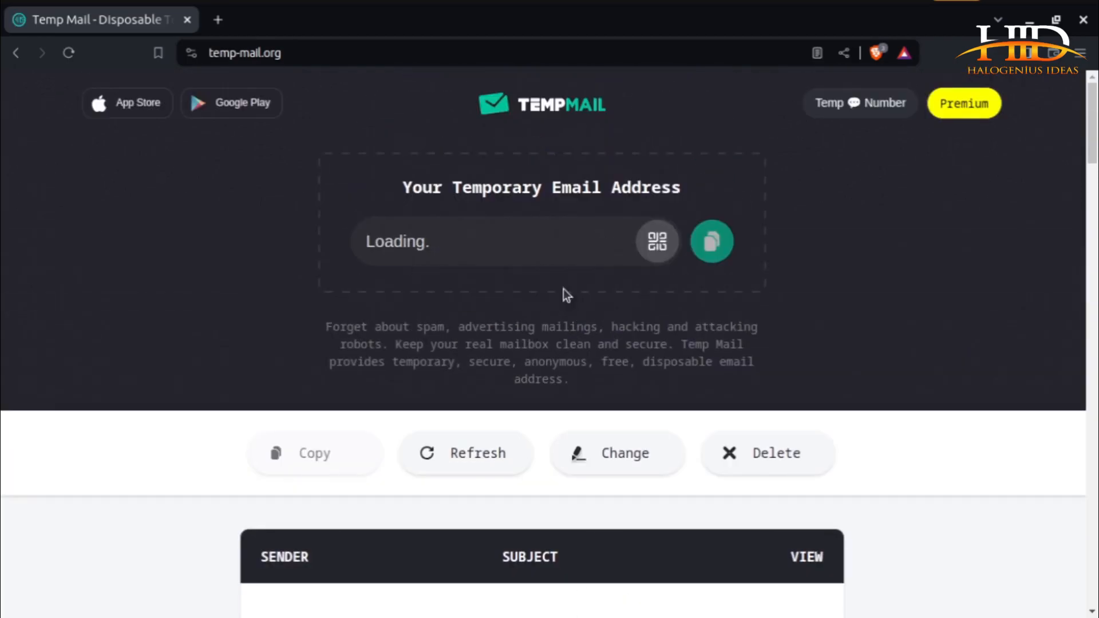
pyautogui.moveTo(598, 395)
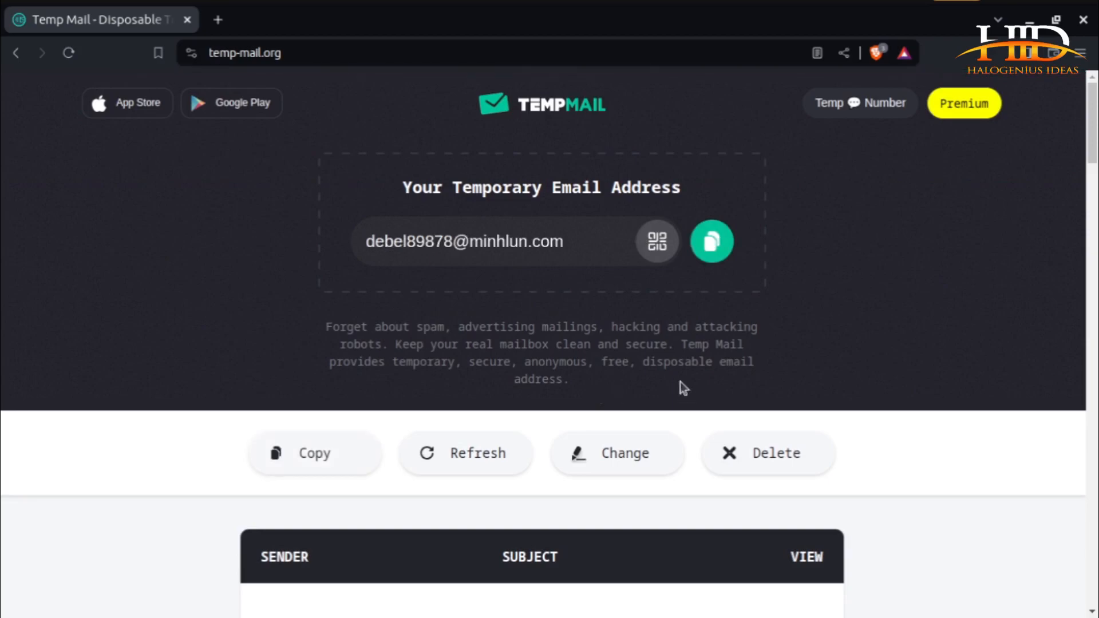
pyautogui.click(711, 241)
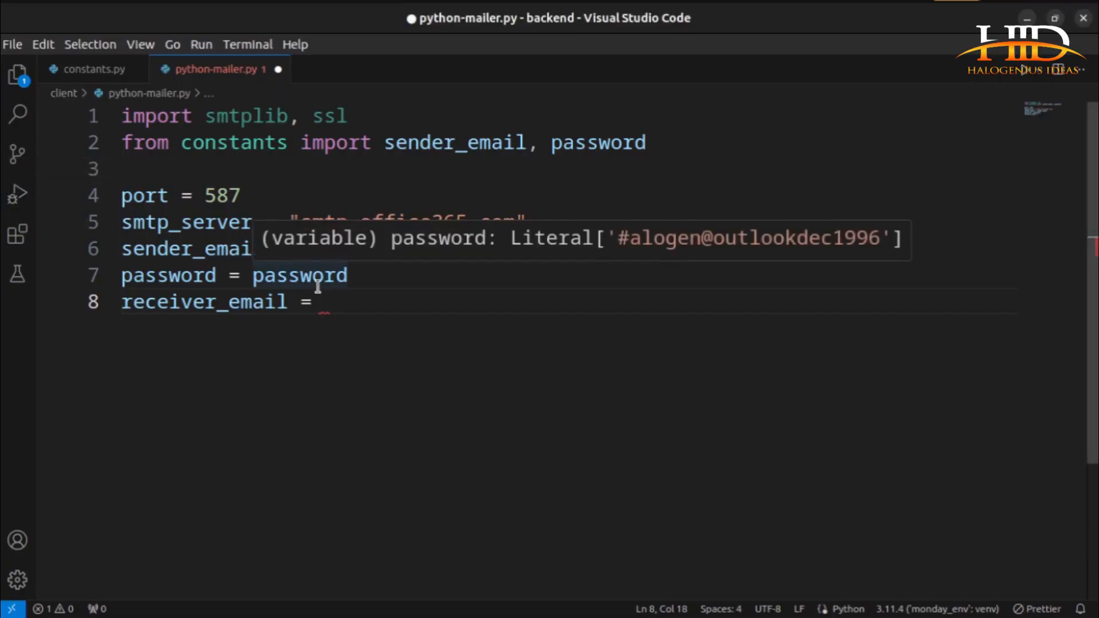
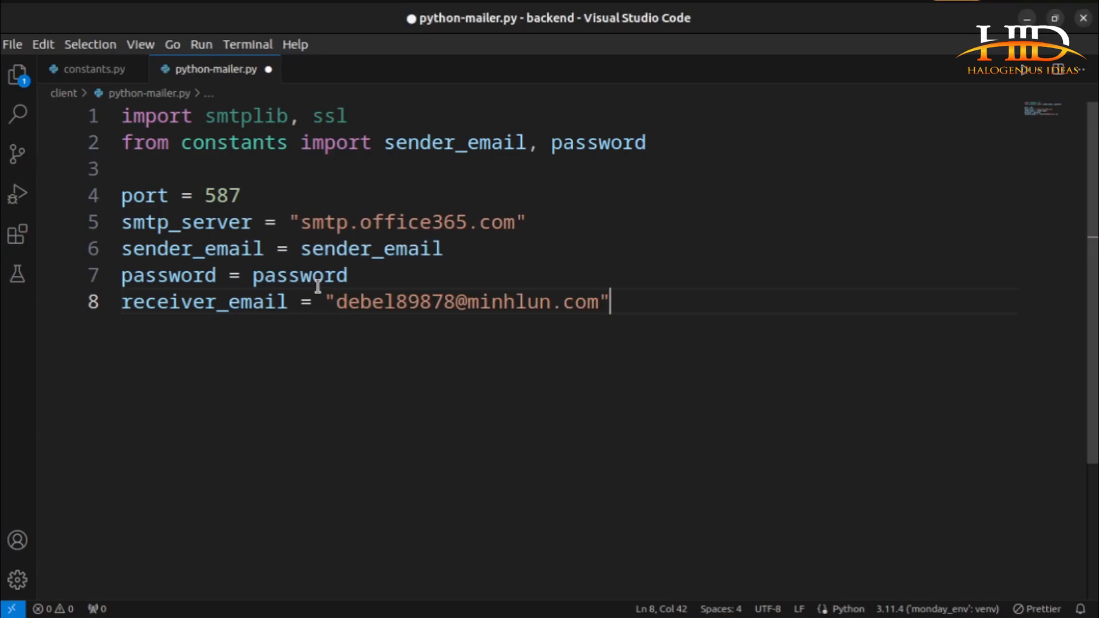
pyautogui.press('Return')
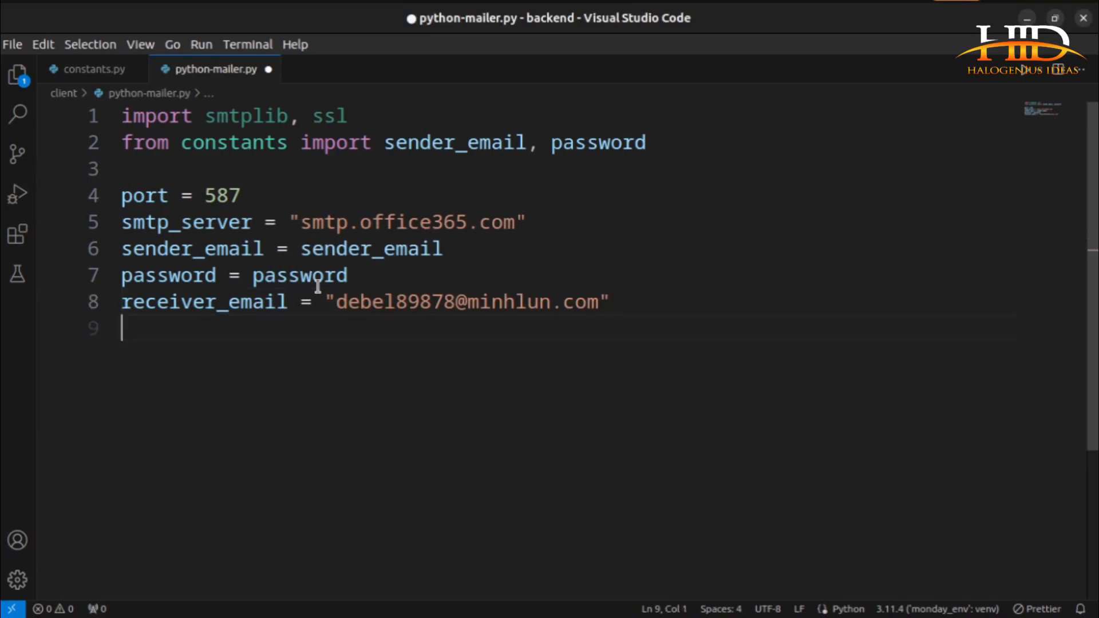
pyautogui.write('message')
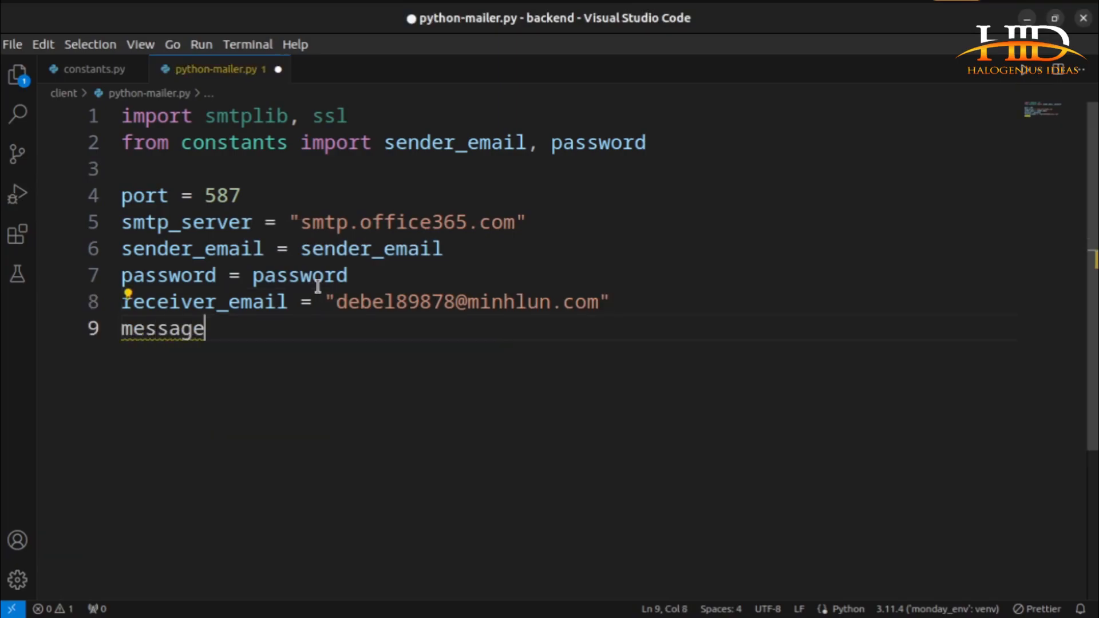
pyautogui.write('=')
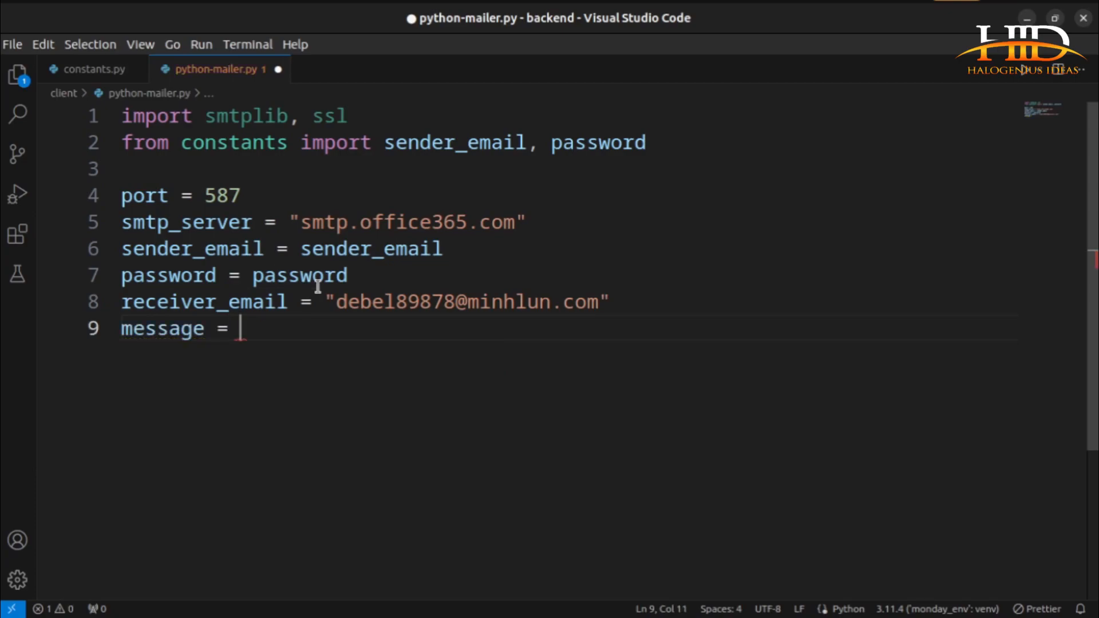
pyautogui.write('"""')
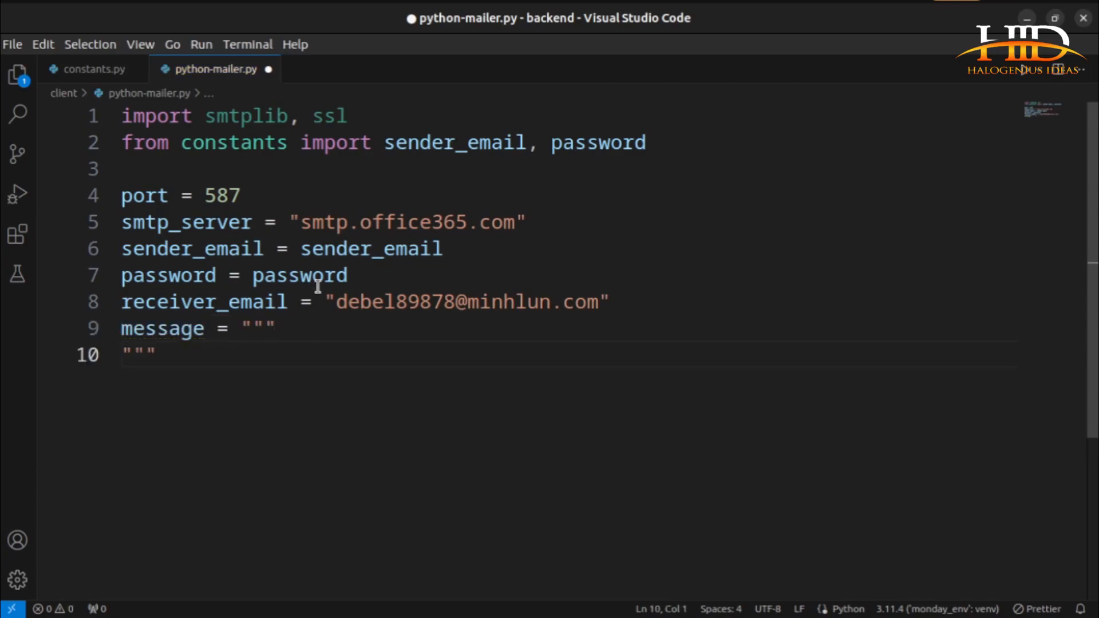
pyautogui.moveTo(302, 328)
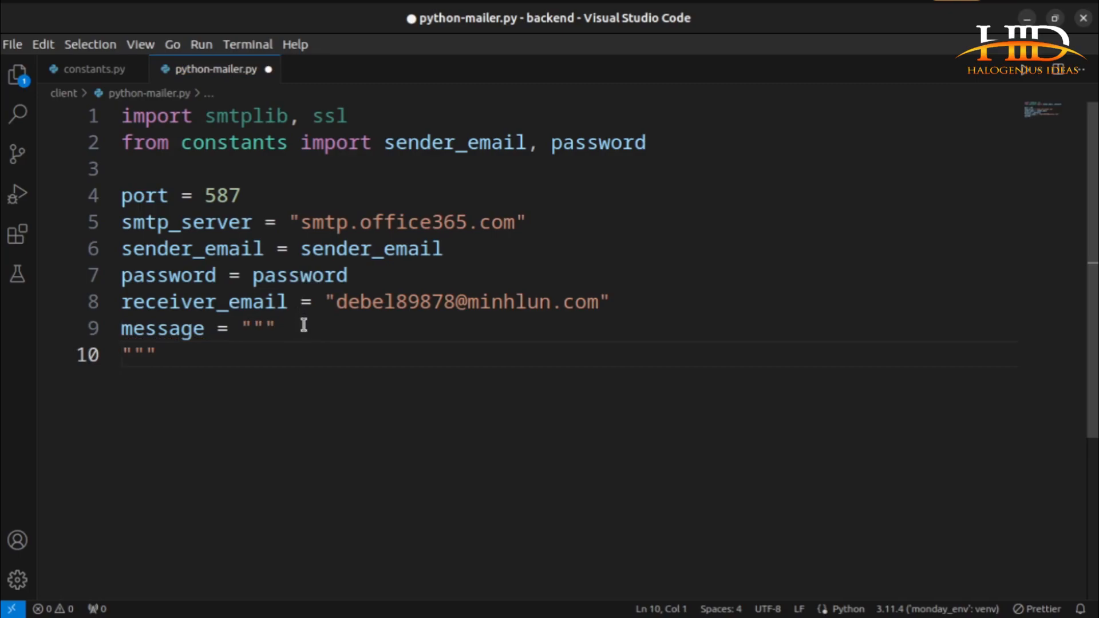
pyautogui.write('\\')
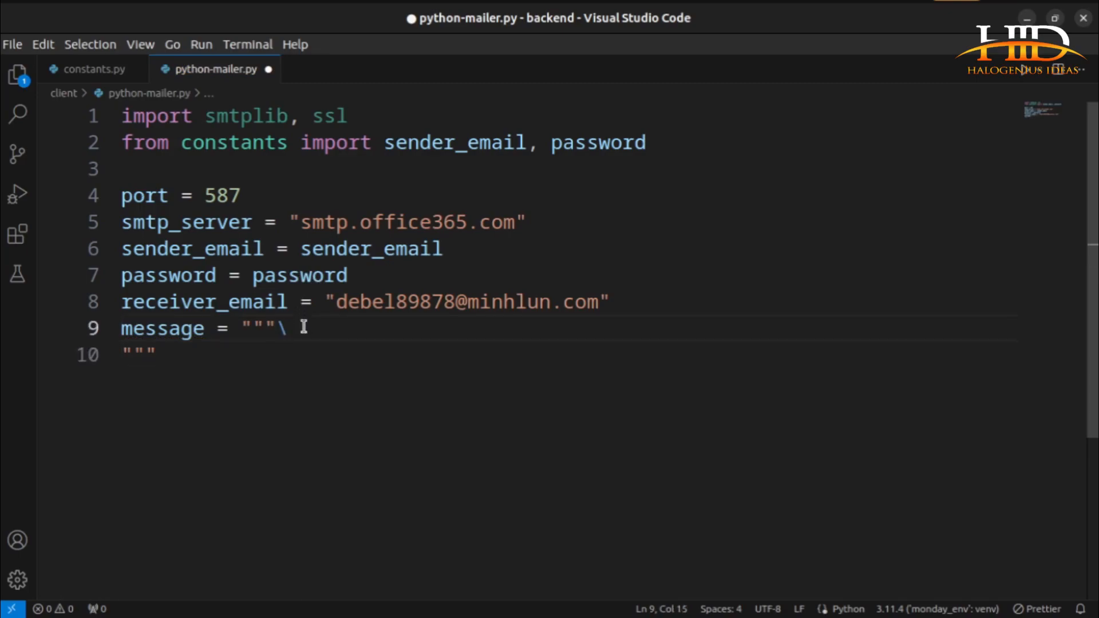
pyautogui.press('Enter')
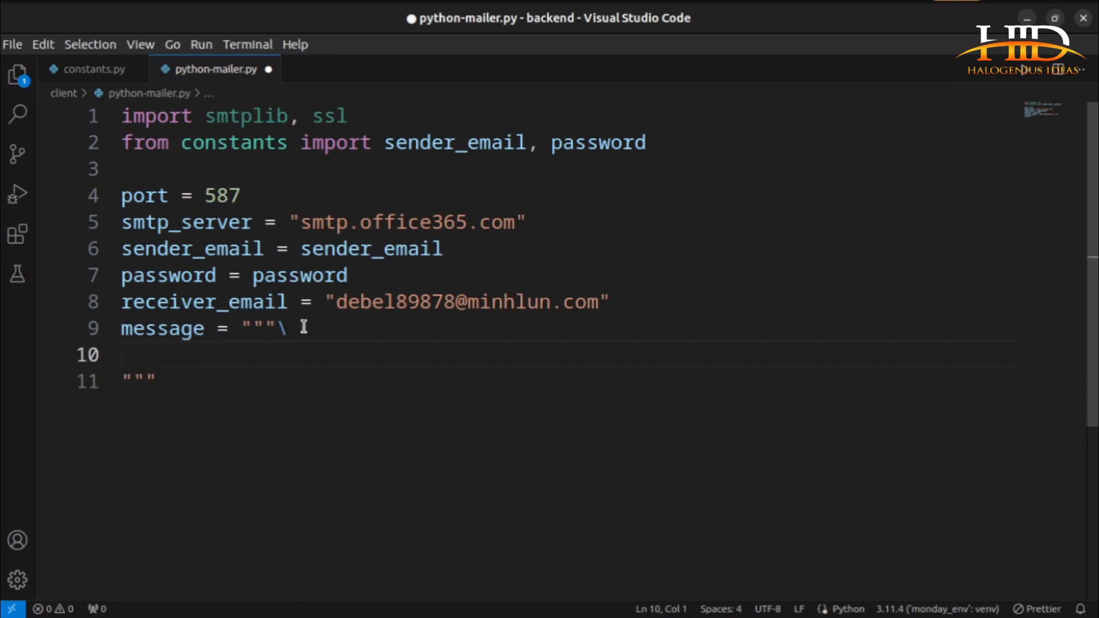
# Write the message with `Subject: Hi there`, a blank line, and `This is a message from python.`.
pyautogui.write('Sub')
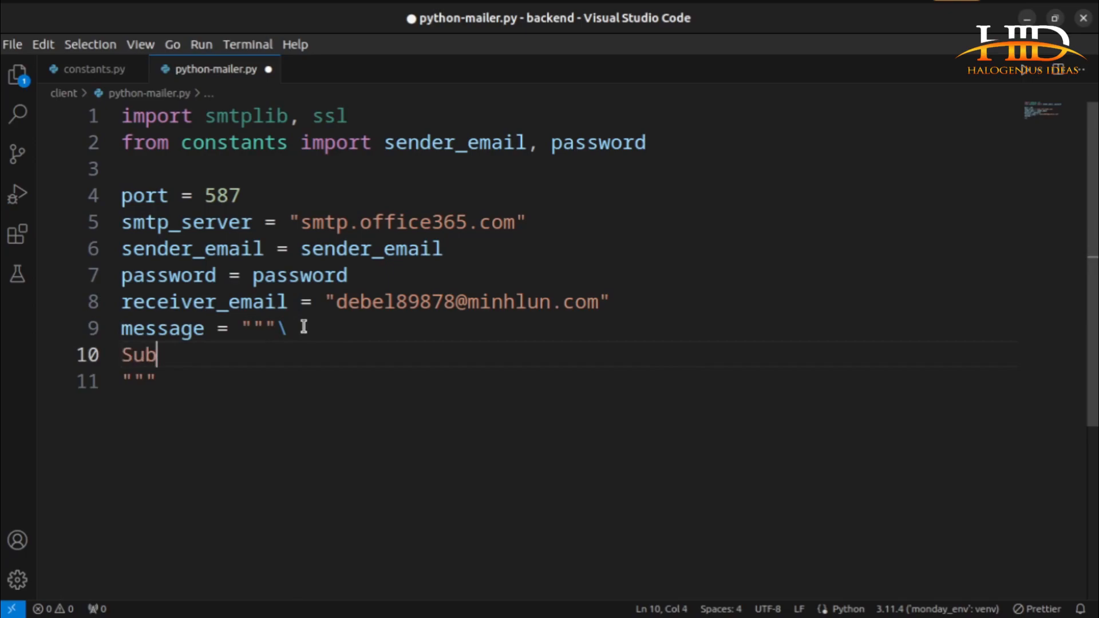
pyautogui.write('ject:')
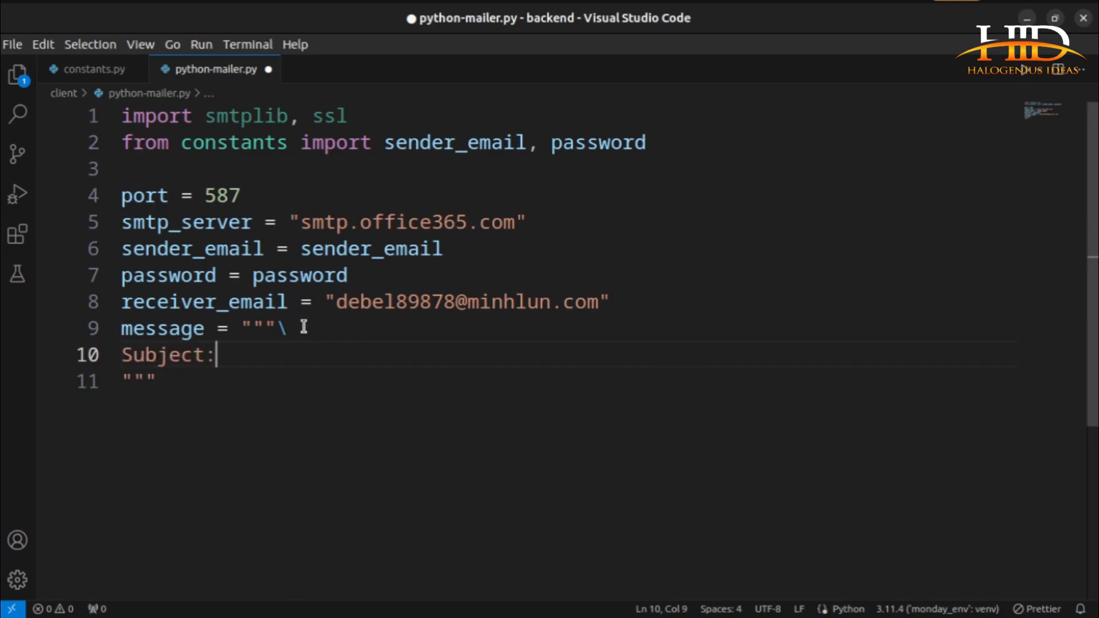
pyautogui.write('Hi')
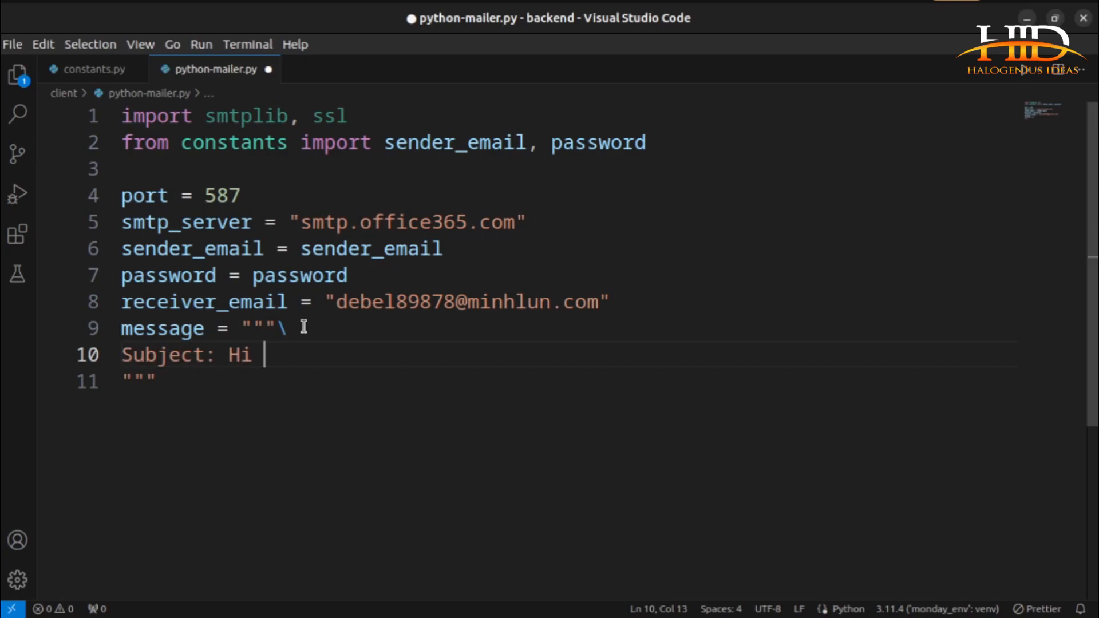
pyautogui.write('there')
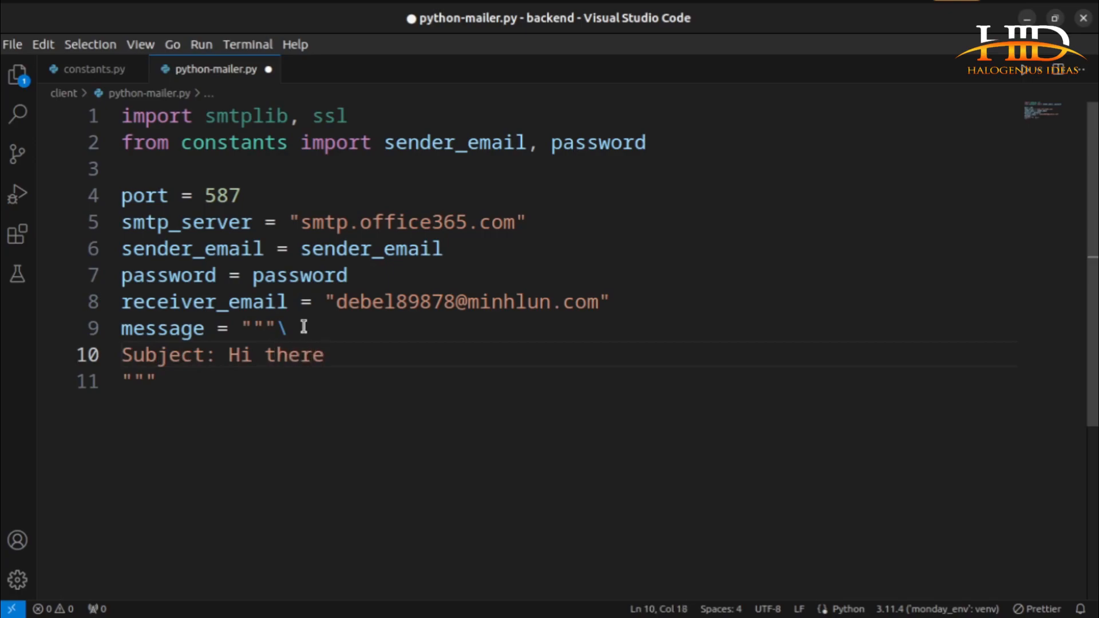
pyautogui.press('Enter')
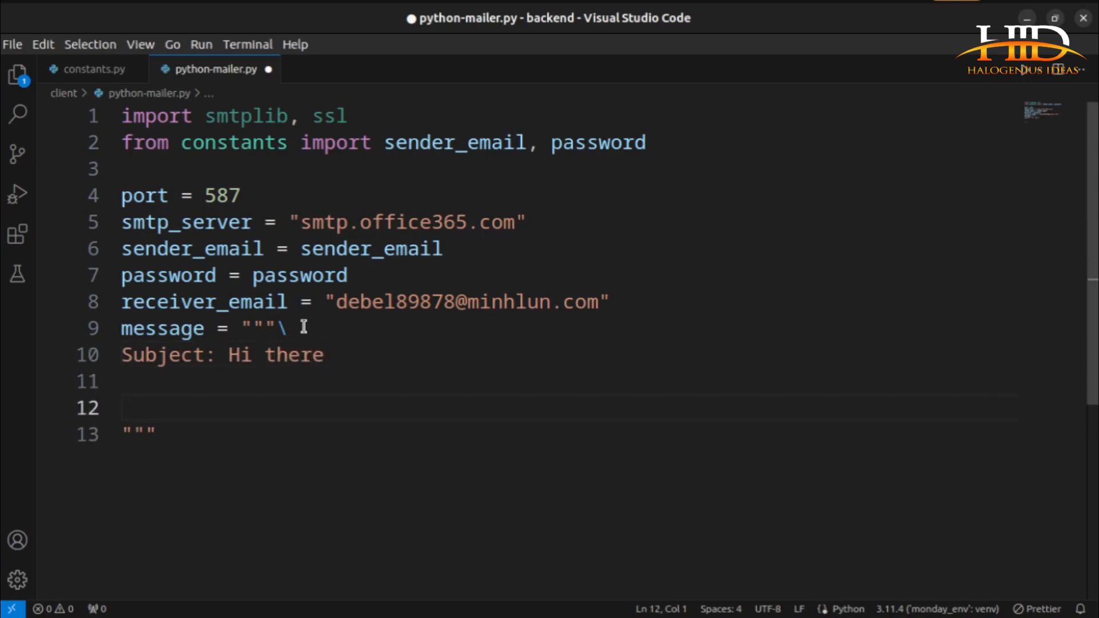
pyautogui.write('This is a')
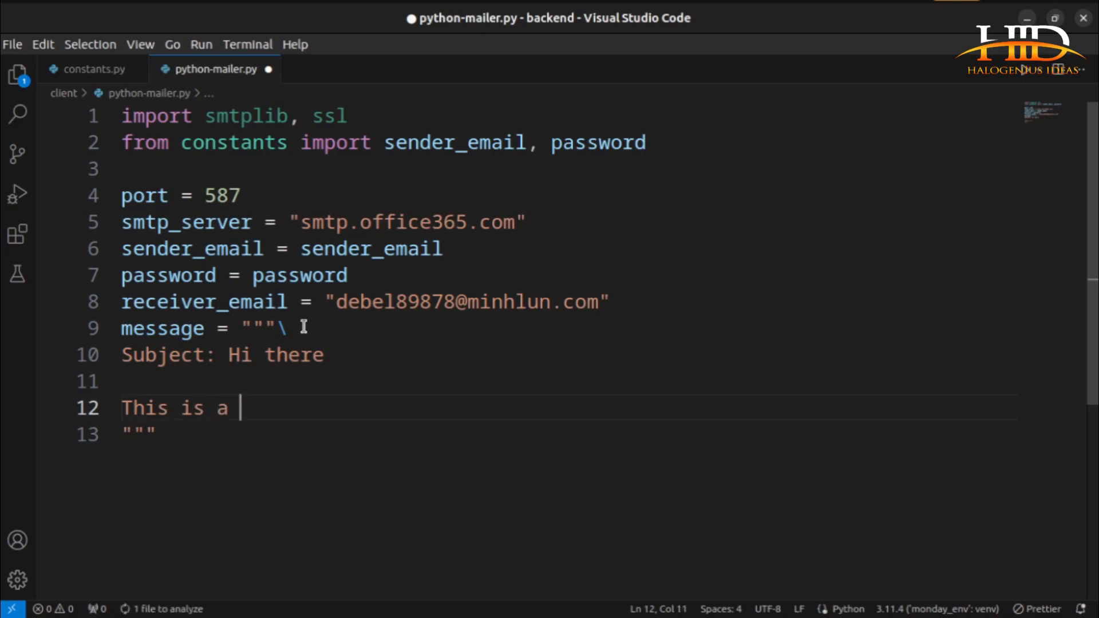
pyautogui.write('message f')
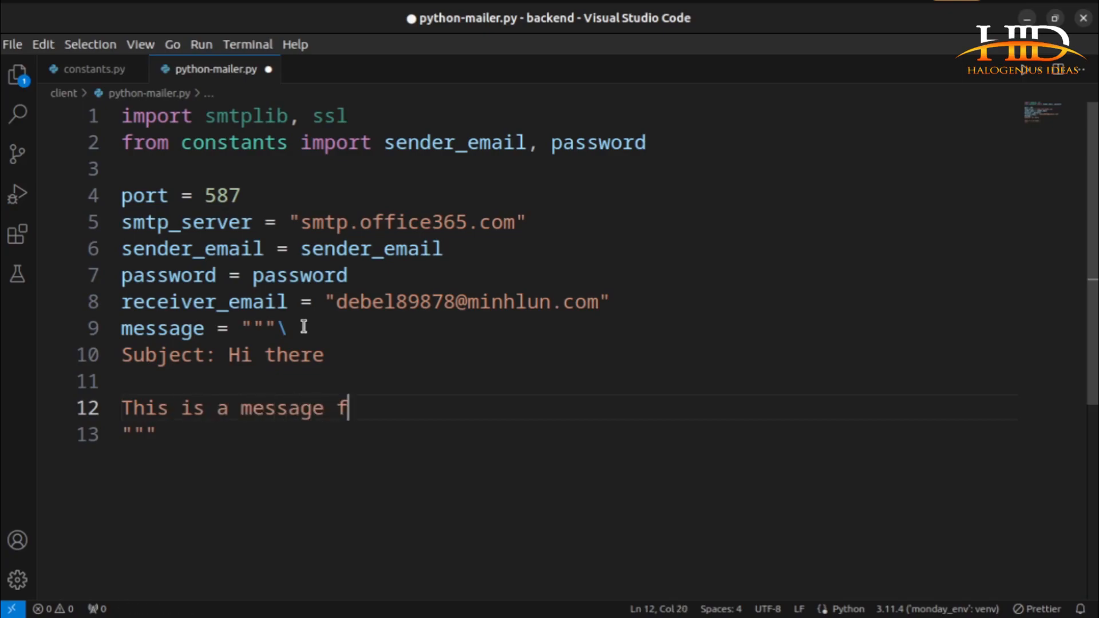
pyautogui.write('rom pyth')
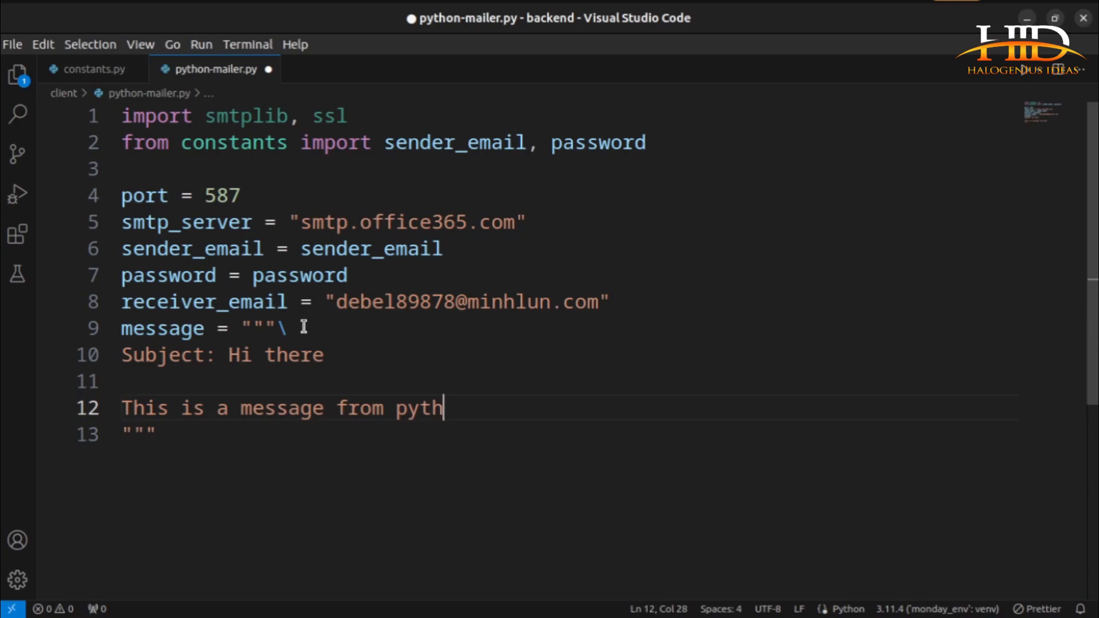
pyautogui.write('on."""')
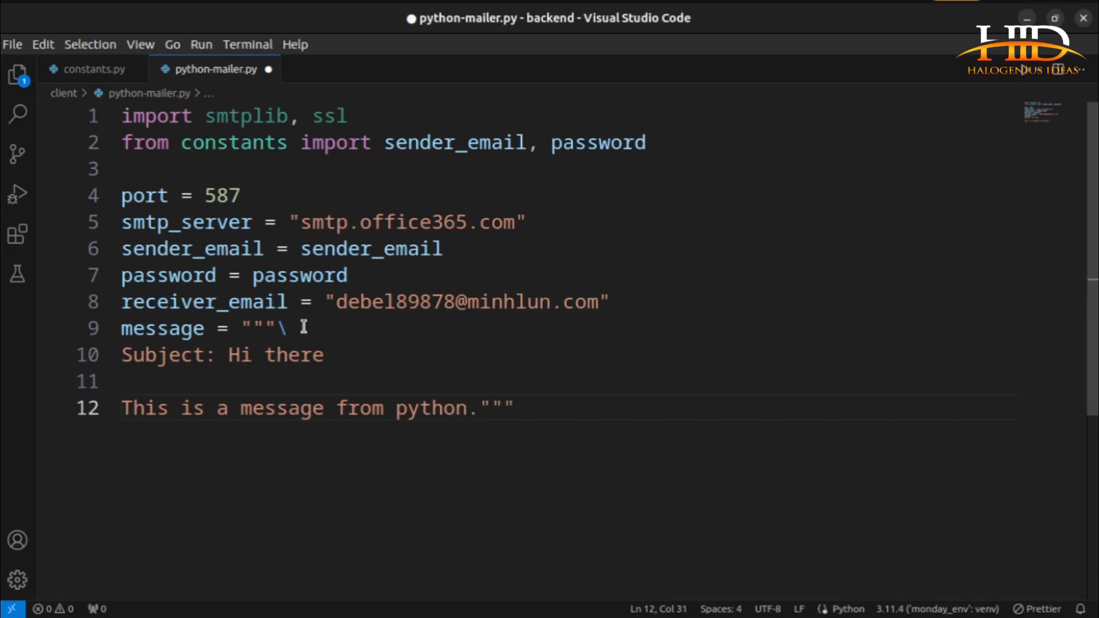
pyautogui.scroll(-3)
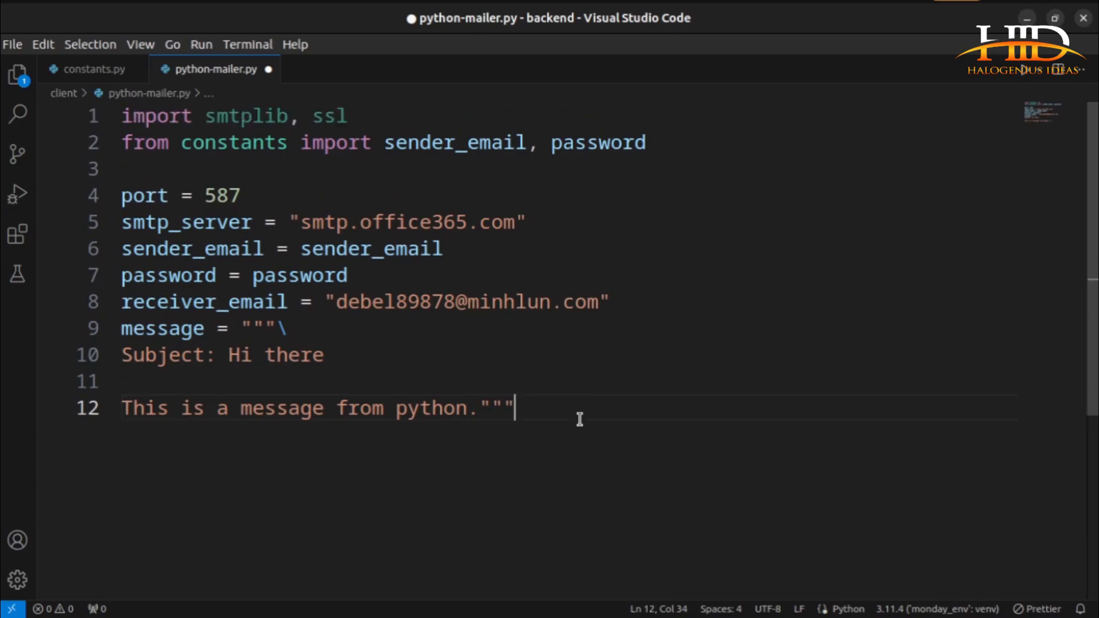
pyautogui.doubleClick(327, 116)
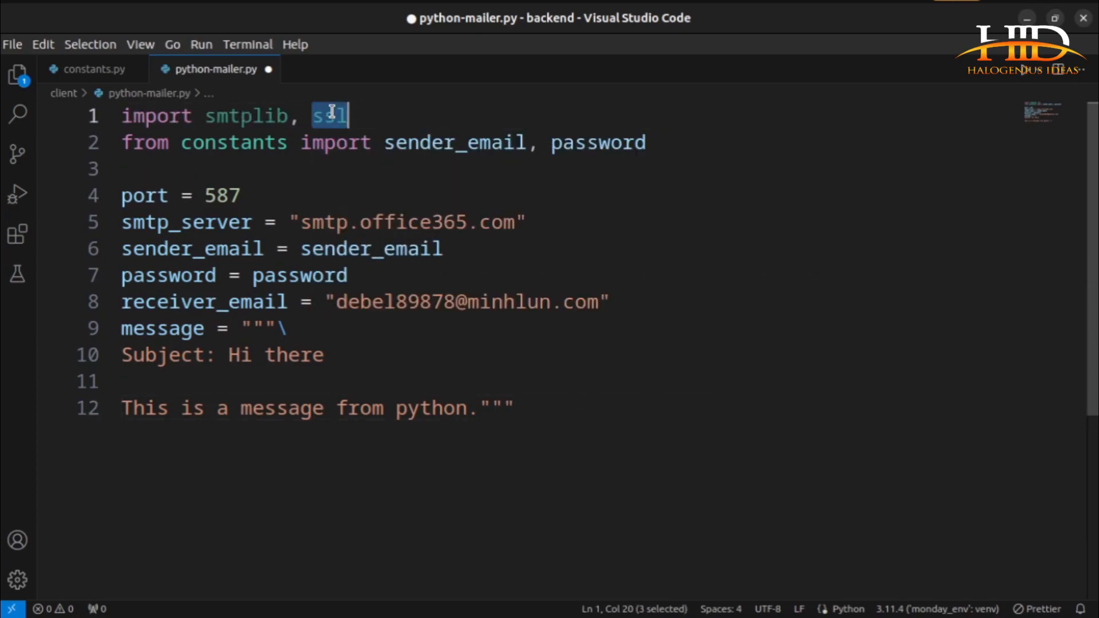
pyautogui.moveTo(330, 115)
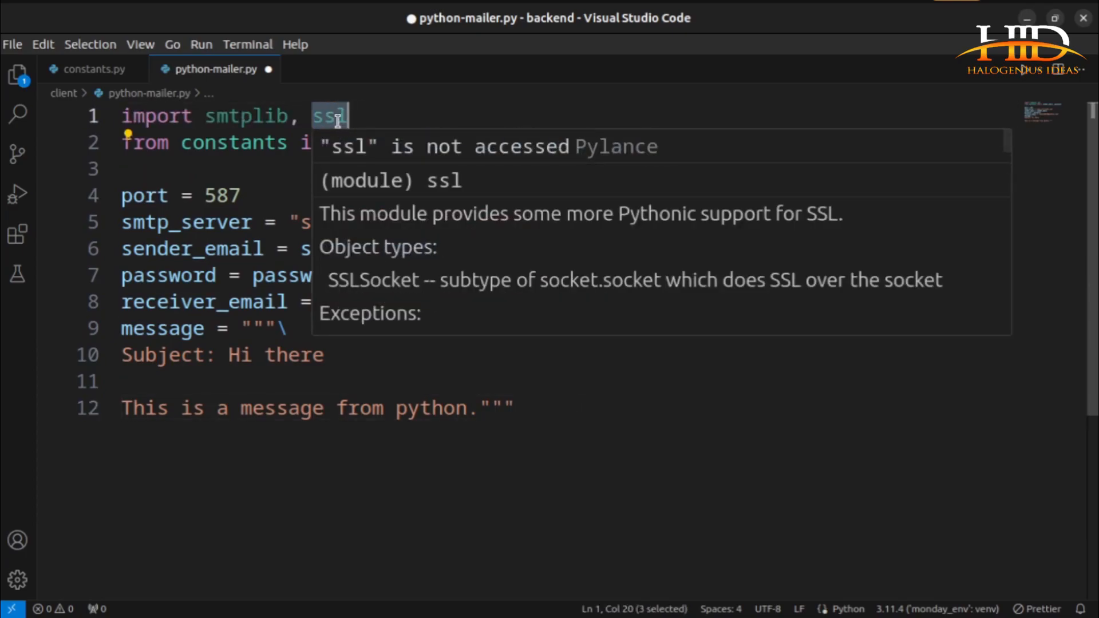
pyautogui.moveTo(496, 433)
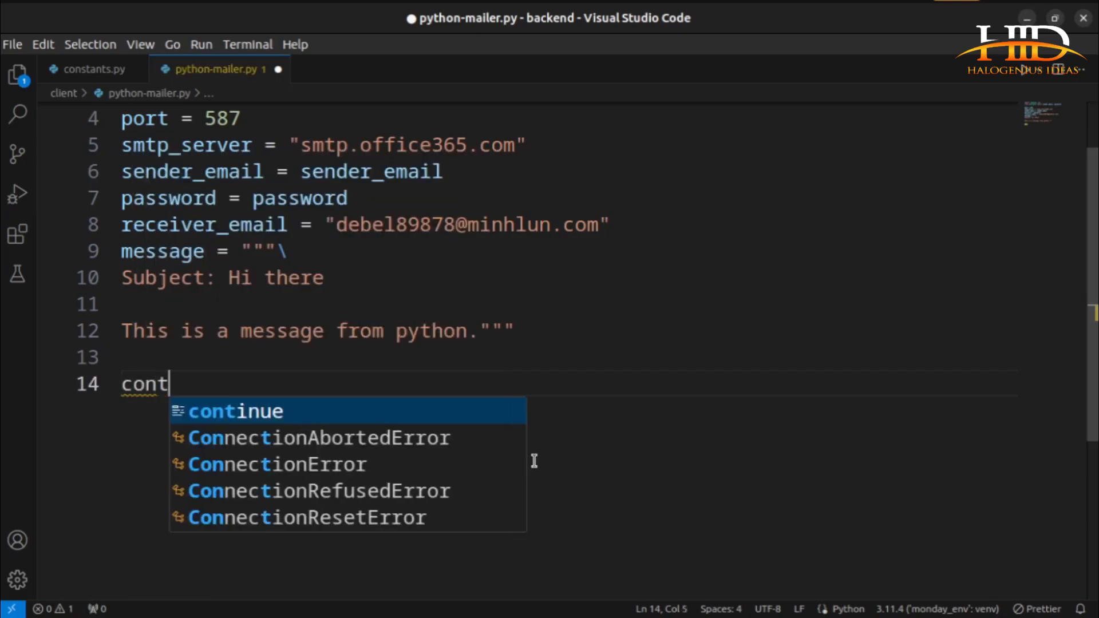
# Add the line `context = ssl.create_default_context()` below the message.
pyautogui.write('ext =')
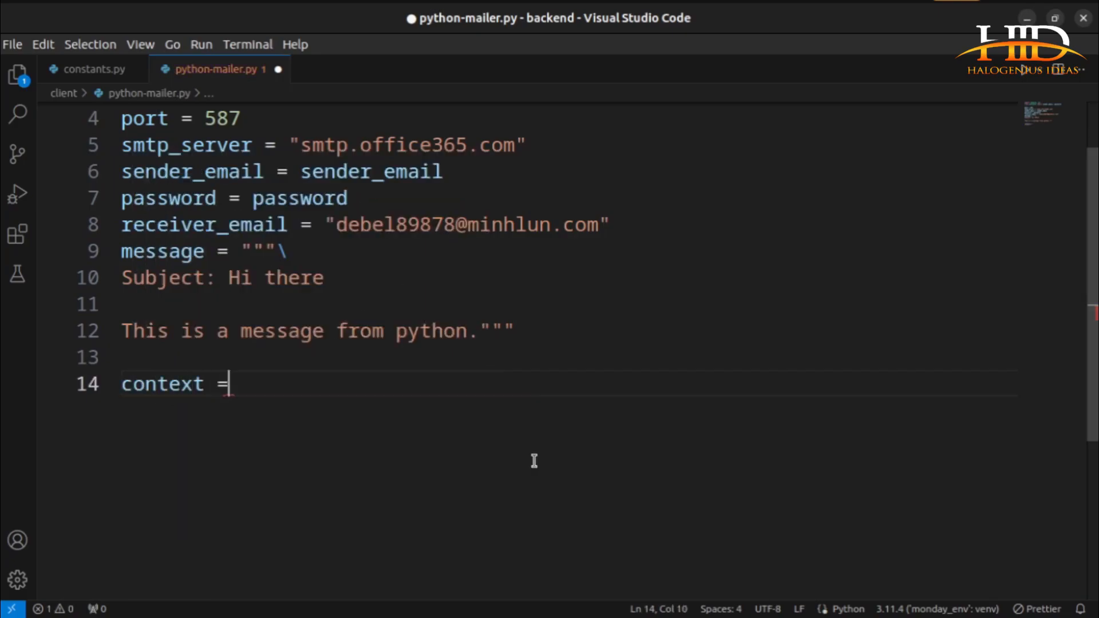
pyautogui.write('ssl.')
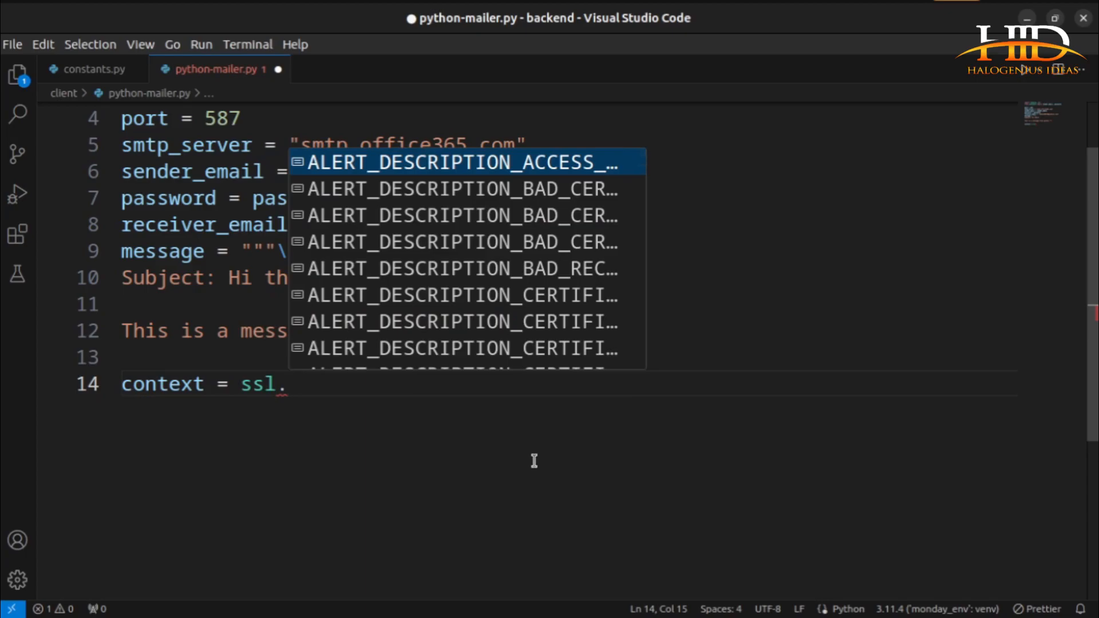
pyautogui.write('create_default_context(')
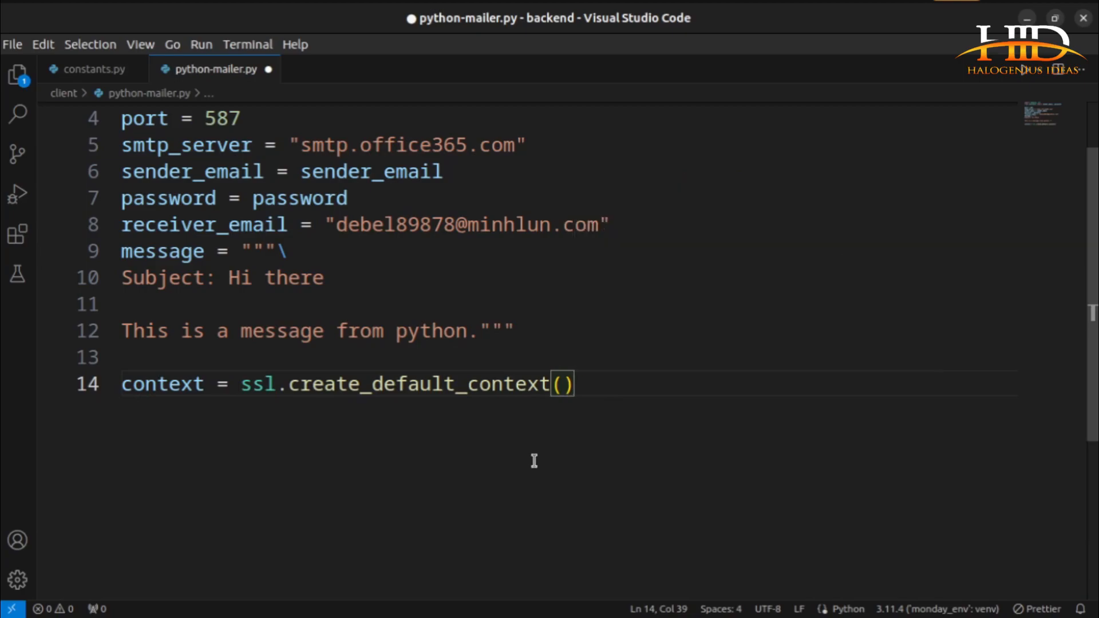
pyautogui.press('Enter')
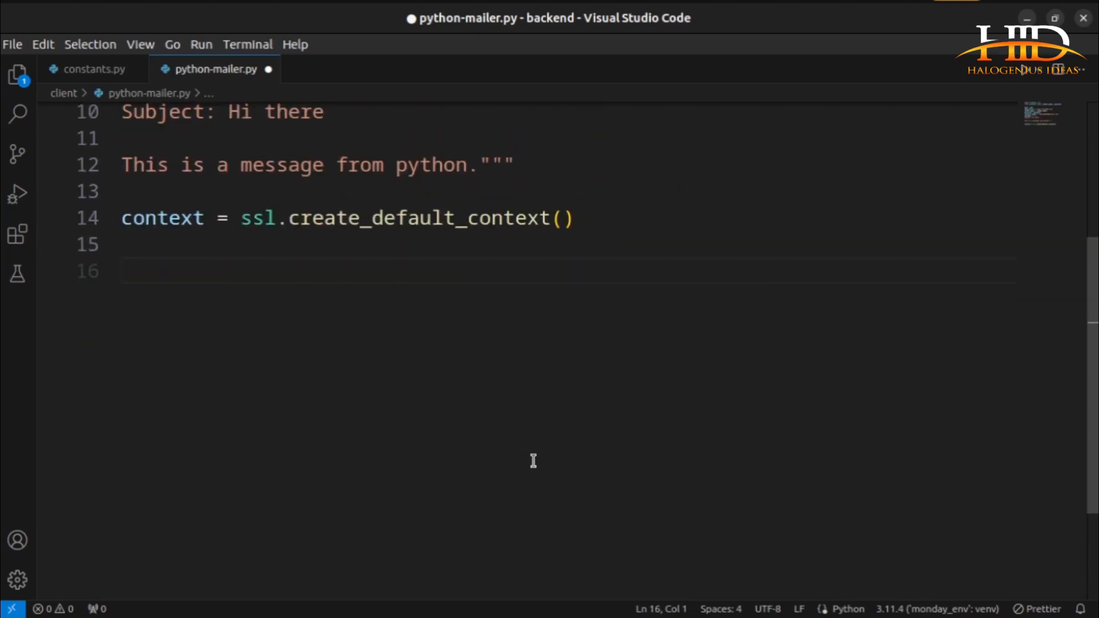
# Add `with smtplib.SMTP(smtp_server, port) as server:` below the context line.
pyautogui.write('with')
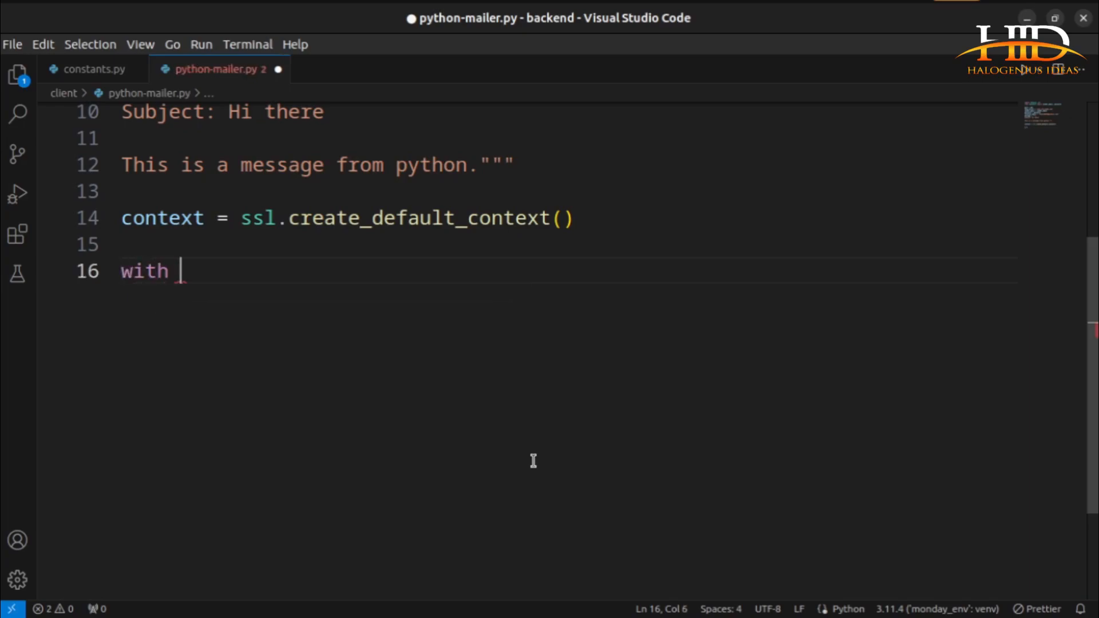
pyautogui.write('smtp')
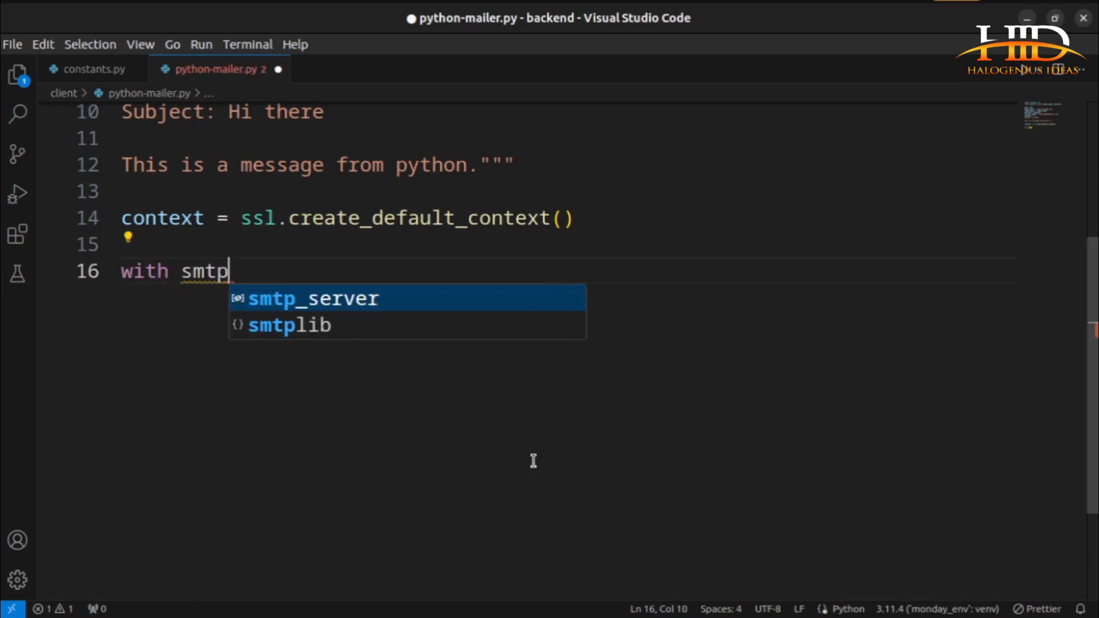
pyautogui.write('lib')
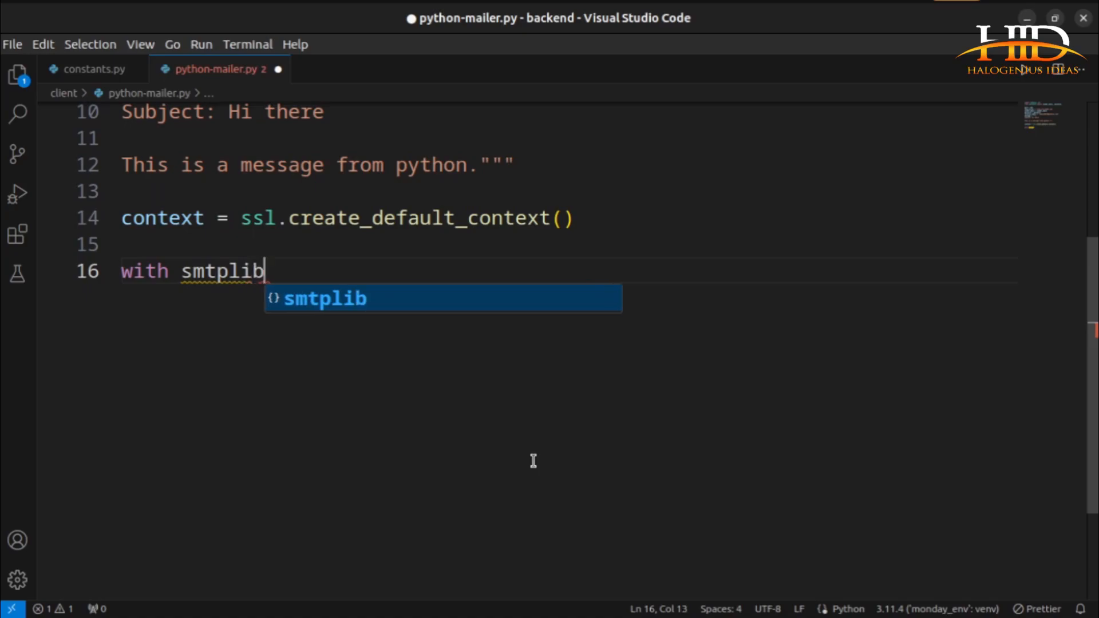
pyautogui.write('.SM')
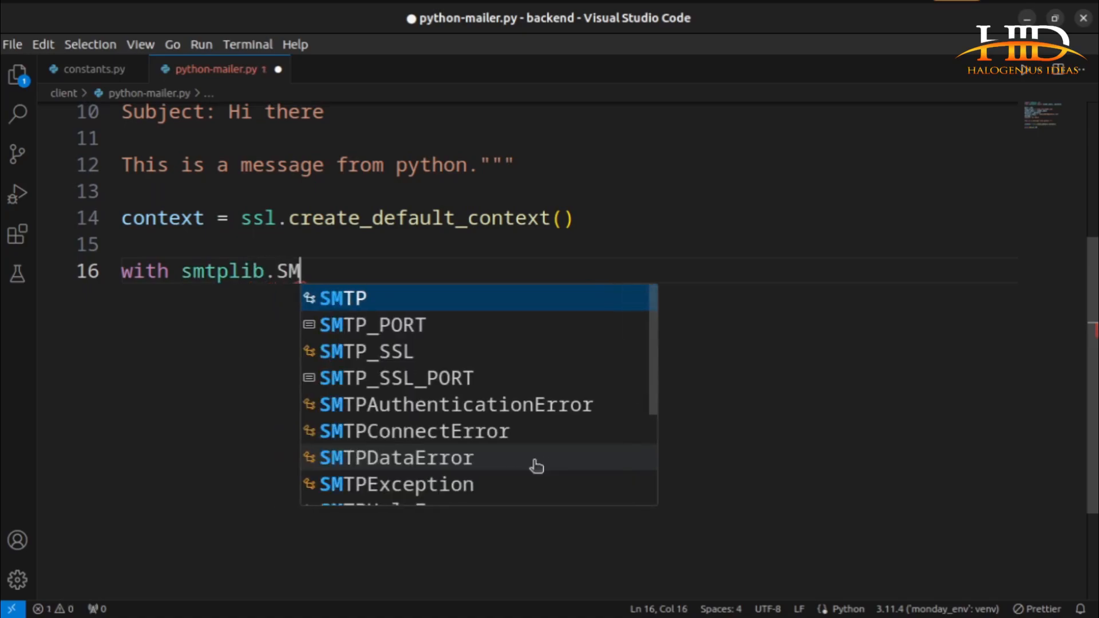
pyautogui.write('TP')
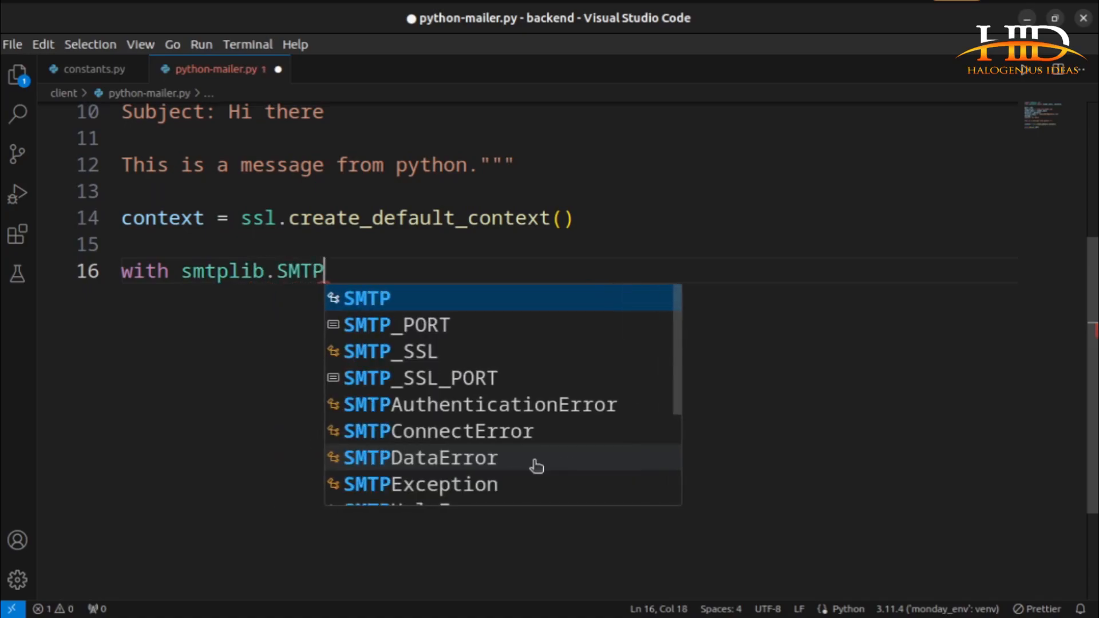
pyautogui.write('(smtp_server,')
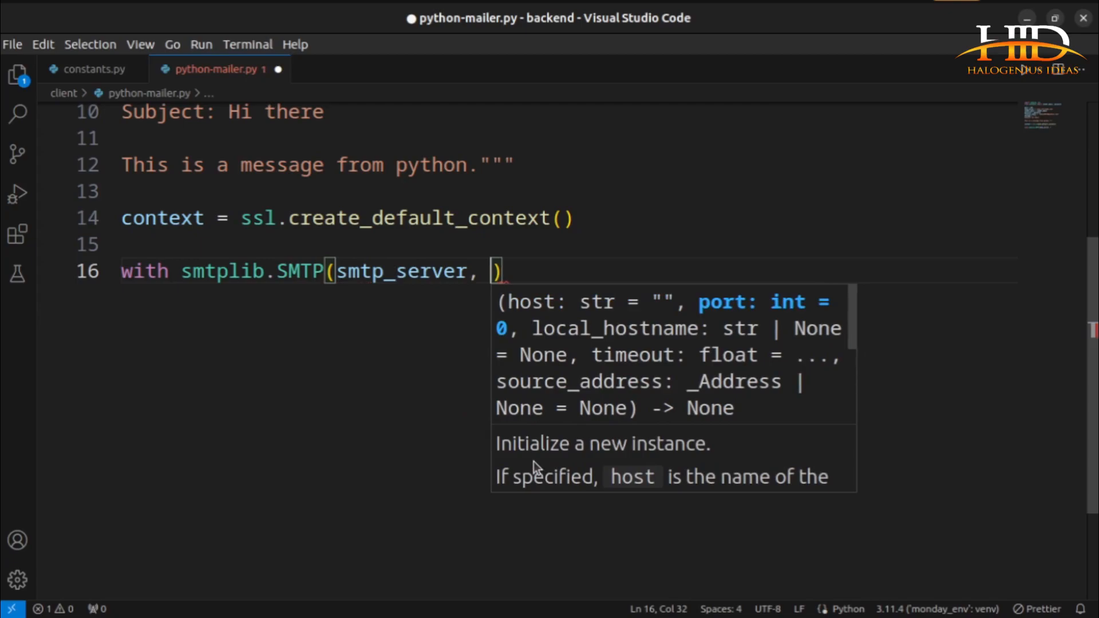
pyautogui.write('port')
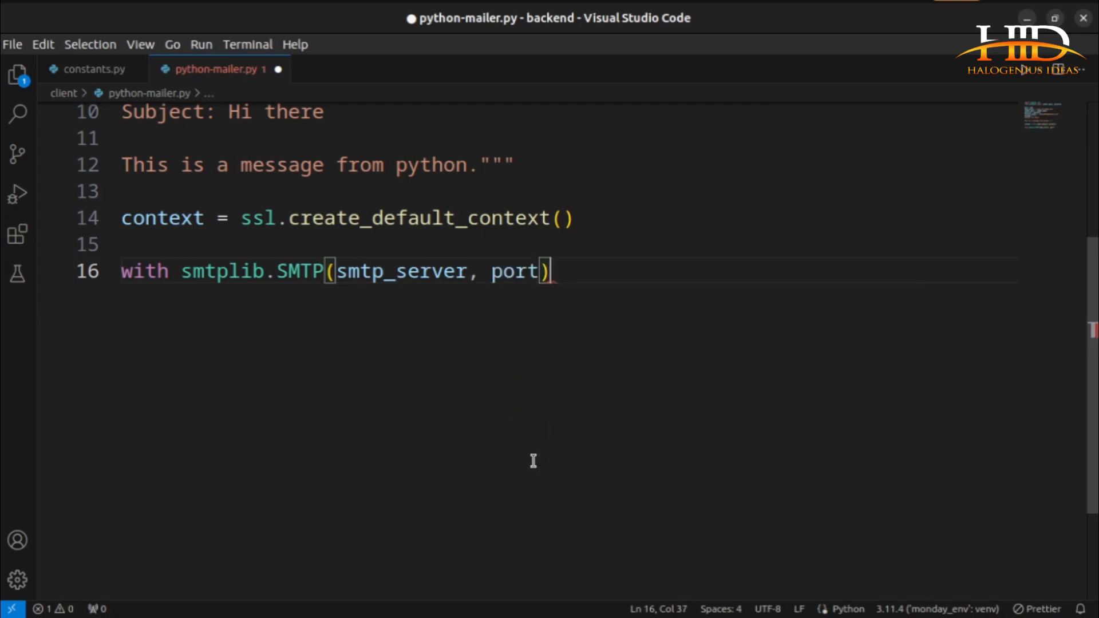
pyautogui.write('as wer')
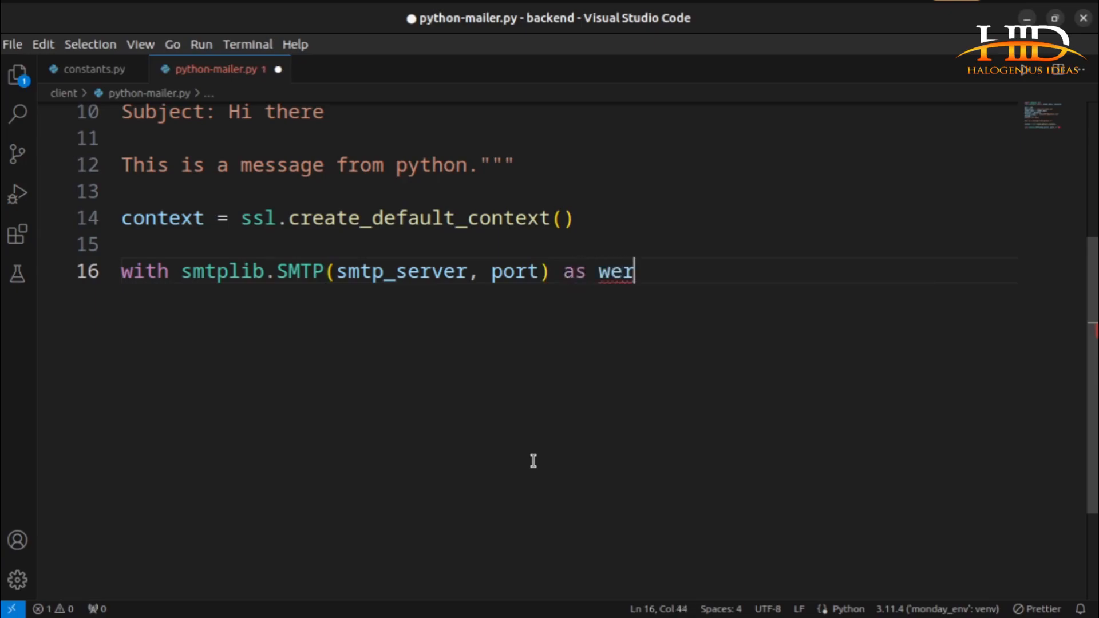
pyautogui.press('Backspace')
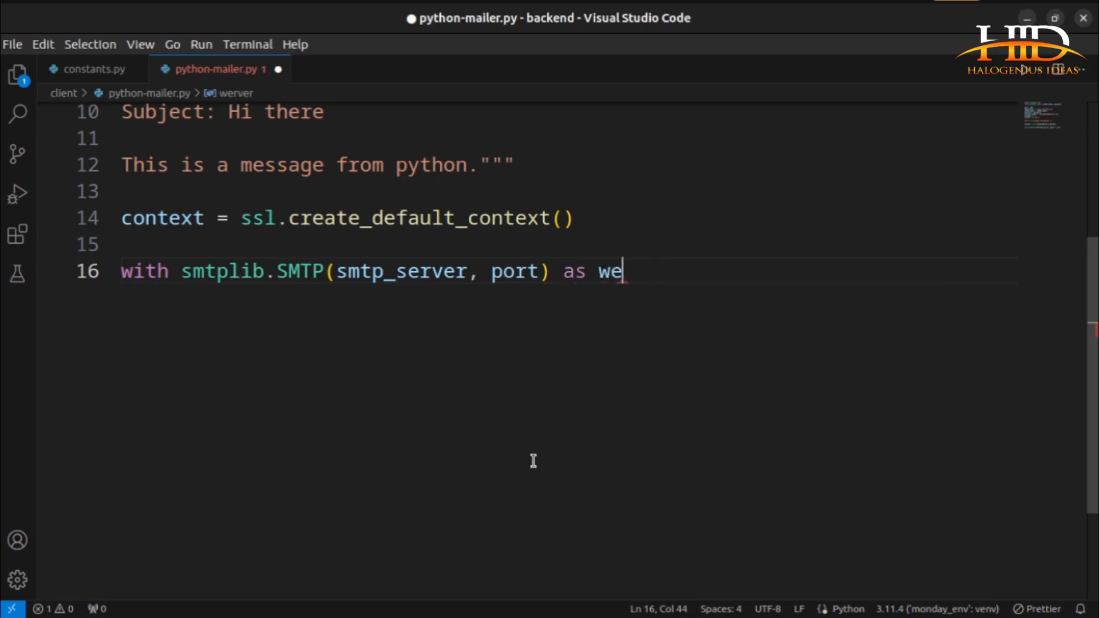
pyautogui.write('rver')
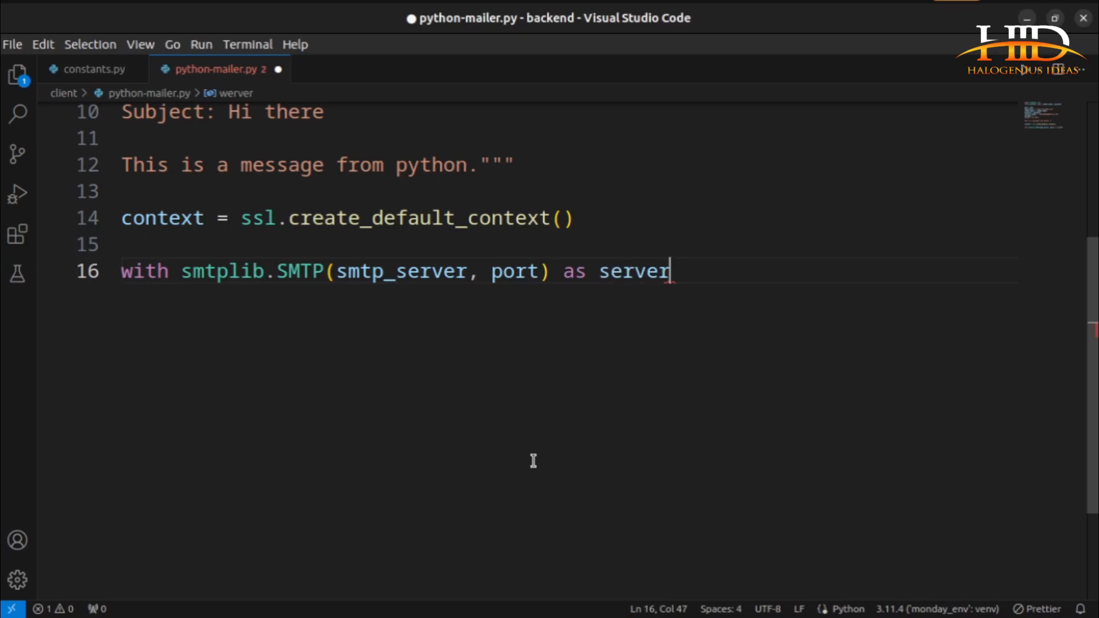
pyautogui.write(':')
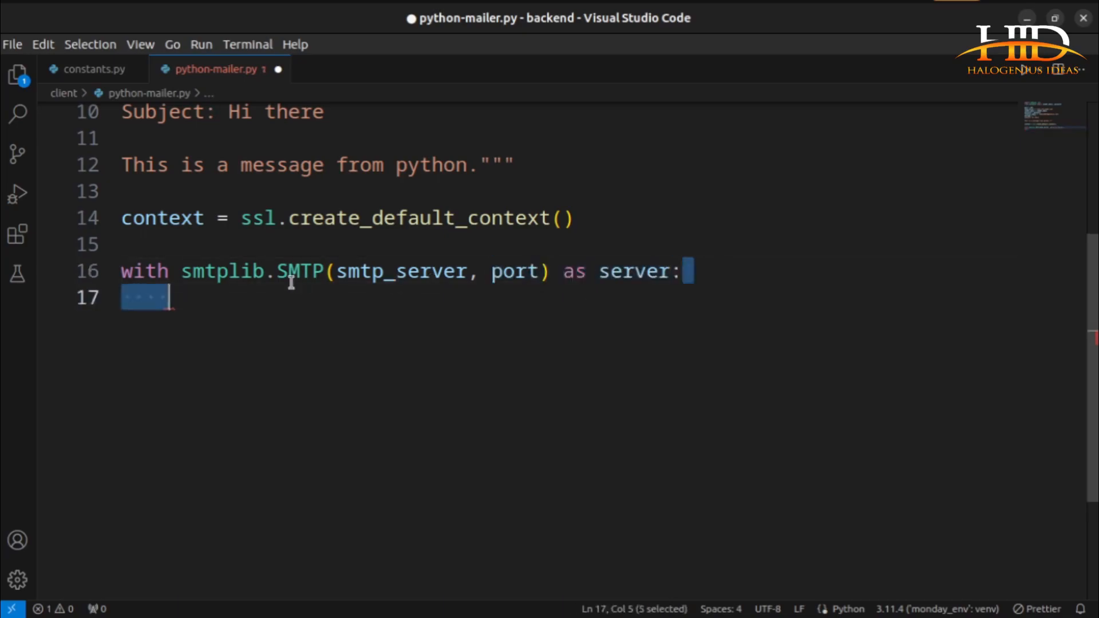
# Review the SMTP call and its port argument, then return to the empty with-block line.
pyautogui.click(205, 272)
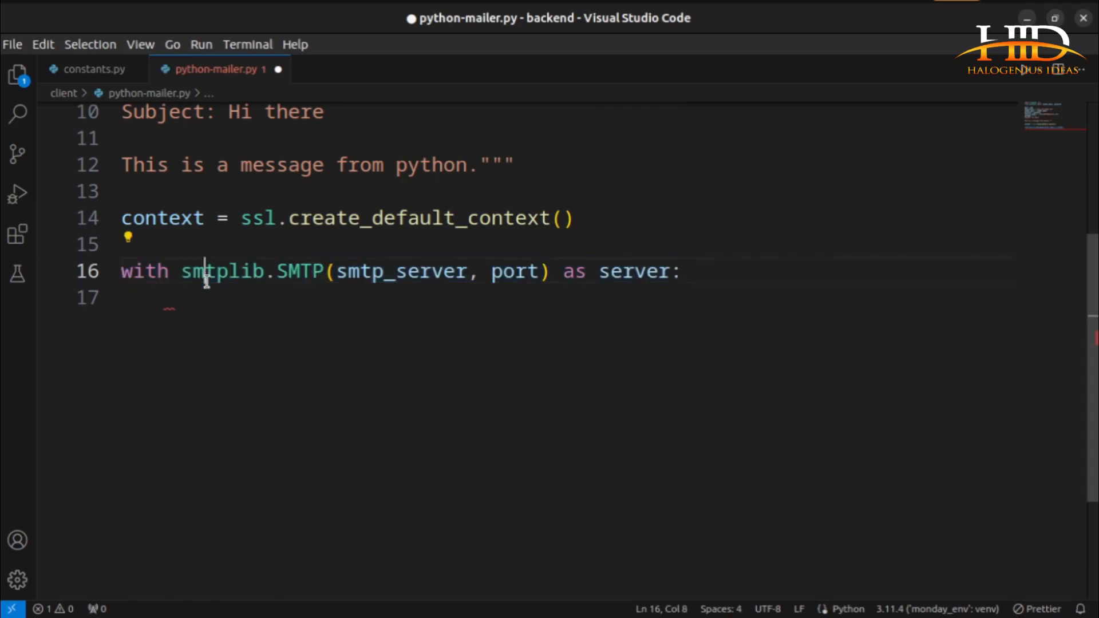
pyautogui.click(192, 300)
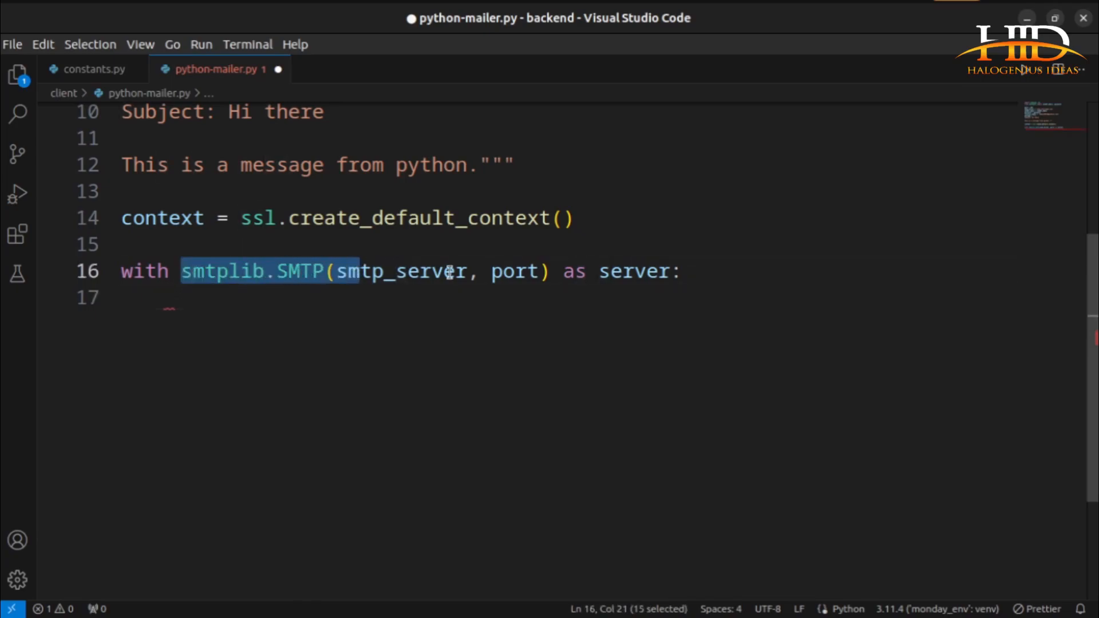
pyautogui.scroll(3)
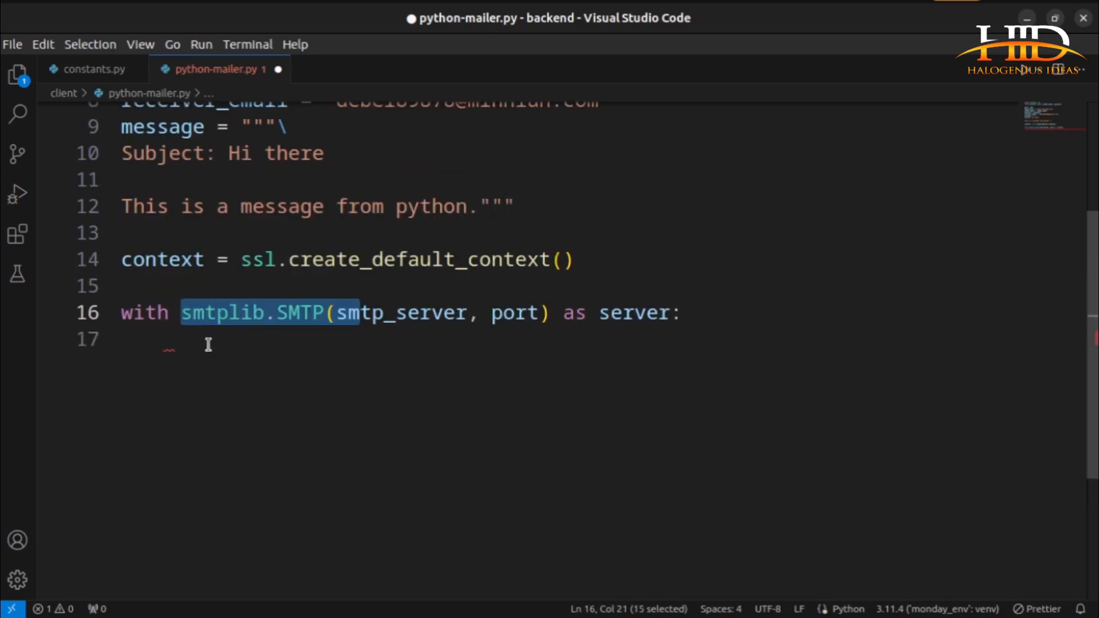
pyautogui.click(400, 339)
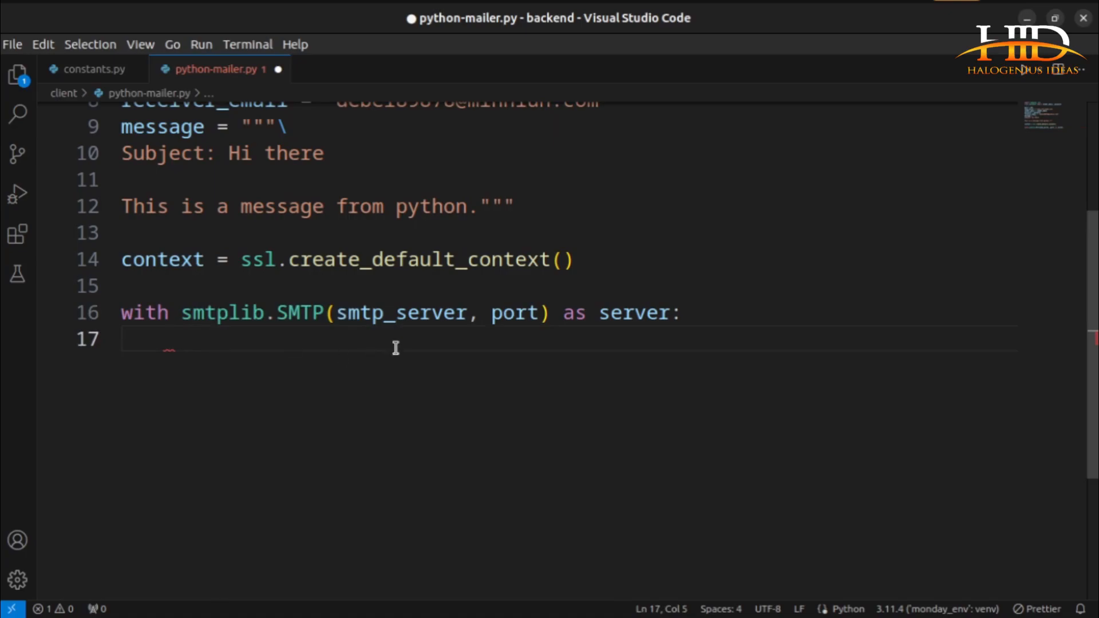
pyautogui.scroll(3)
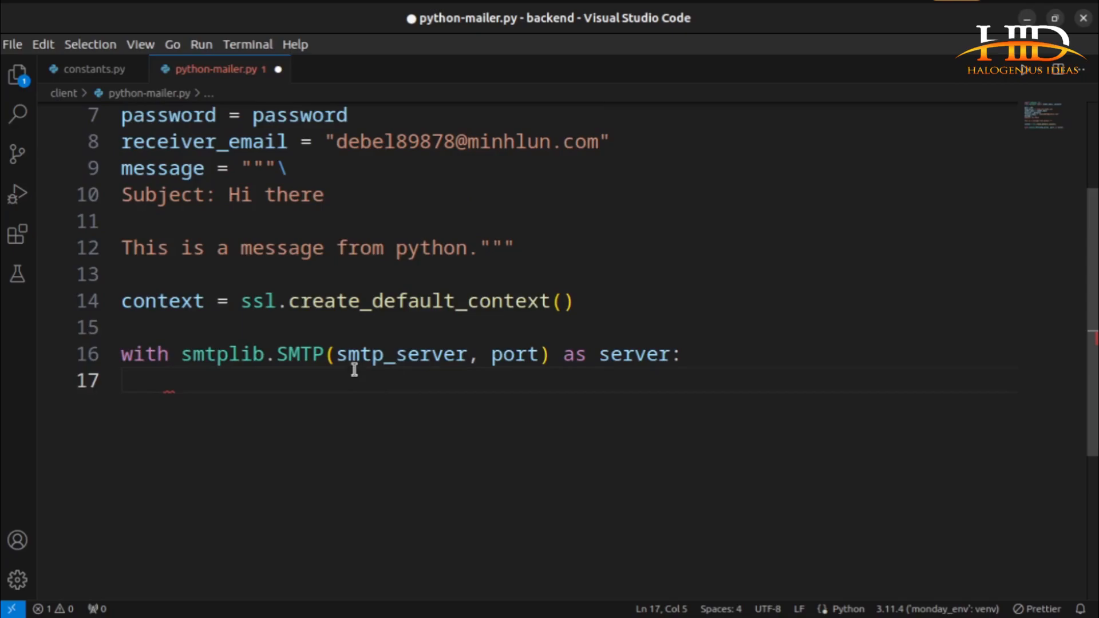
pyautogui.click(498, 354)
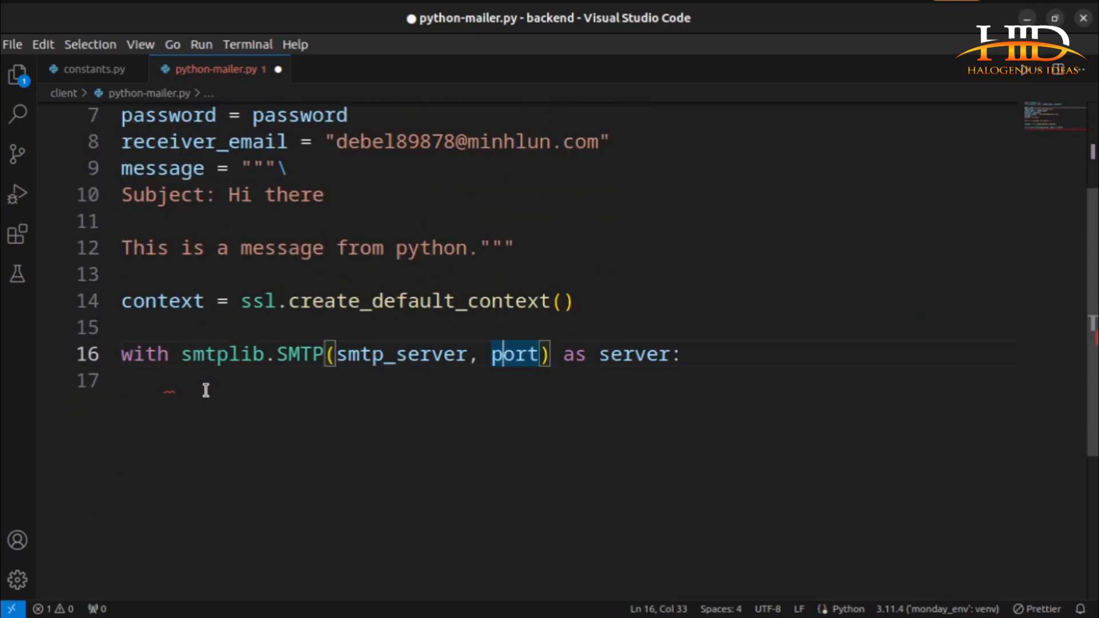
pyautogui.click(204, 380)
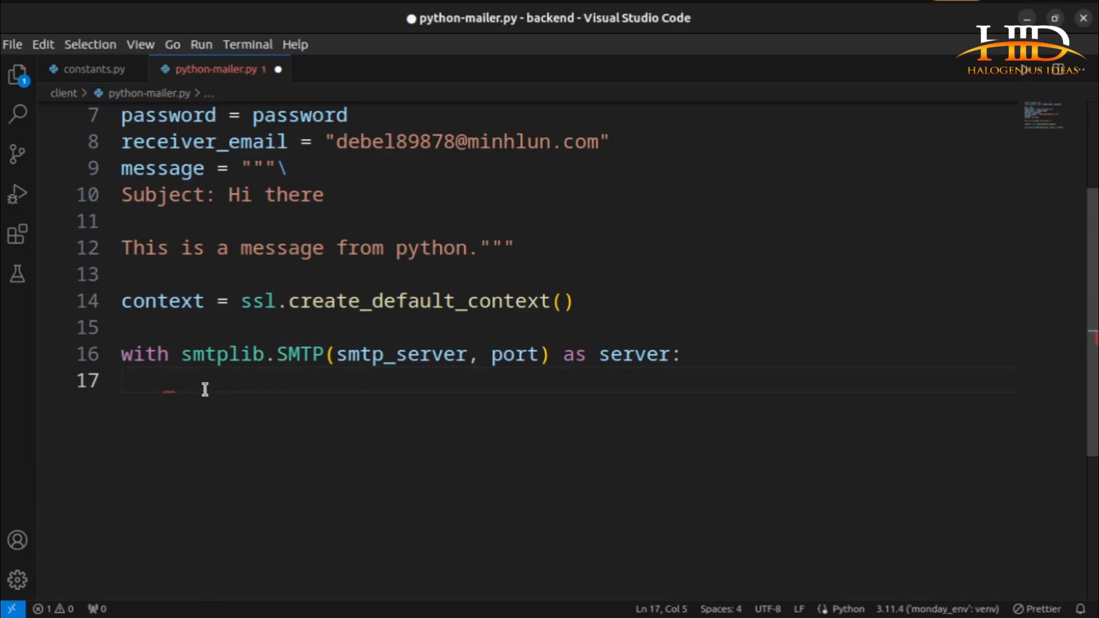
# Inside the with block call server.ehlo(), server.starttls(context=context), and server.ehlo() again.
pyautogui.write('serve')
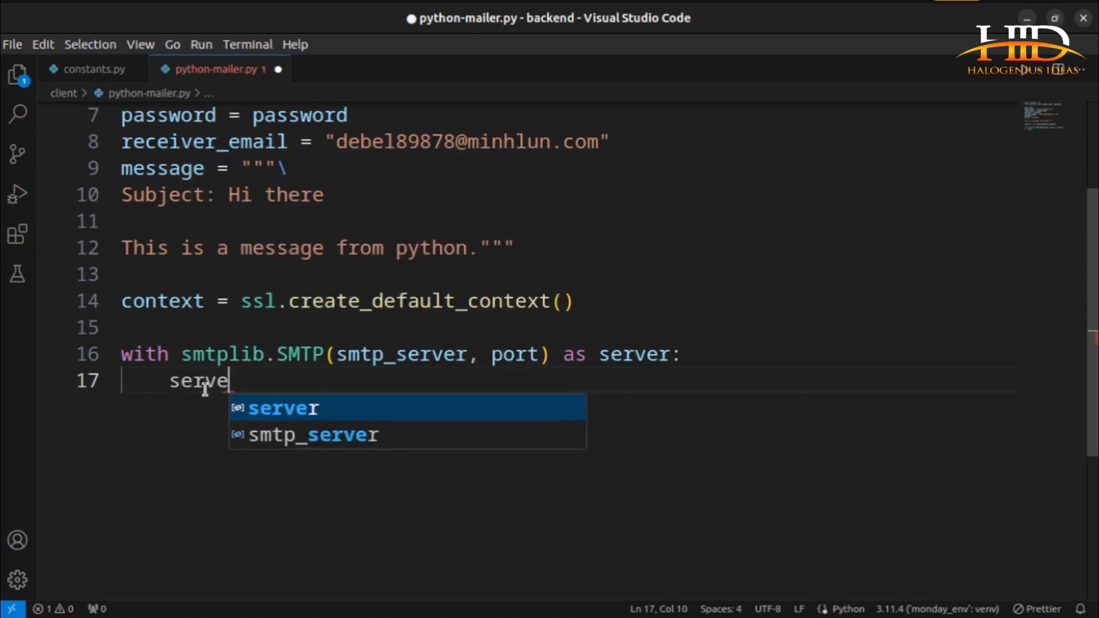
pyautogui.write('.ehlo(')
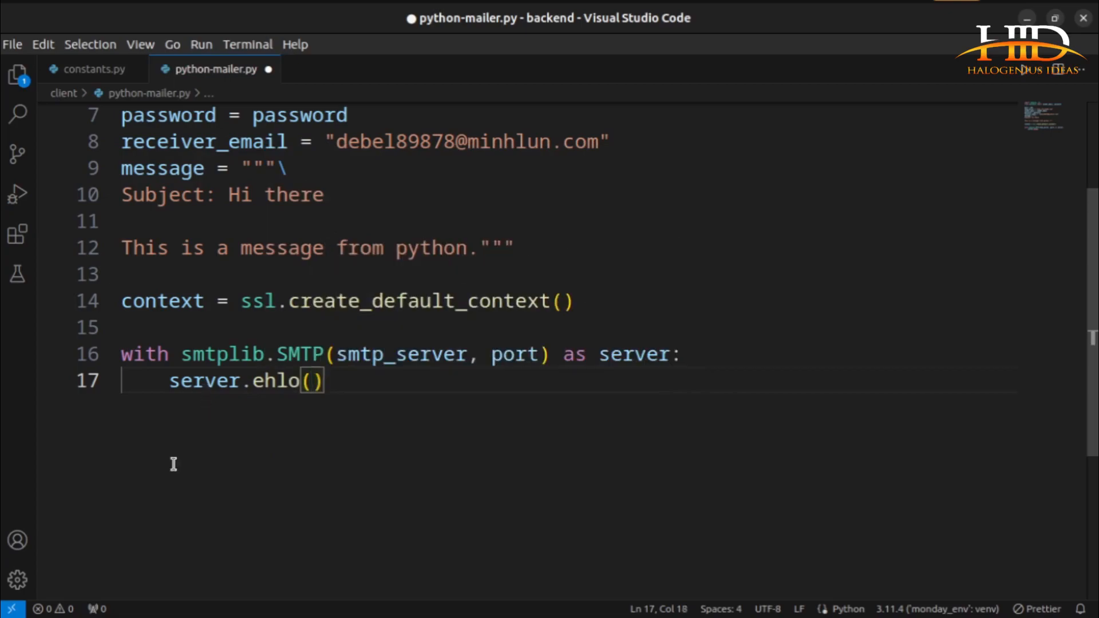
pyautogui.moveTo(277, 380)
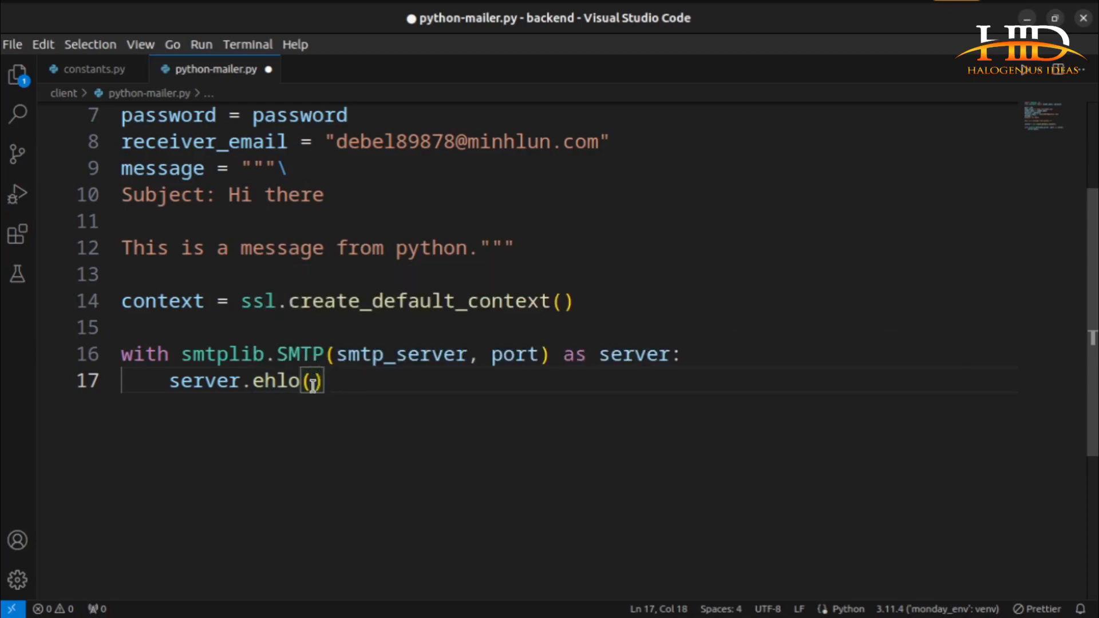
pyautogui.press('Return')
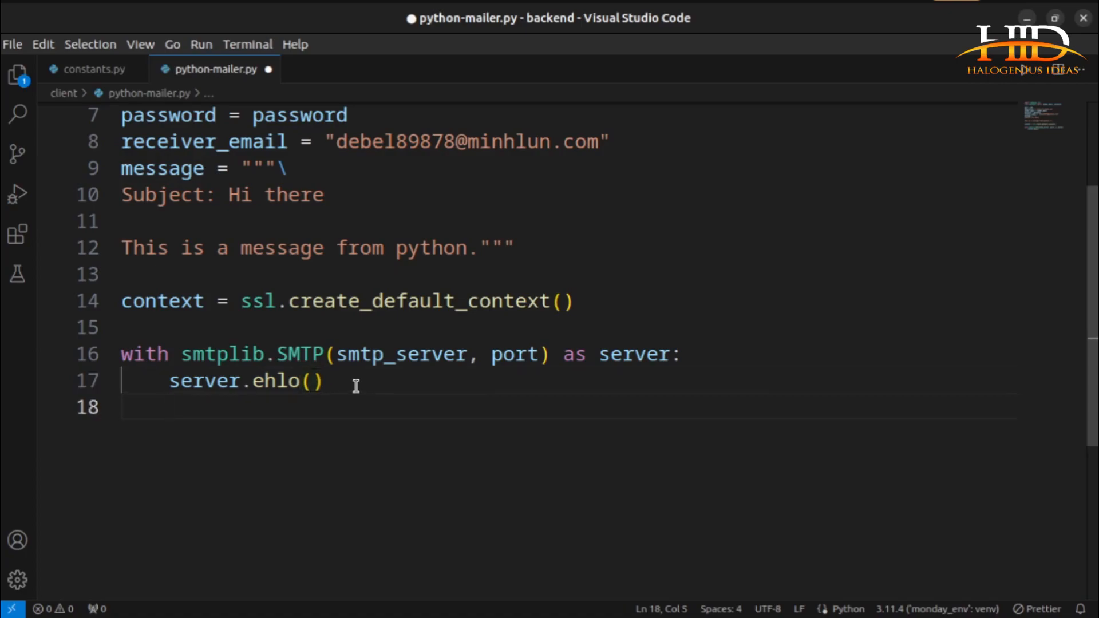
pyautogui.write('server.starttls')
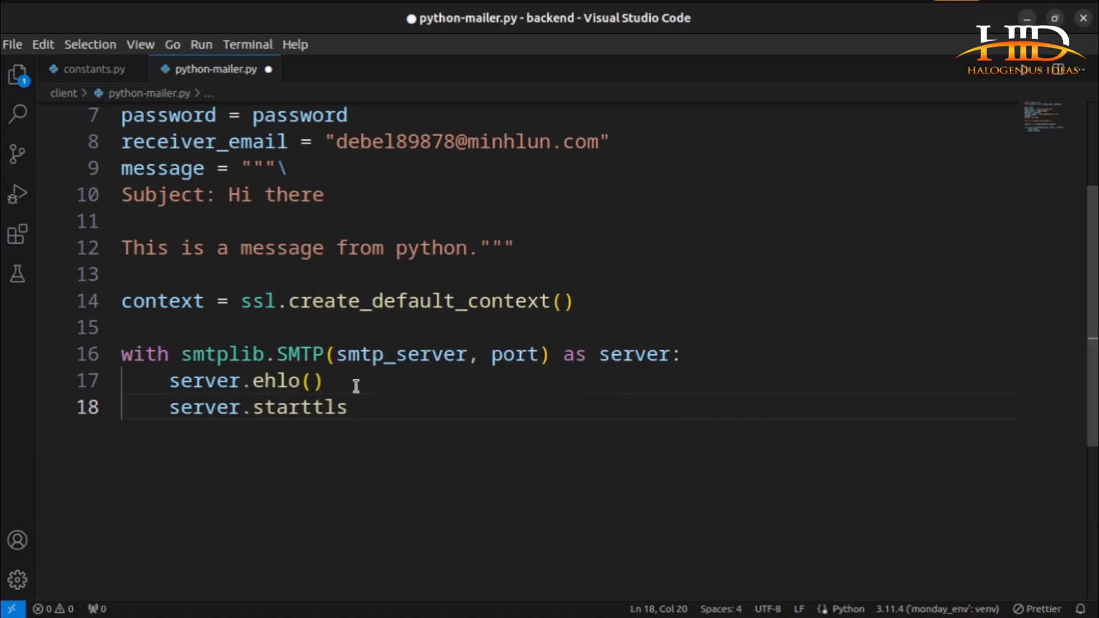
pyautogui.write('(context=context')
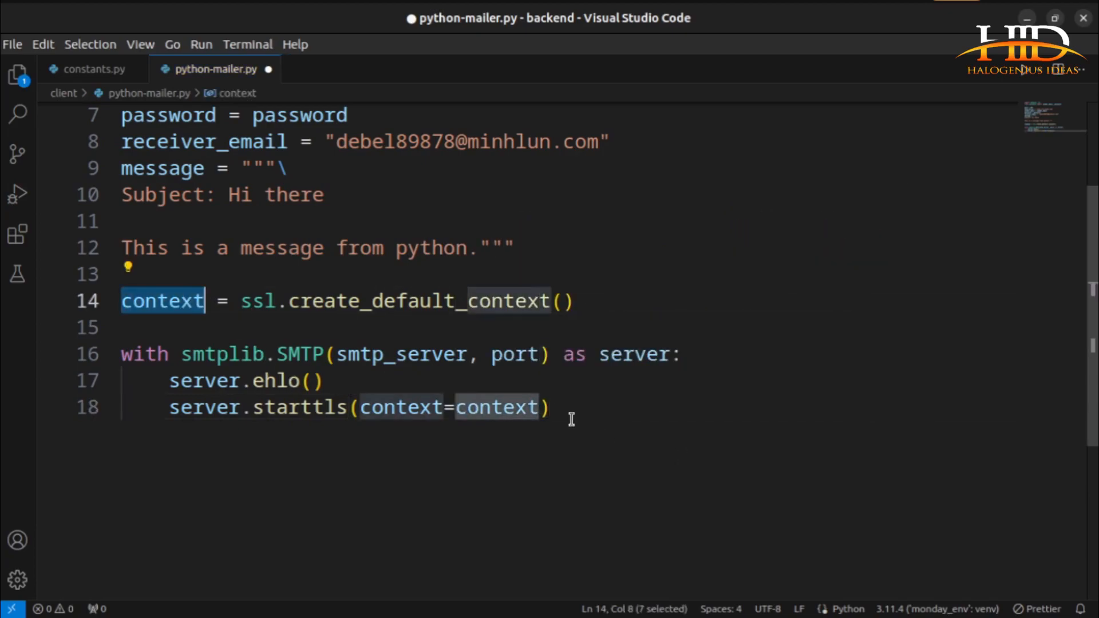
pyautogui.click(555, 407)
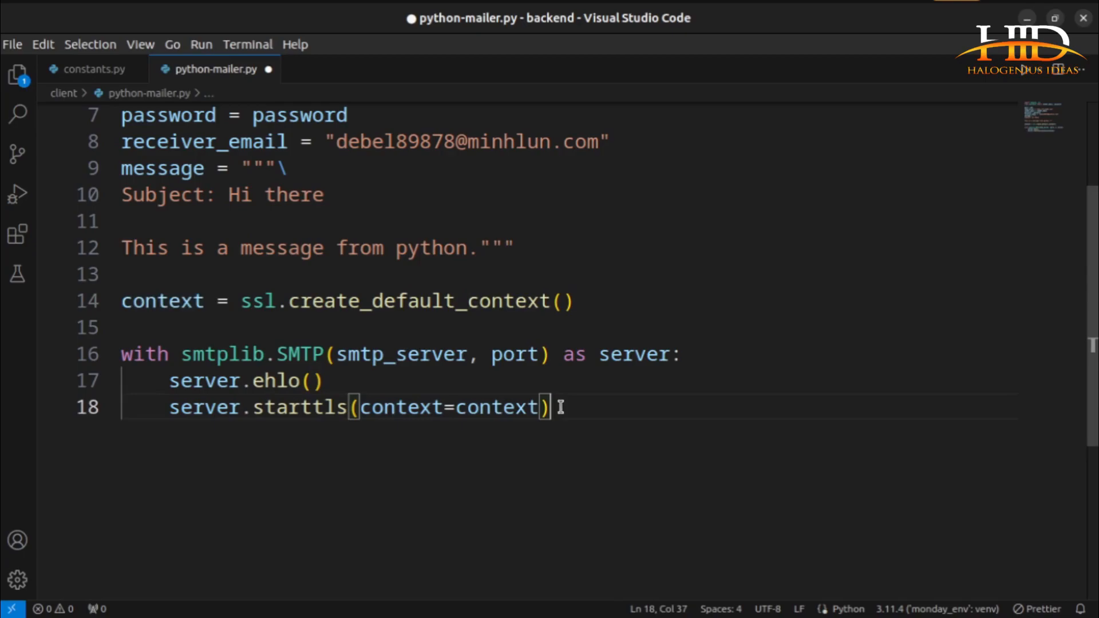
pyautogui.write('server.ehlo(')
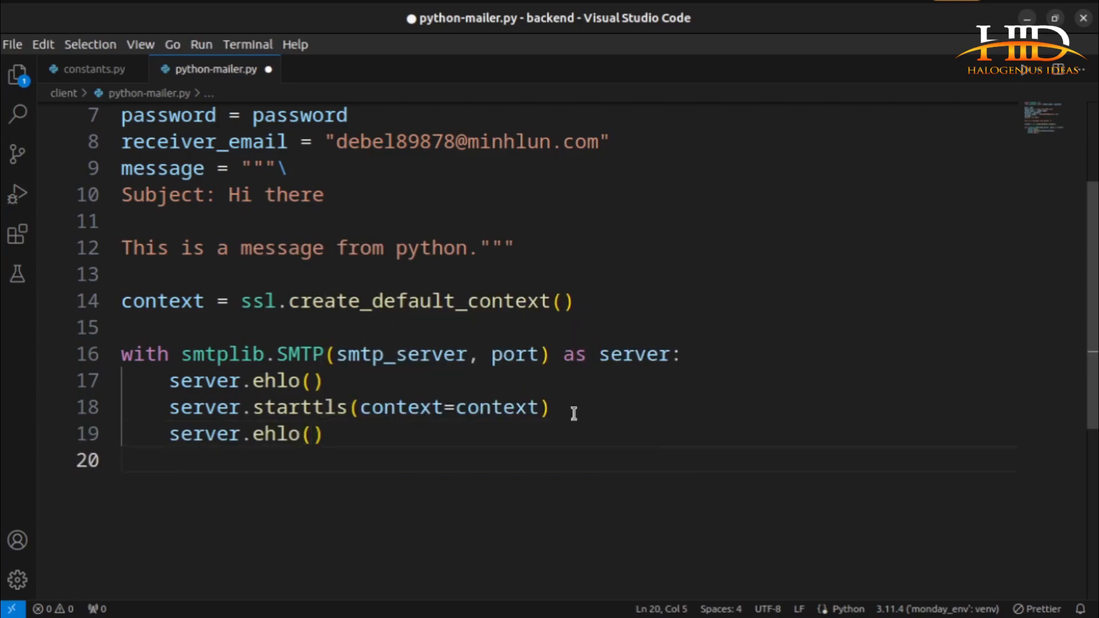
# Add `server.login(sender_email, password)` after the second ehlo.
pyautogui.scroll(3)
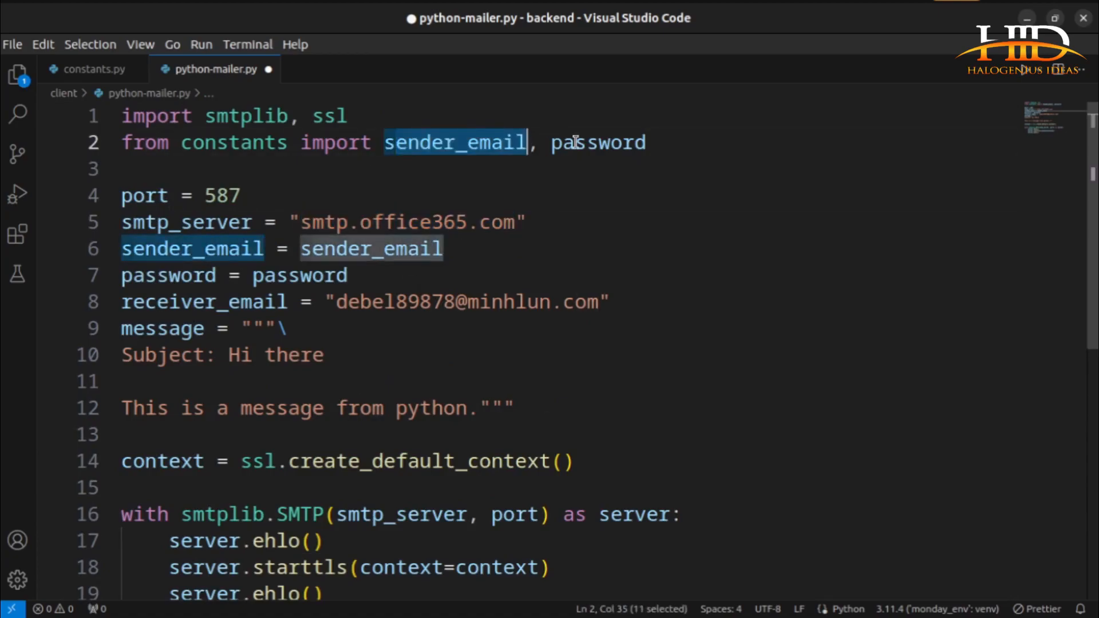
pyautogui.click(160, 301)
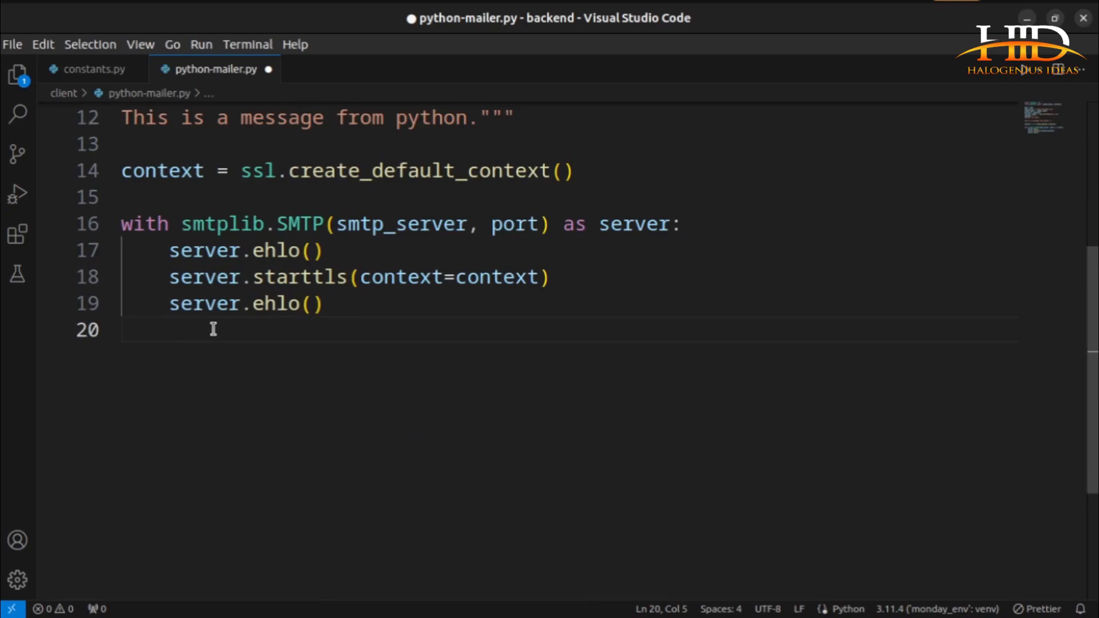
pyautogui.write('server')
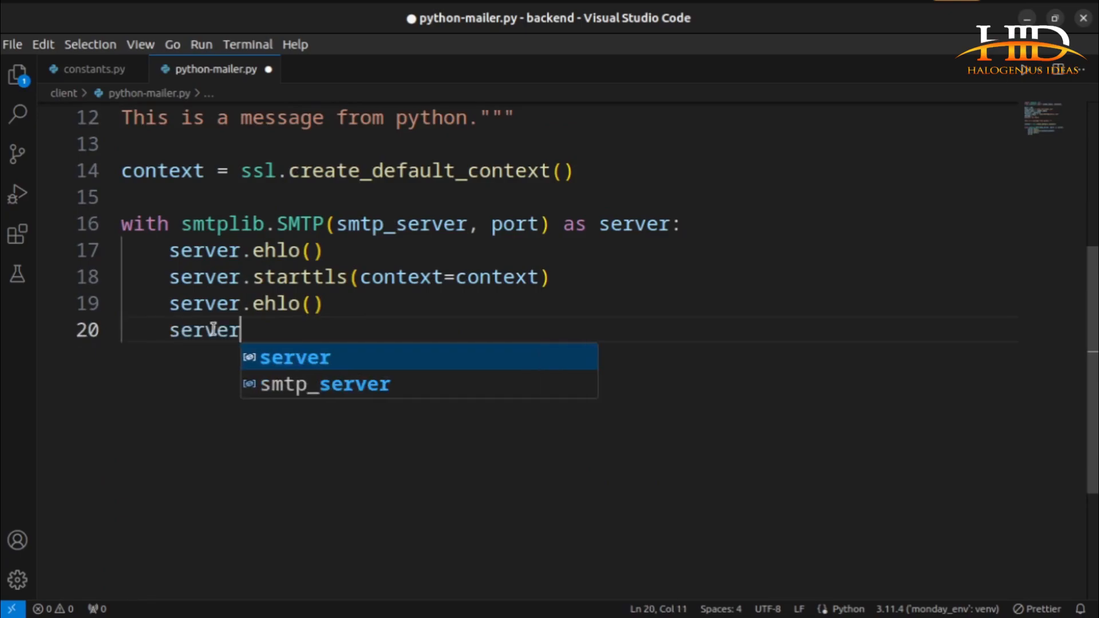
pyautogui.write('.login(')
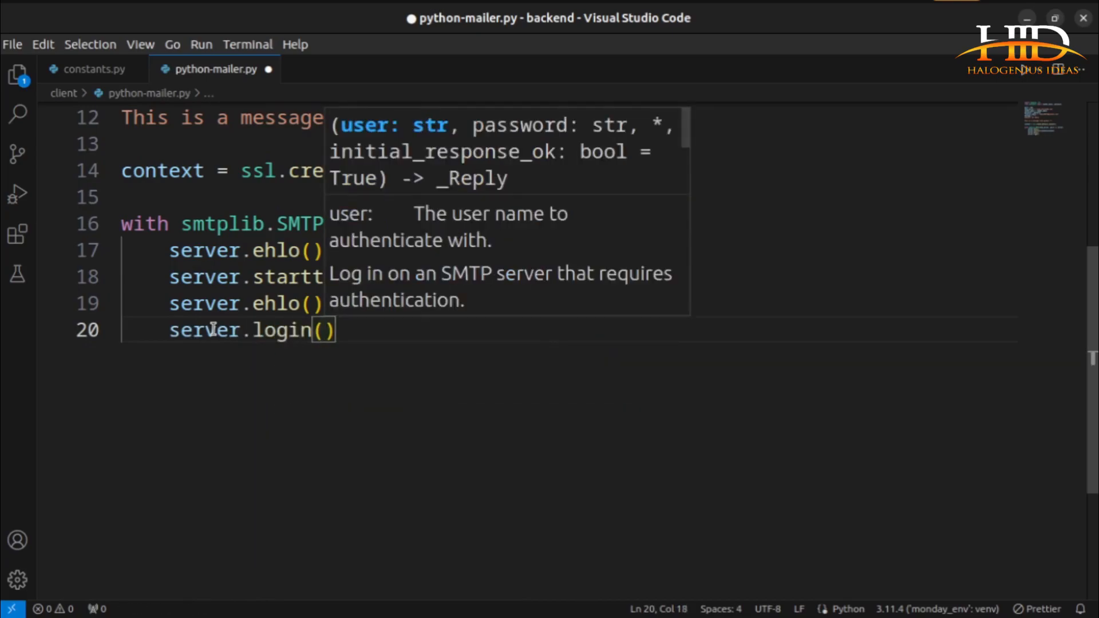
pyautogui.write('sender_email')
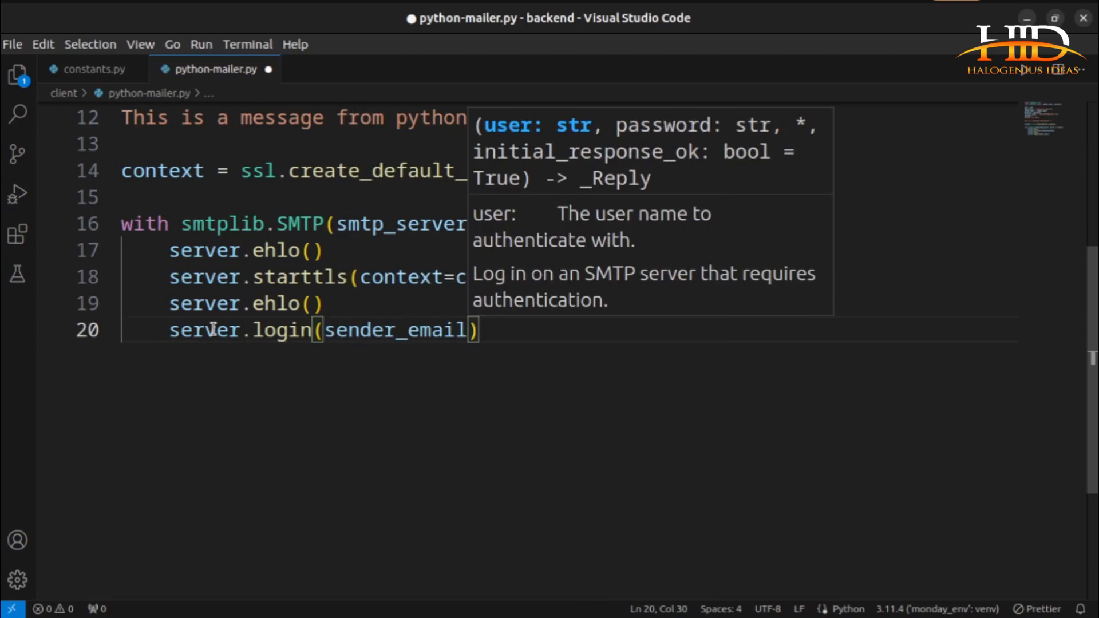
pyautogui.write(', password')
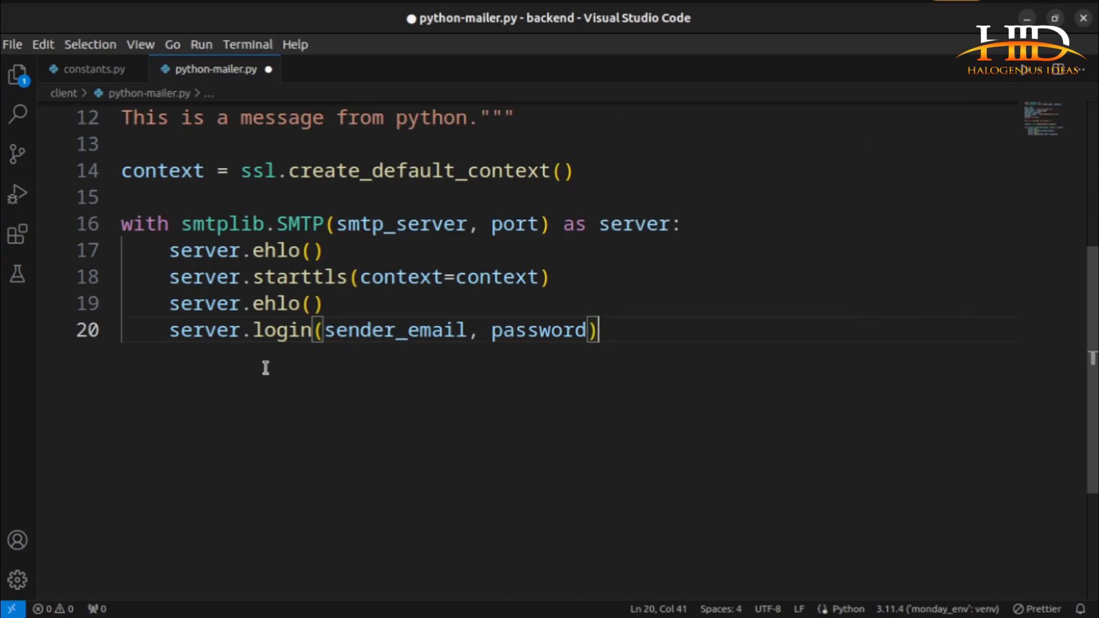
pyautogui.scroll(3)
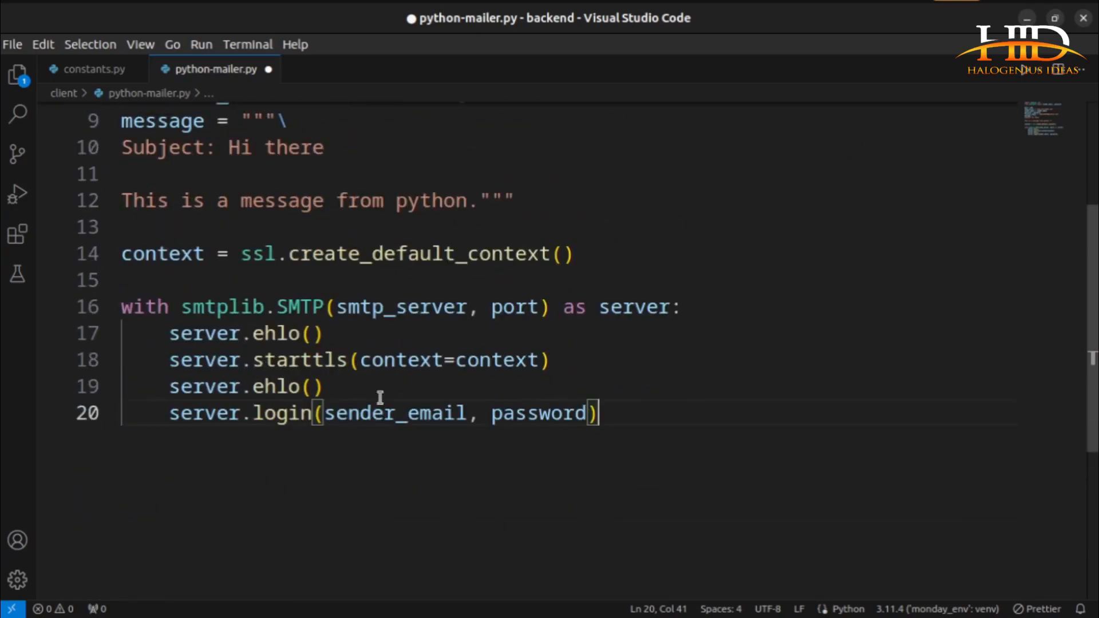
pyautogui.moveTo(655, 413)
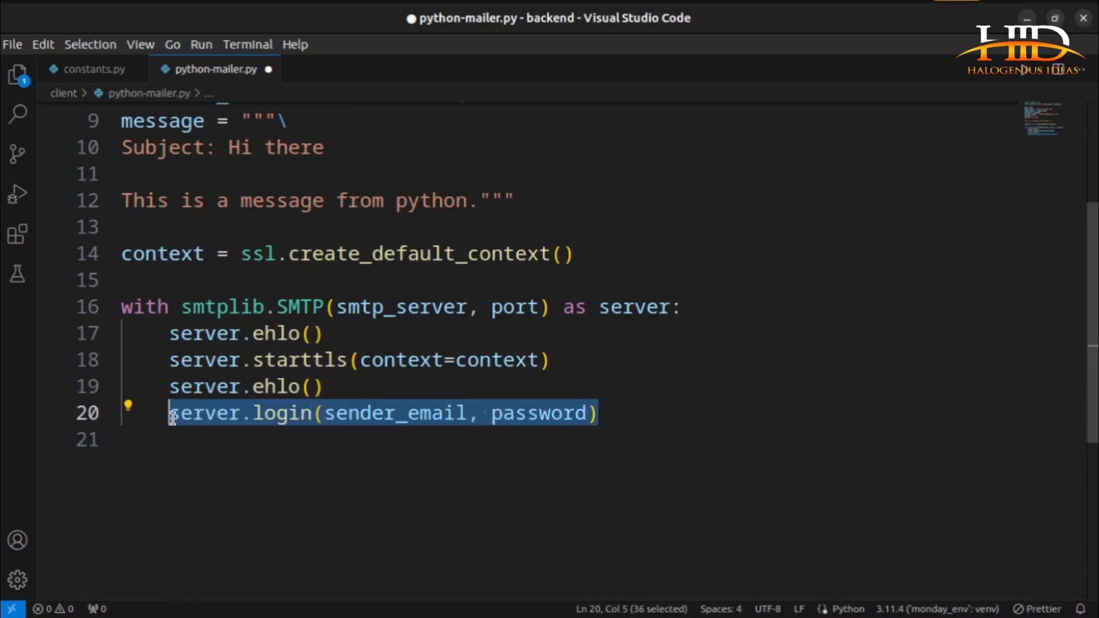
# Add `server.sendmail(sender_email, receiver_email, message)`.
pyautogui.click(185, 440)
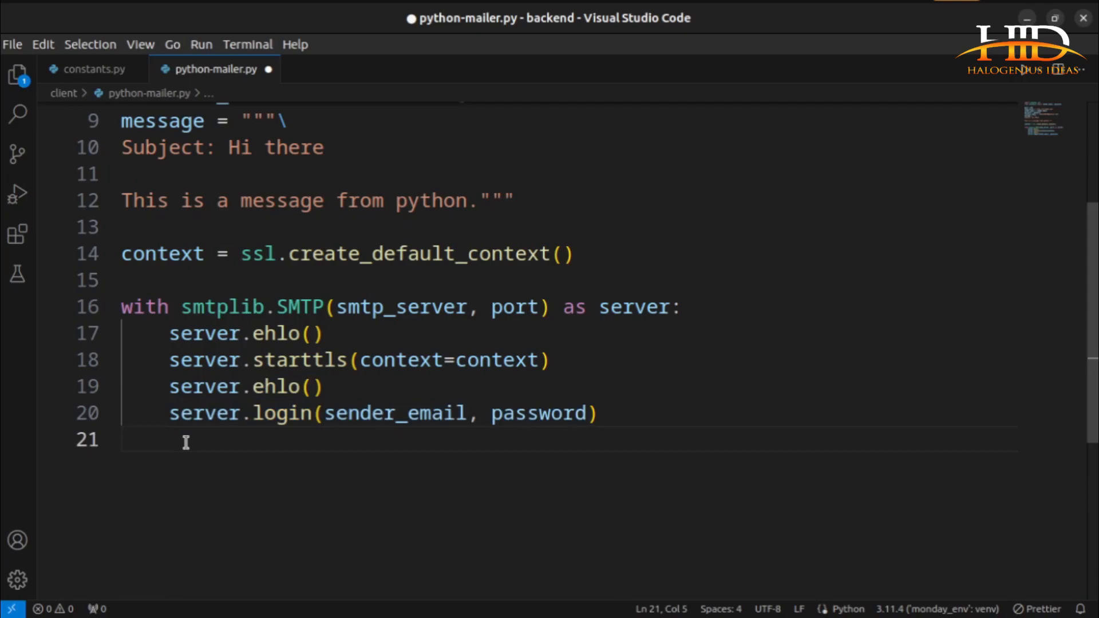
pyautogui.write('server.')
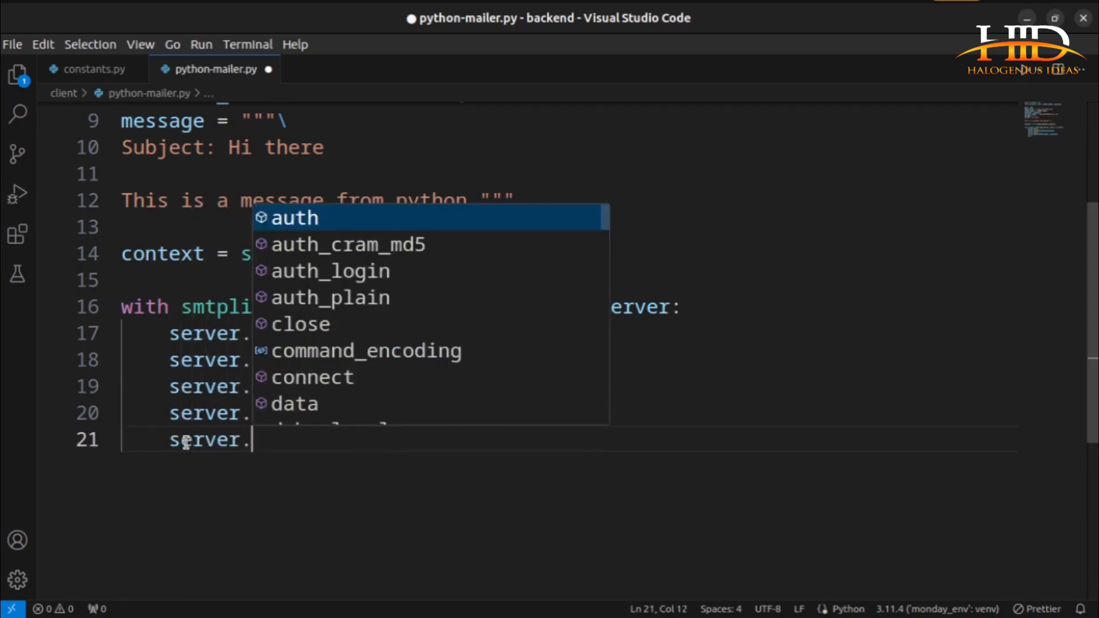
pyautogui.write('sendmail')
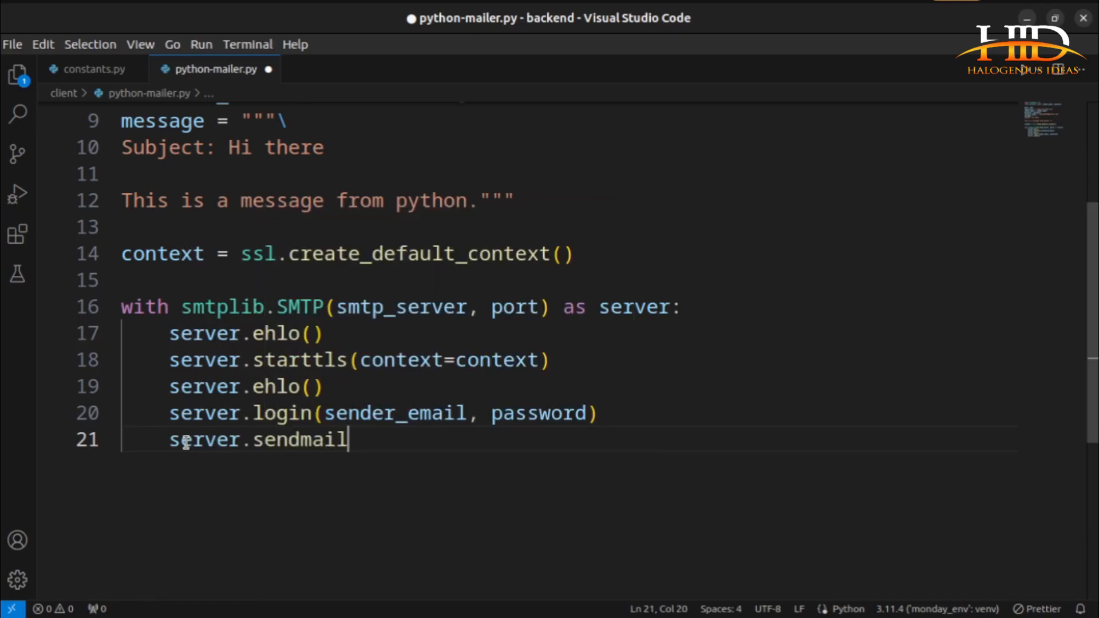
pyautogui.write('(sens')
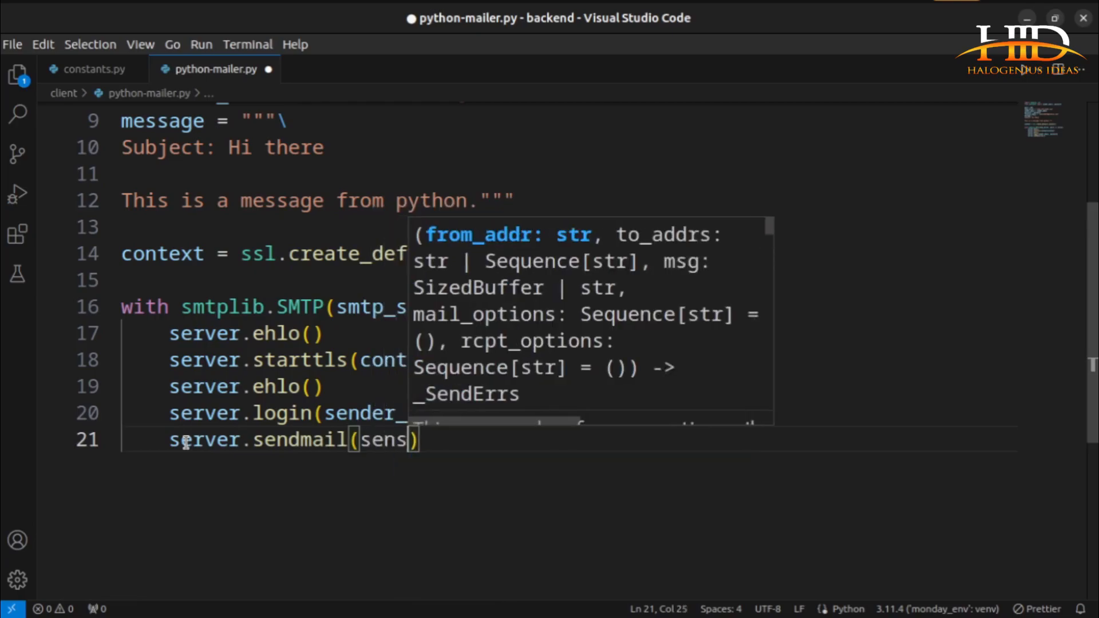
pyautogui.write('ender_email,')
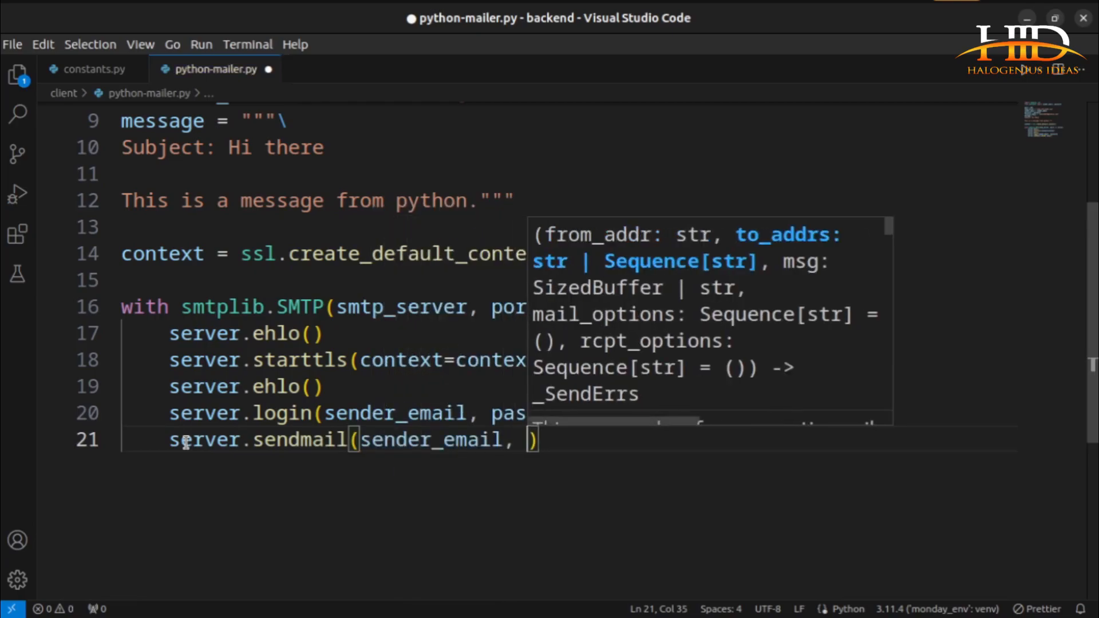
pyautogui.write('receiver_email,')
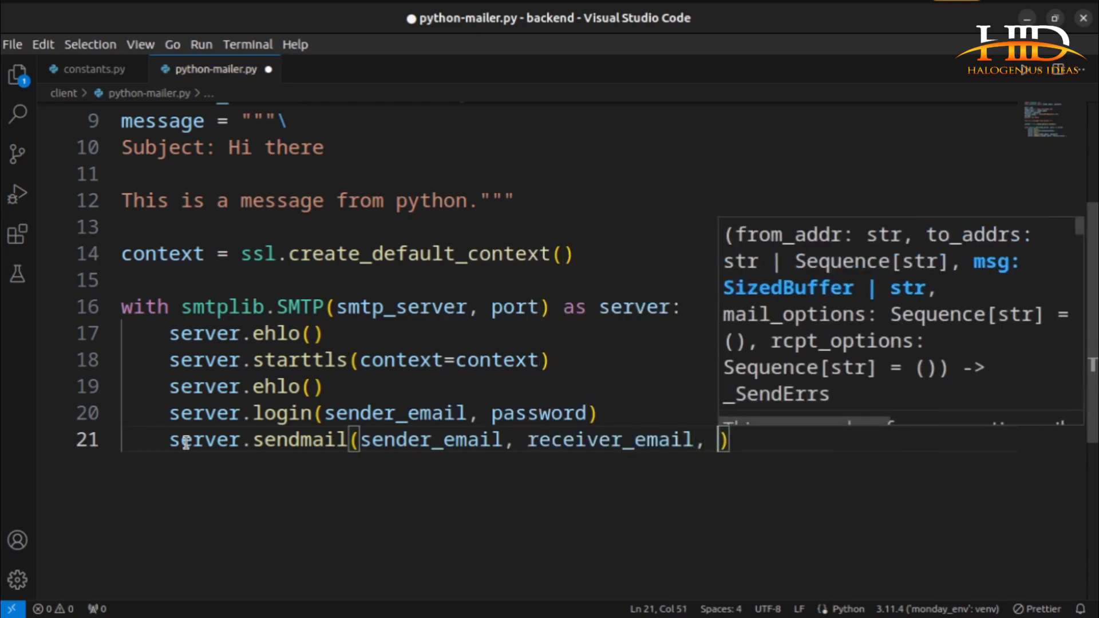
pyautogui.write('message')
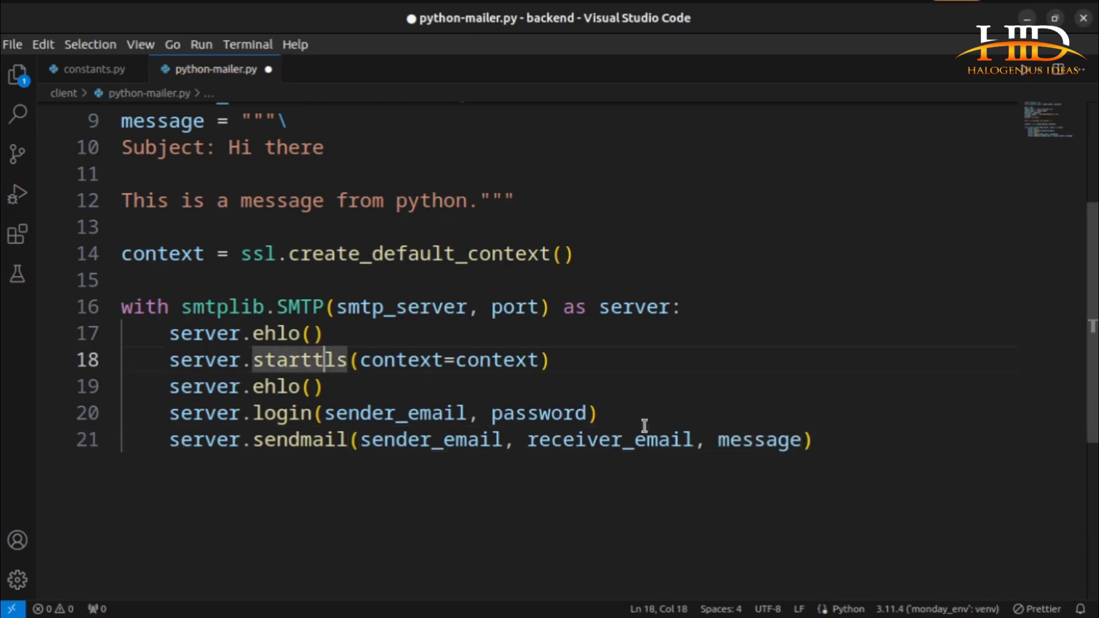
# End the block with `print("Email sent successfully")` and save the file.
pyautogui.write('p')
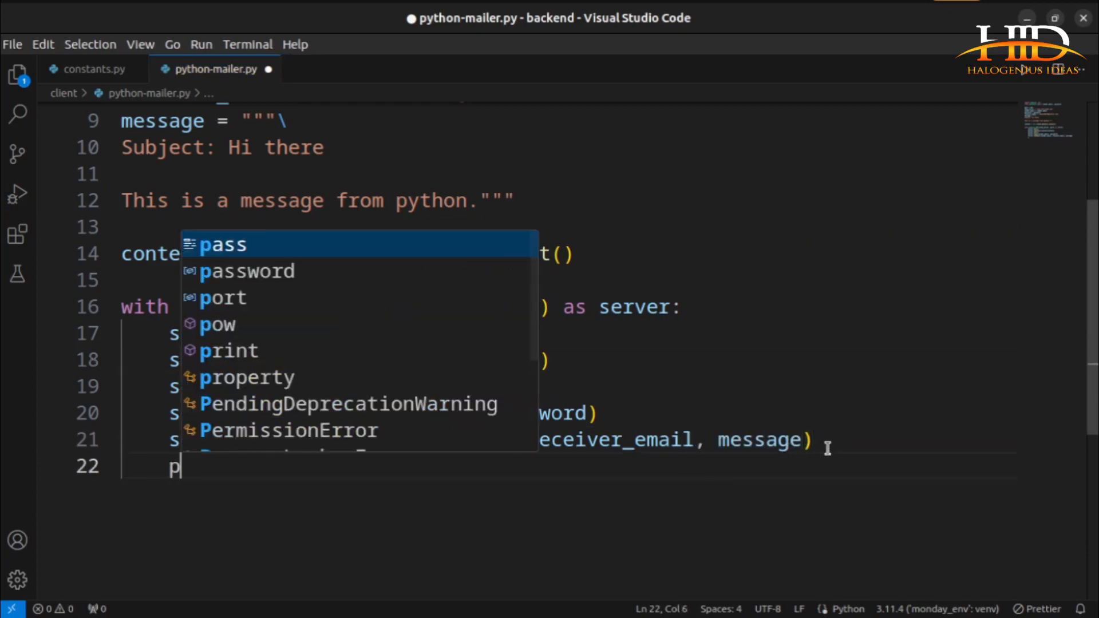
pyautogui.write('rint("")')
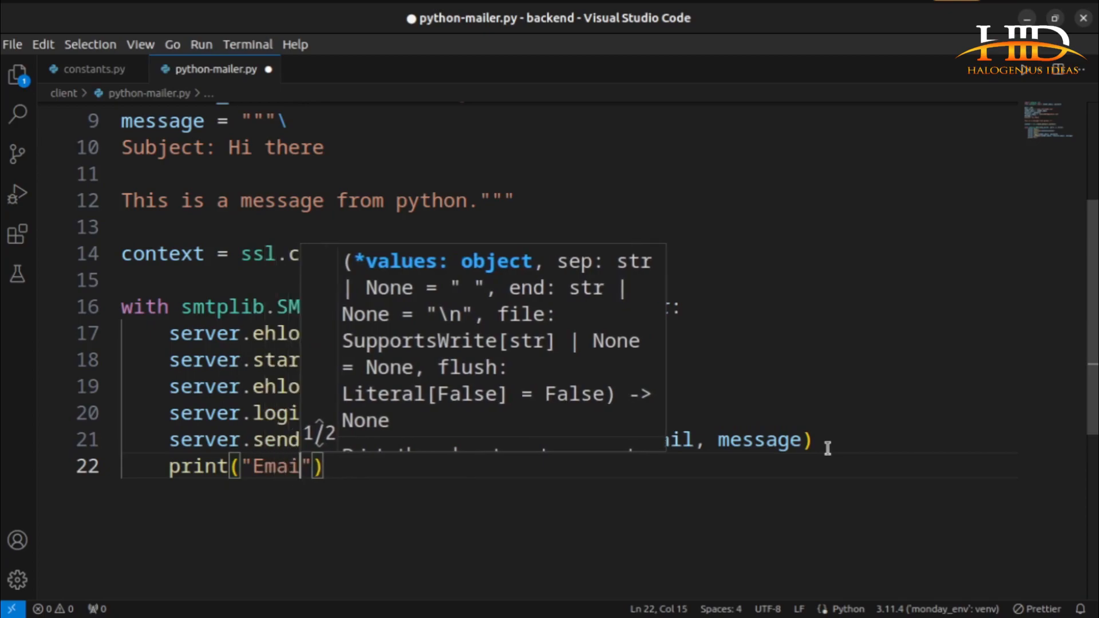
pyautogui.write('sent successfully')
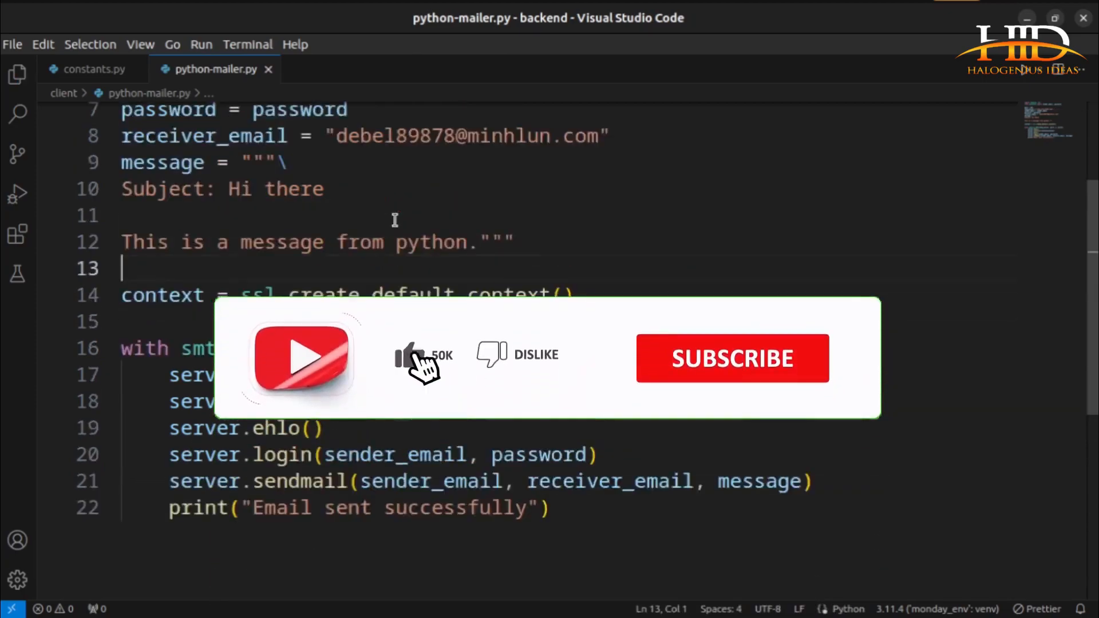
pyautogui.scroll(3)
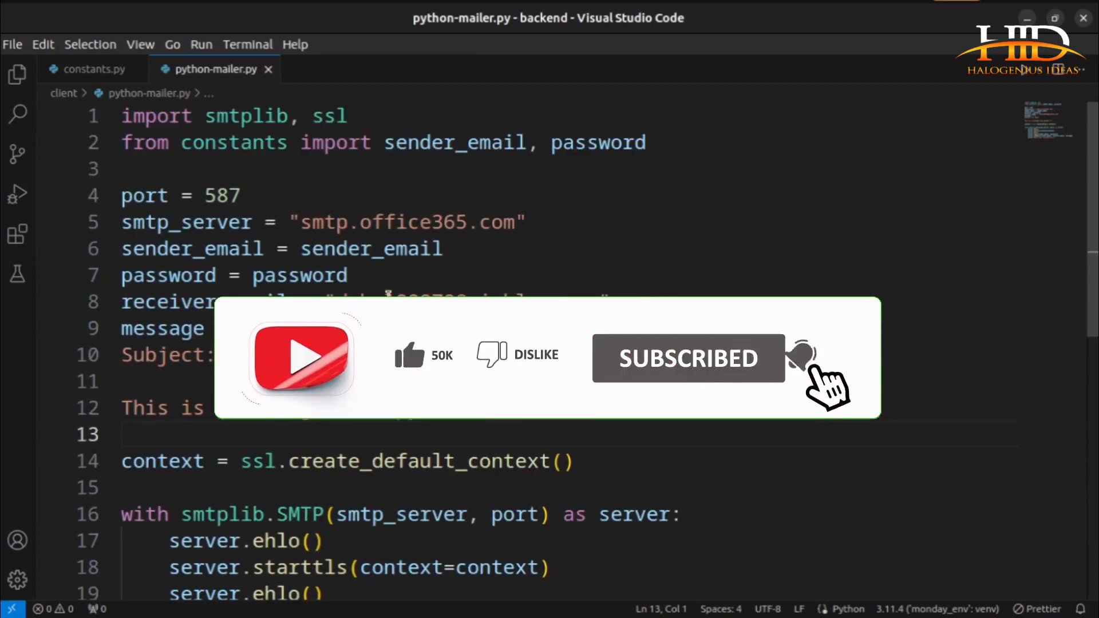
pyautogui.moveTo(869, 487)
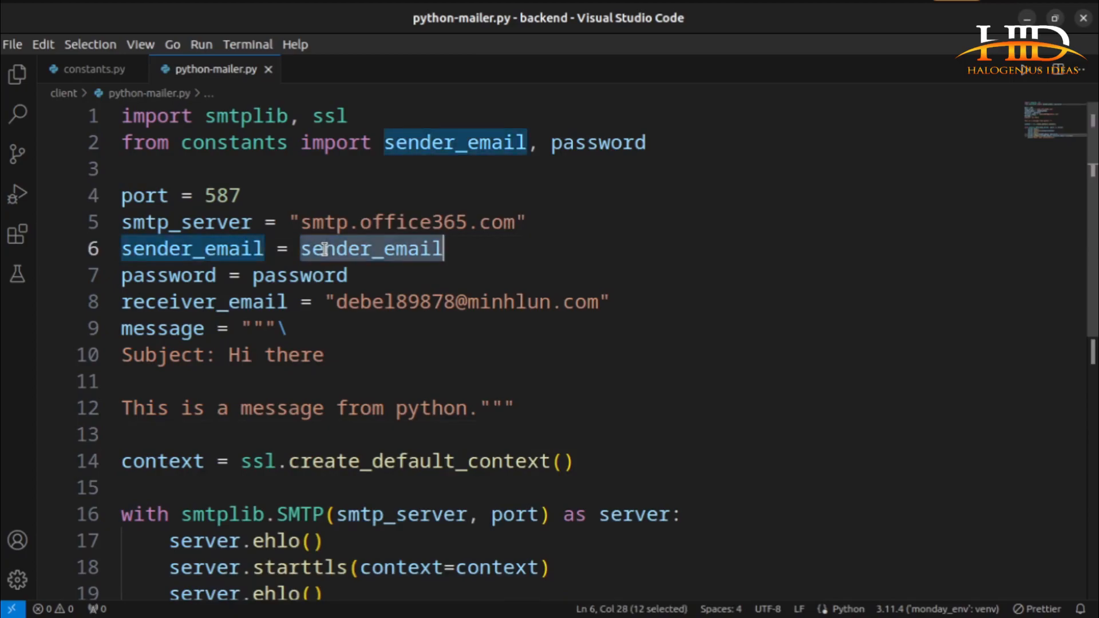
pyautogui.doubleClick(299, 275)
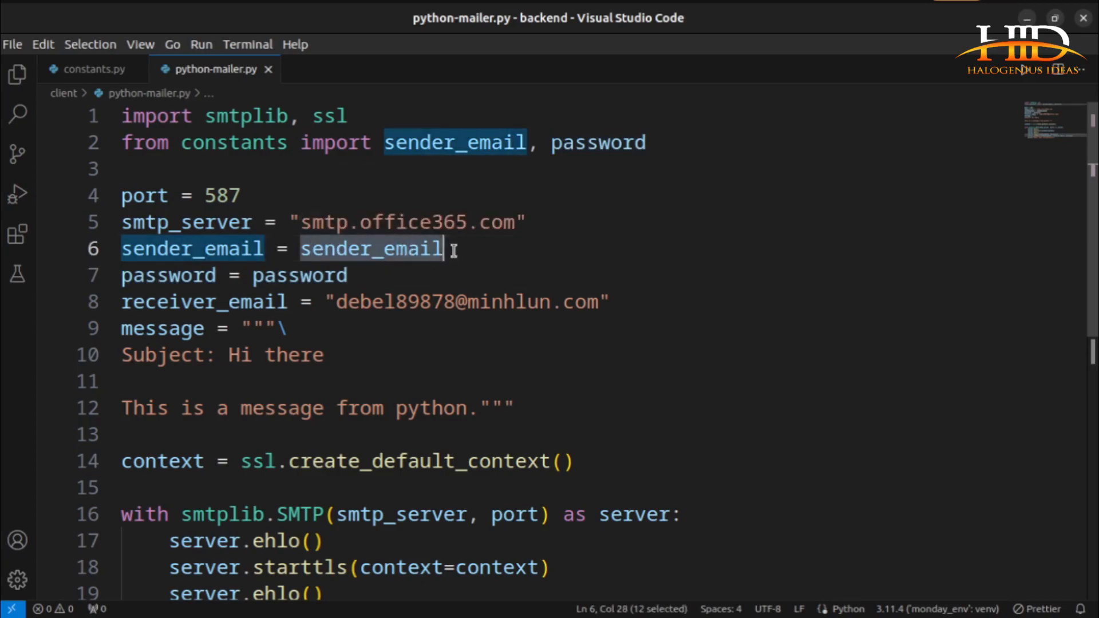
pyautogui.doubleClick(299, 275)
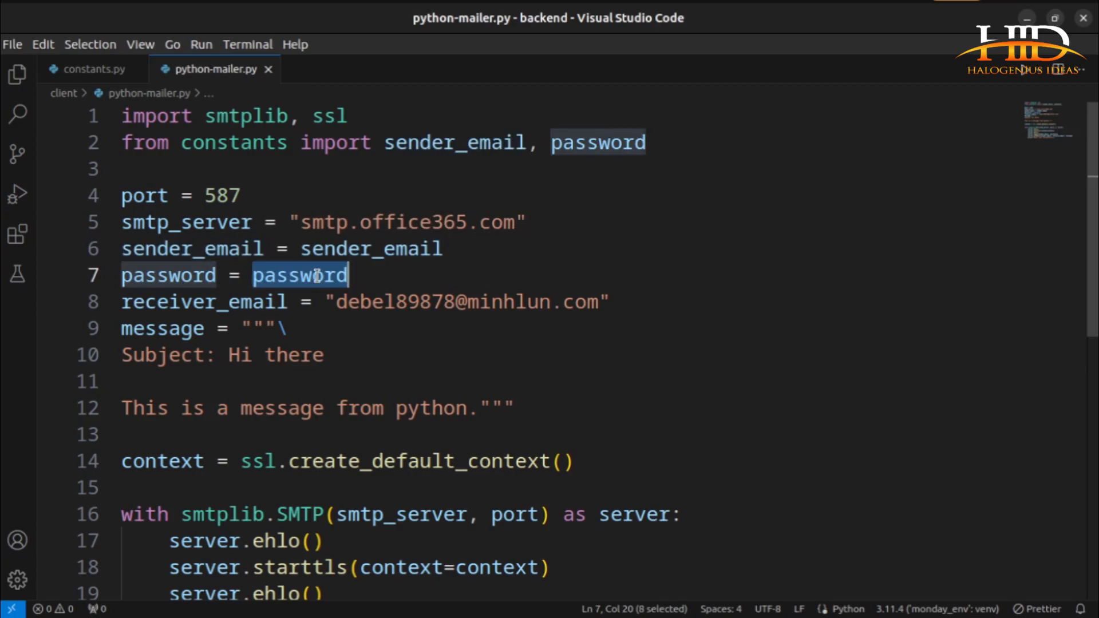
pyautogui.moveTo(299, 275)
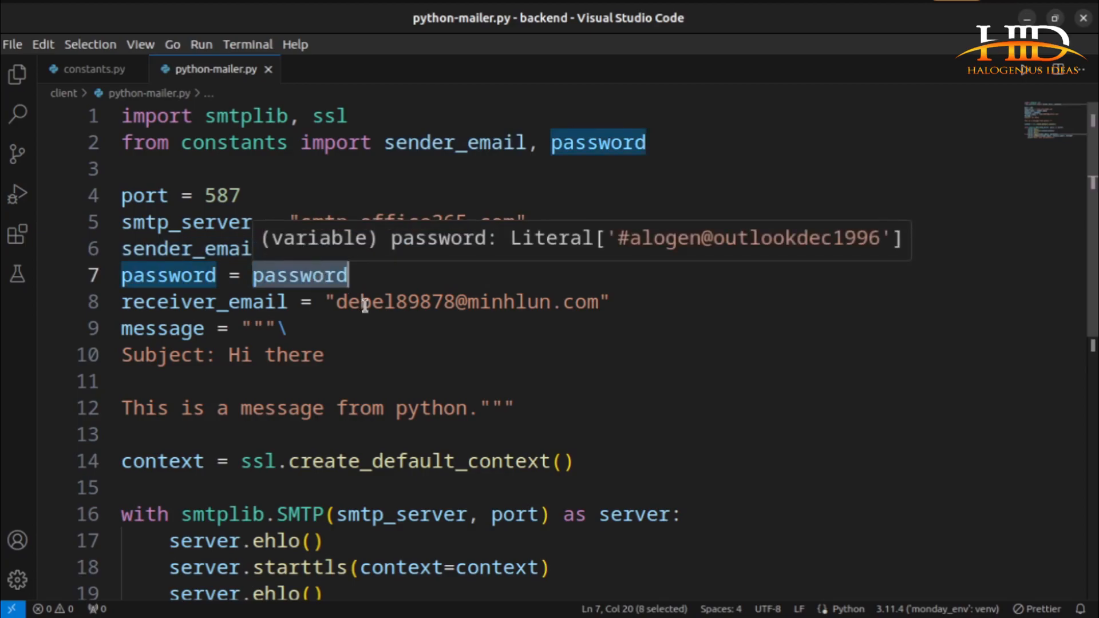
pyautogui.moveTo(379, 267)
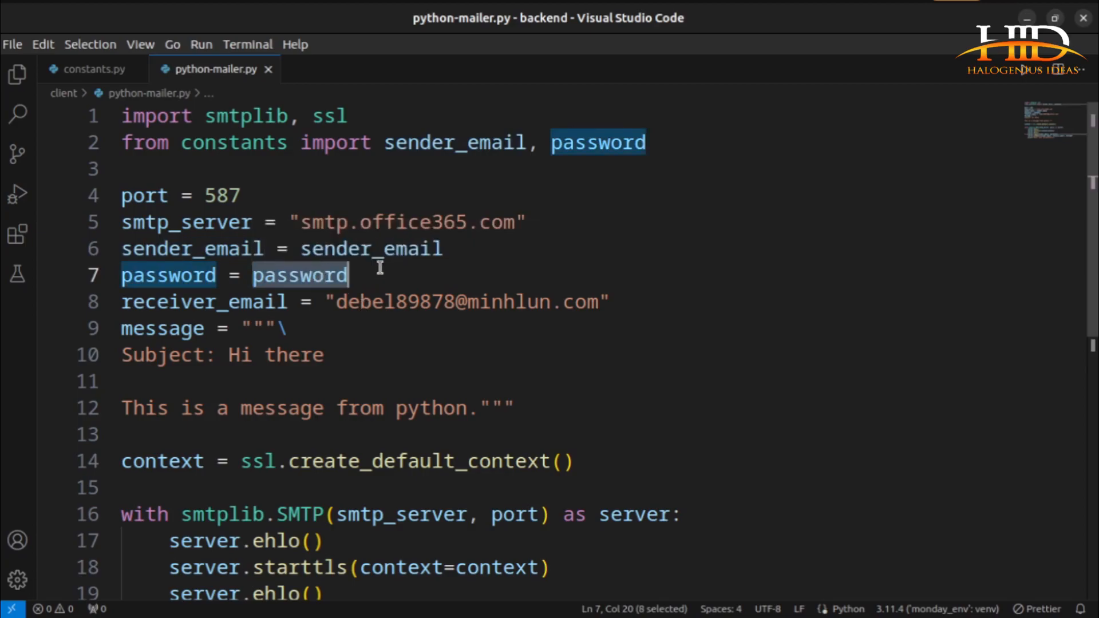
pyautogui.moveTo(579, 350)
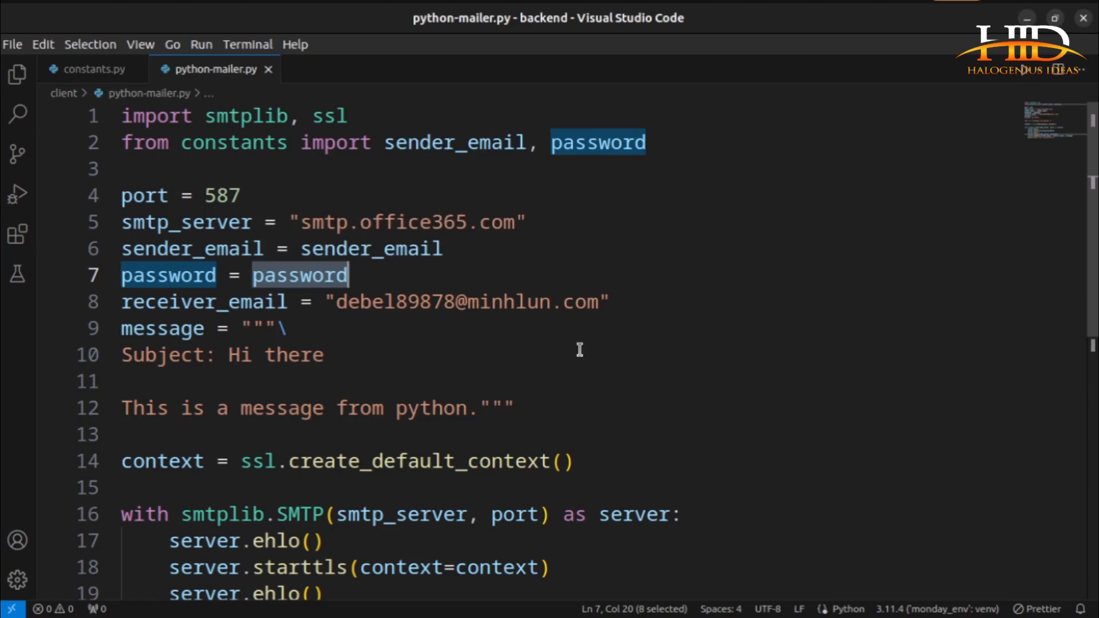
pyautogui.scroll(-3)
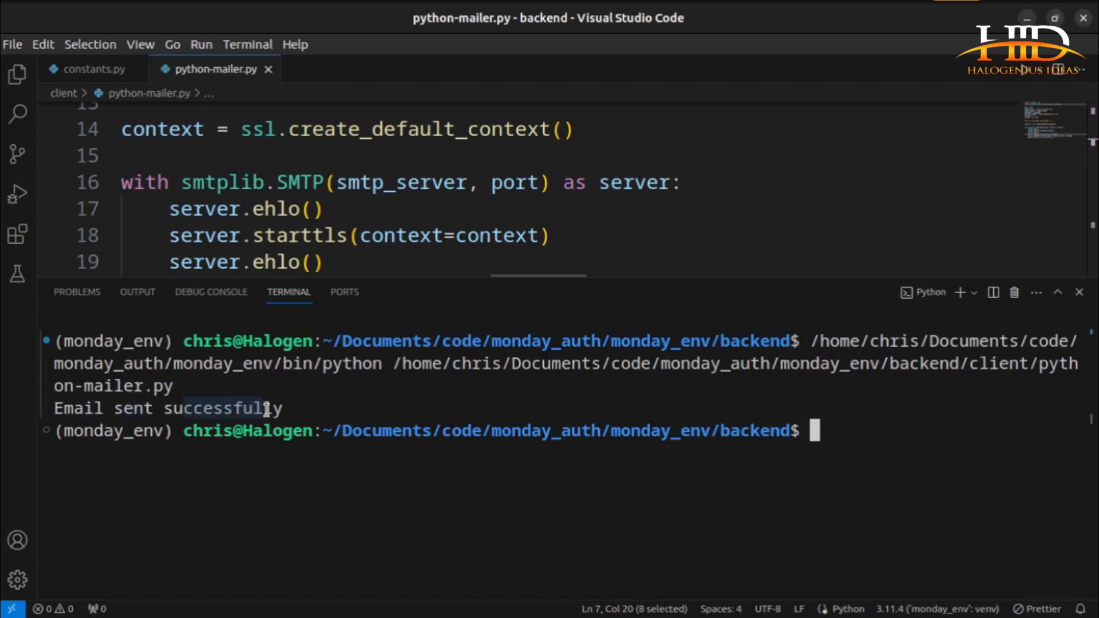
pyautogui.moveTo(472, 286)
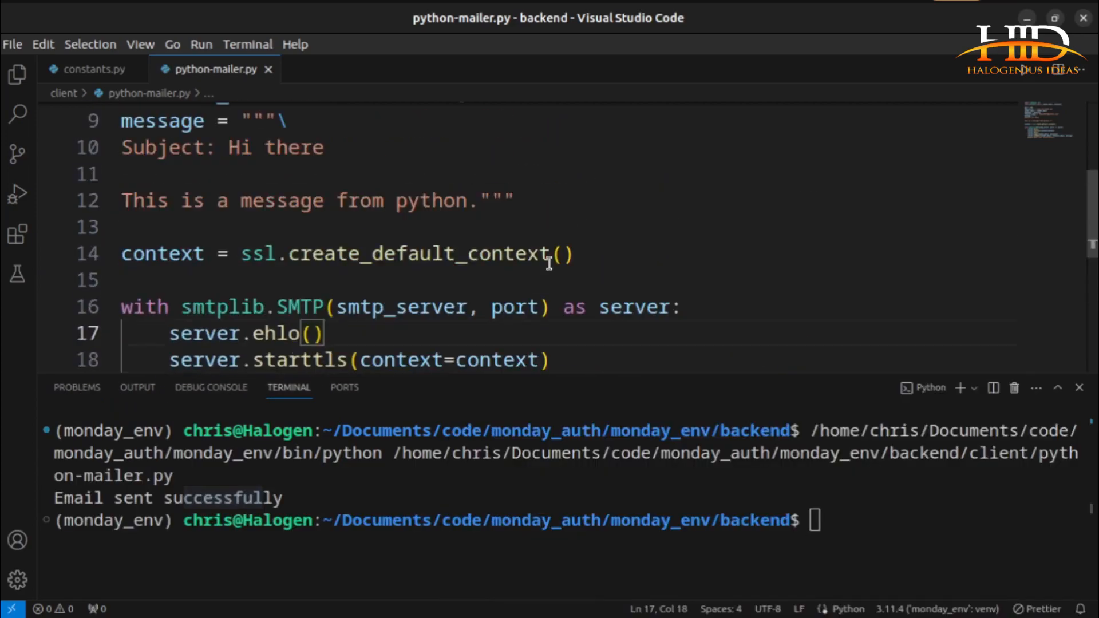
pyautogui.moveTo(549, 264)
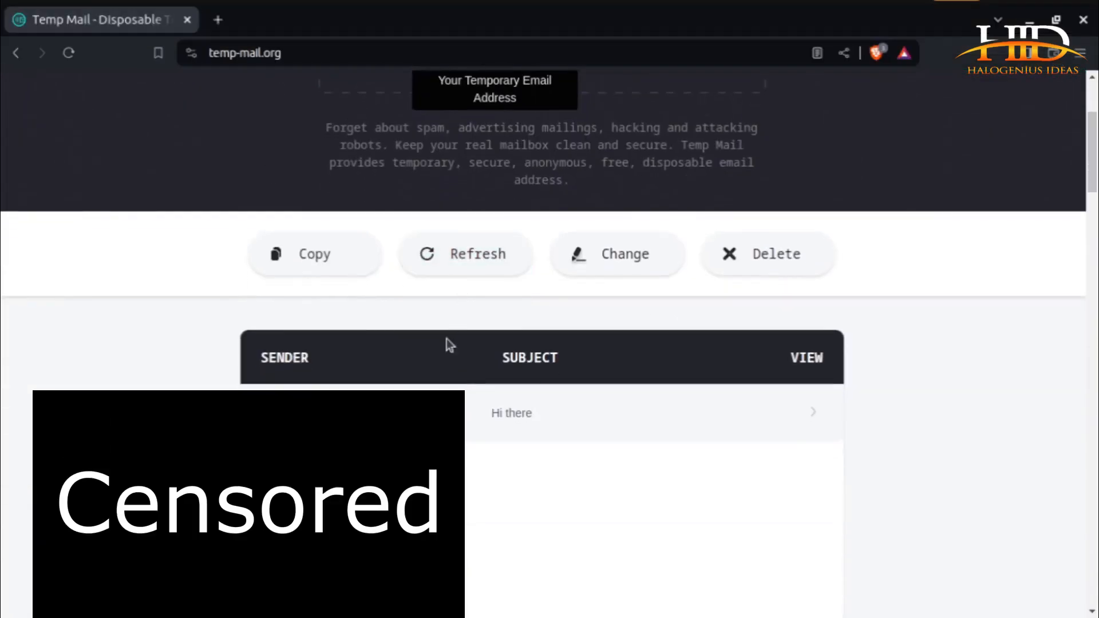
# View the received 'Hi there' email with body 'This is a message from python.' in the temp-mail inbox.
pyautogui.click(510, 413)
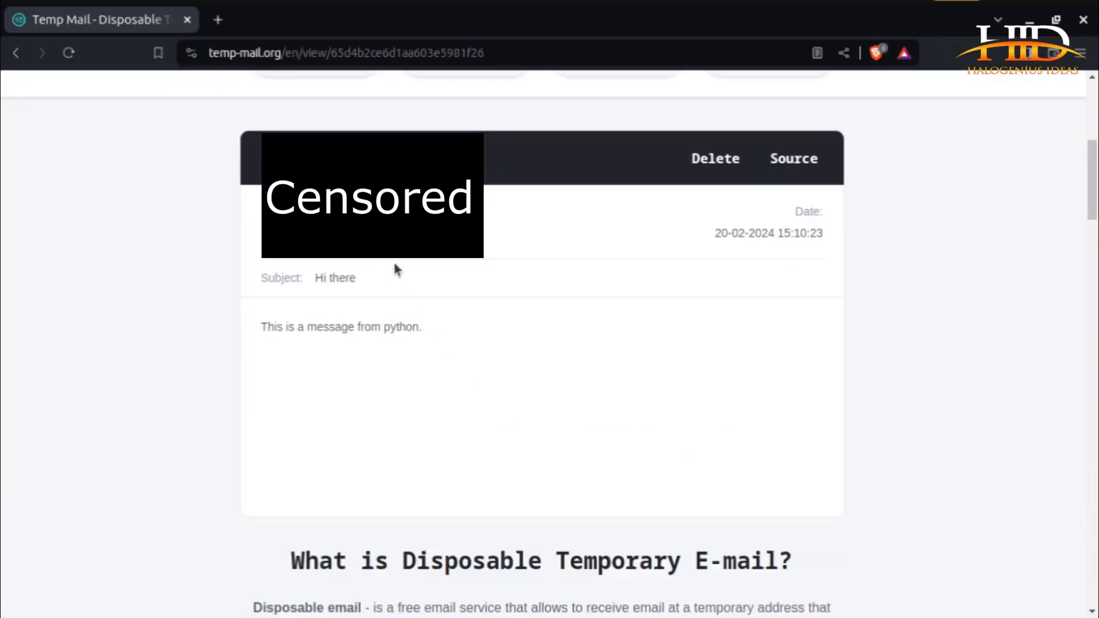
pyautogui.moveTo(783, 238)
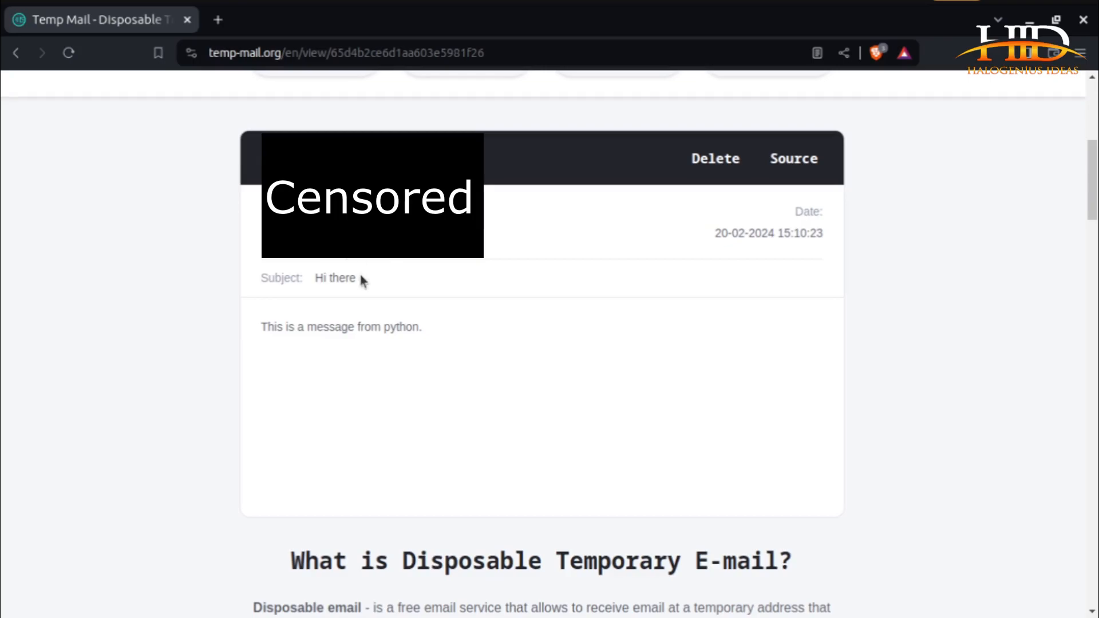
pyautogui.doubleClick(335, 277)
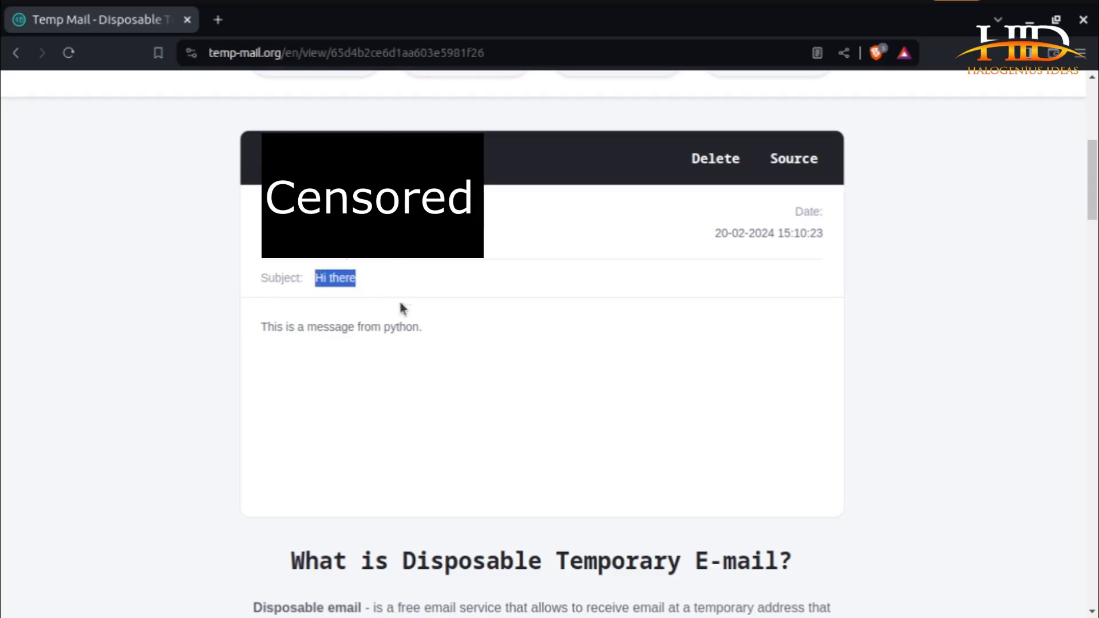
pyautogui.doubleClick(368, 327)
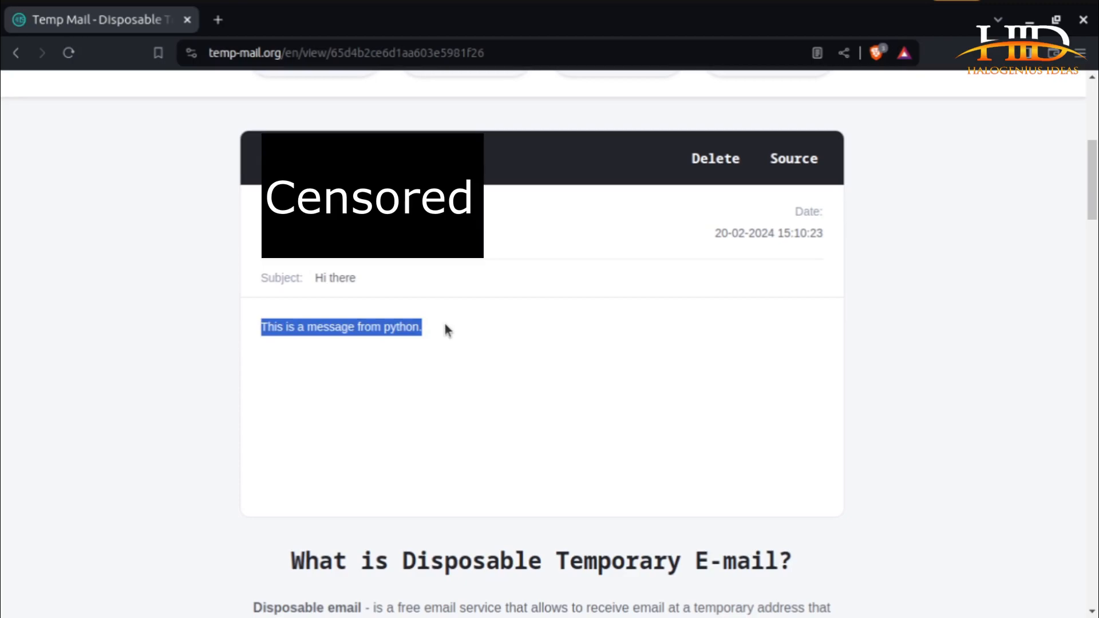
pyautogui.moveTo(787, 331)
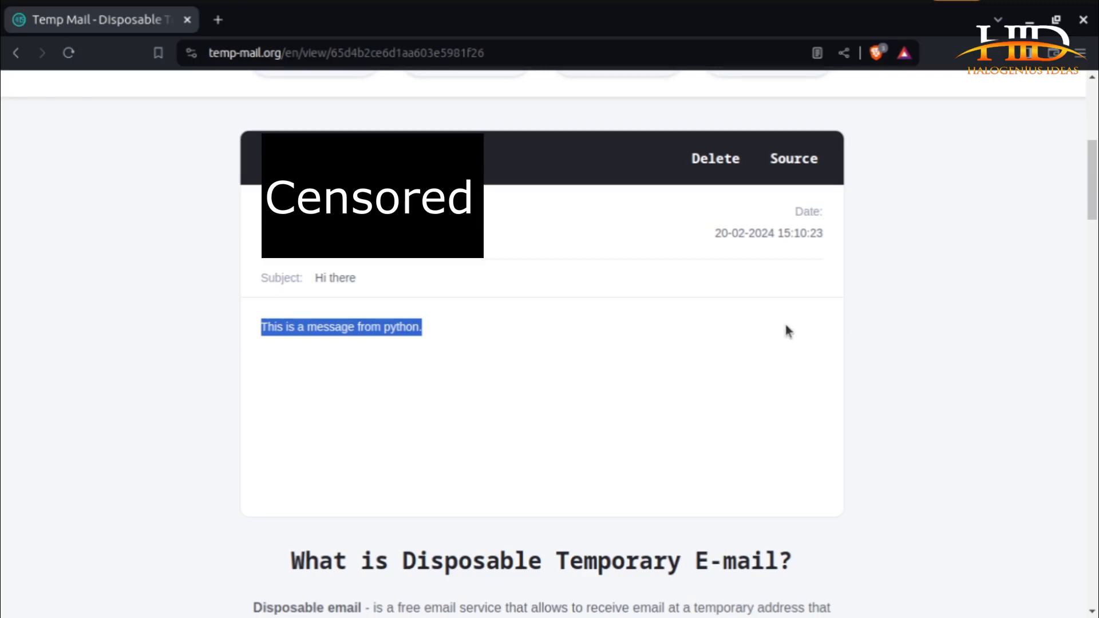
pyautogui.moveTo(132, 142)
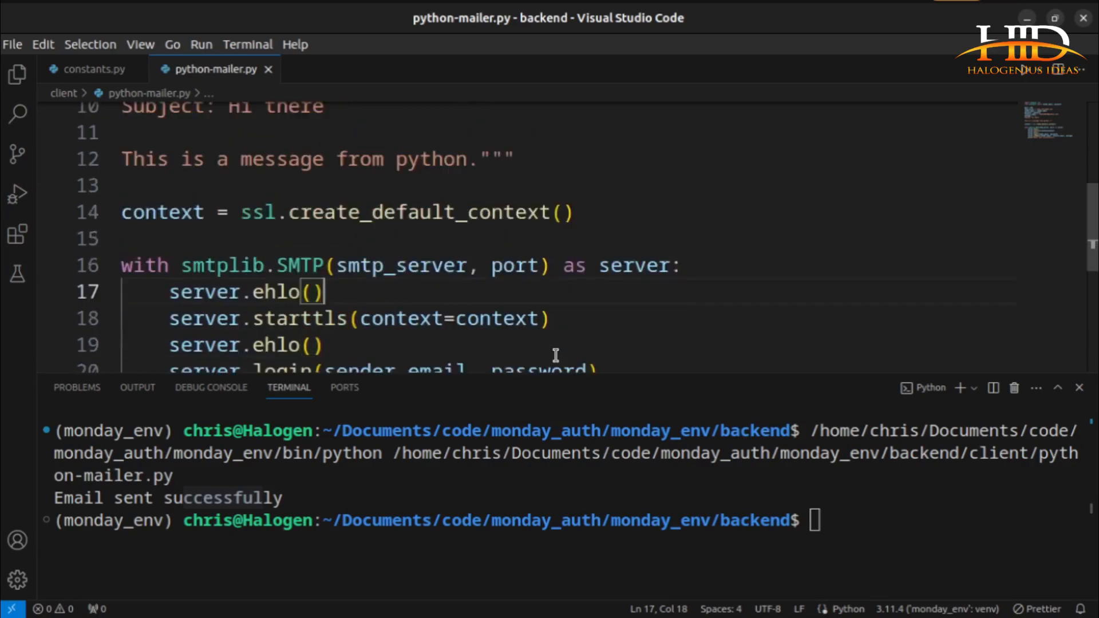
pyautogui.scroll(3)
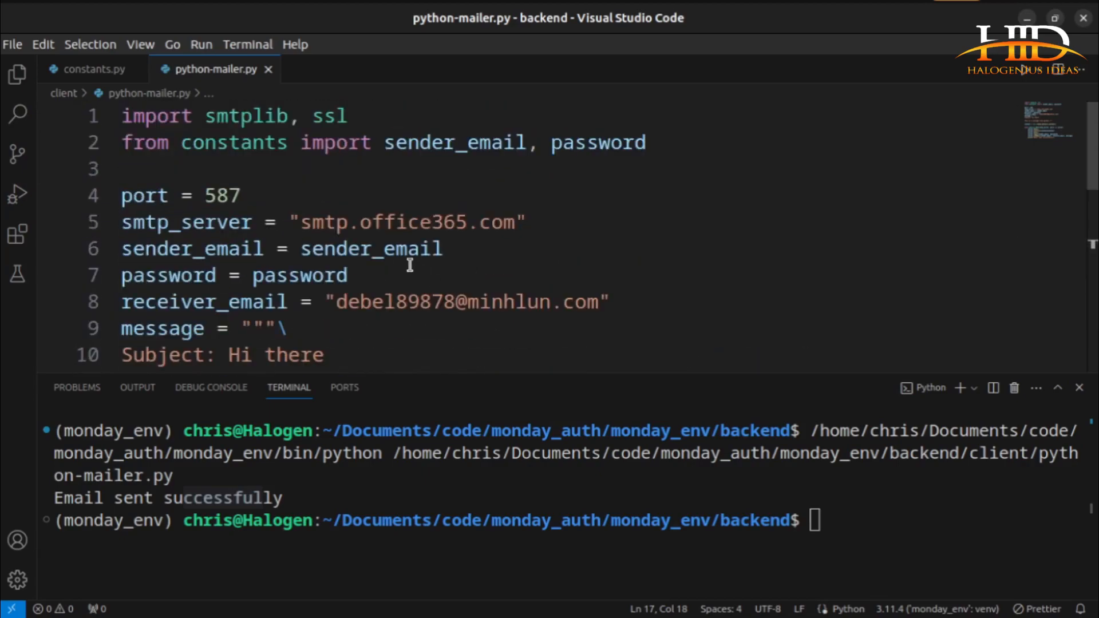
pyautogui.click(397, 222)
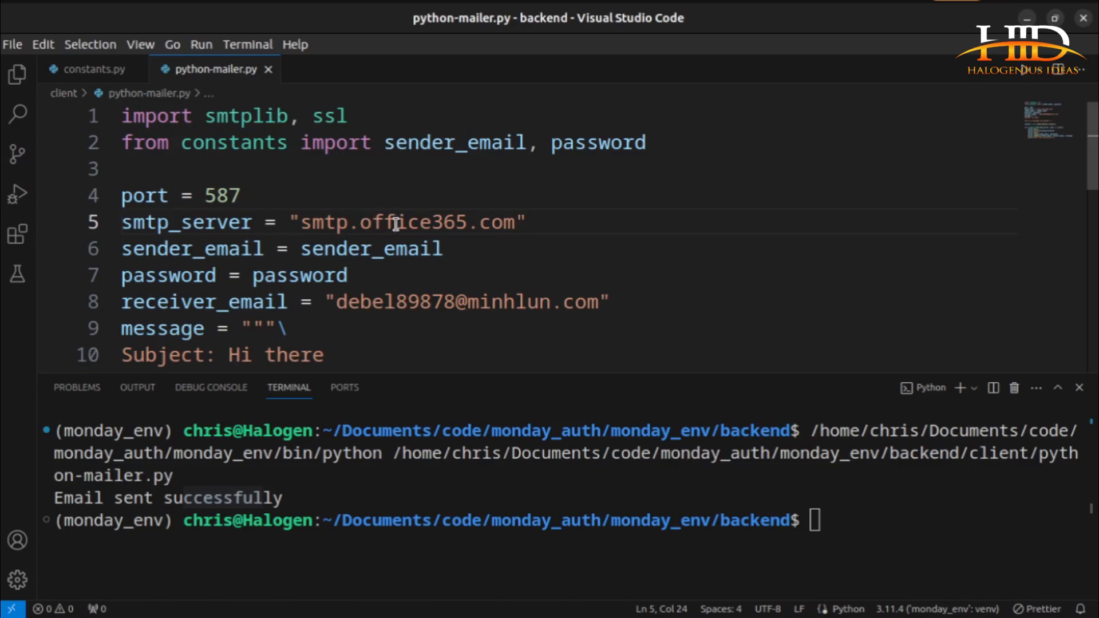
pyautogui.scroll(-3)
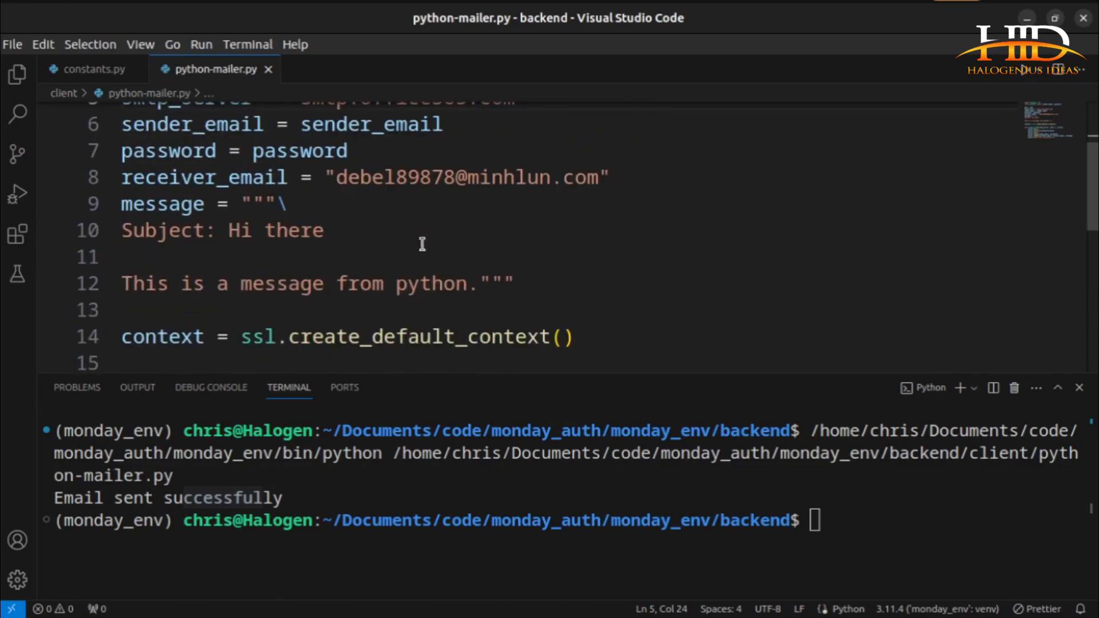
pyautogui.scroll(3)
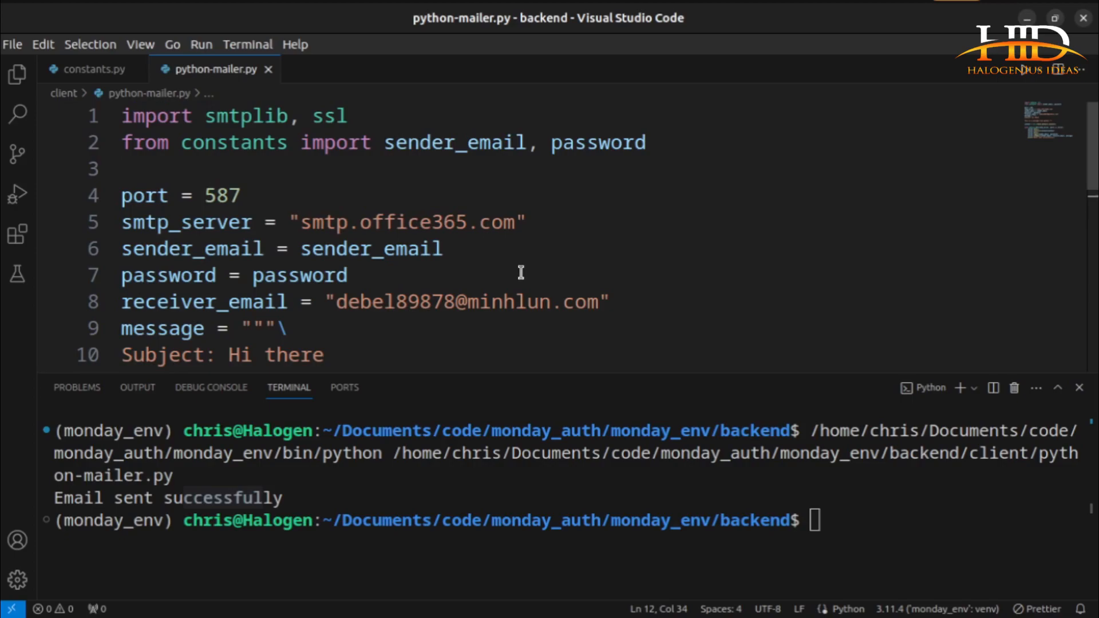
pyautogui.moveTo(517, 280)
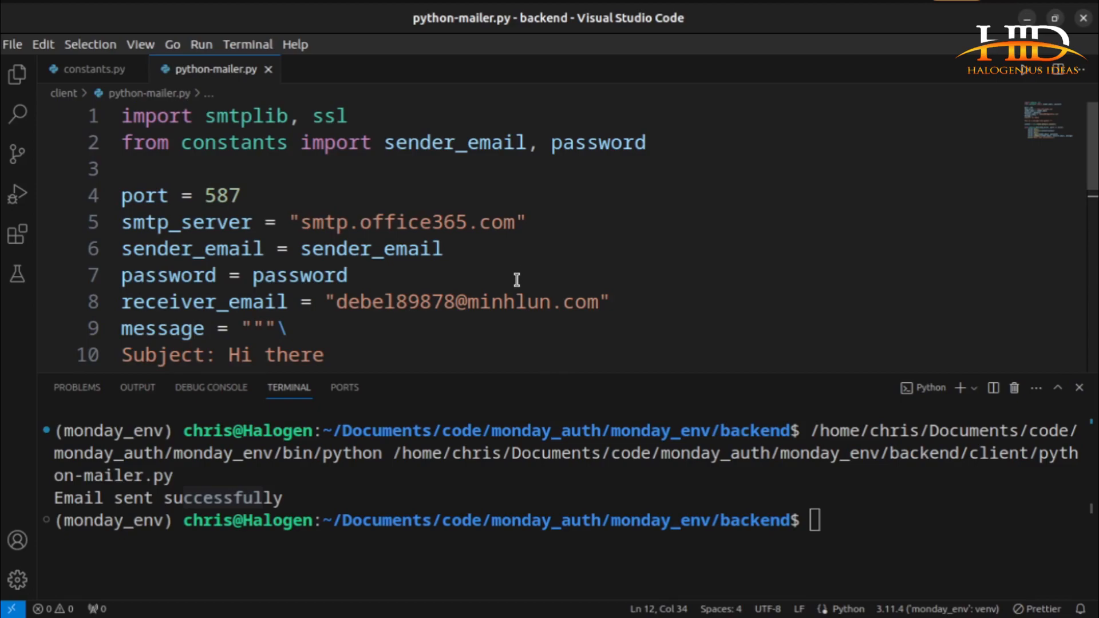
pyautogui.doubleClick(371, 248)
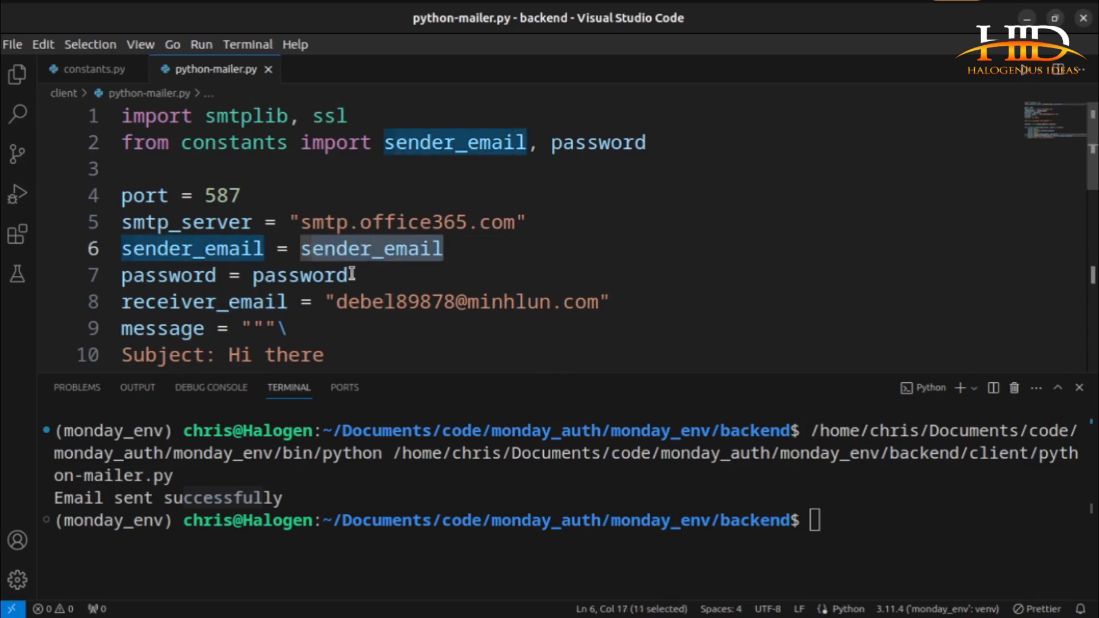
pyautogui.doubleClick(300, 275)
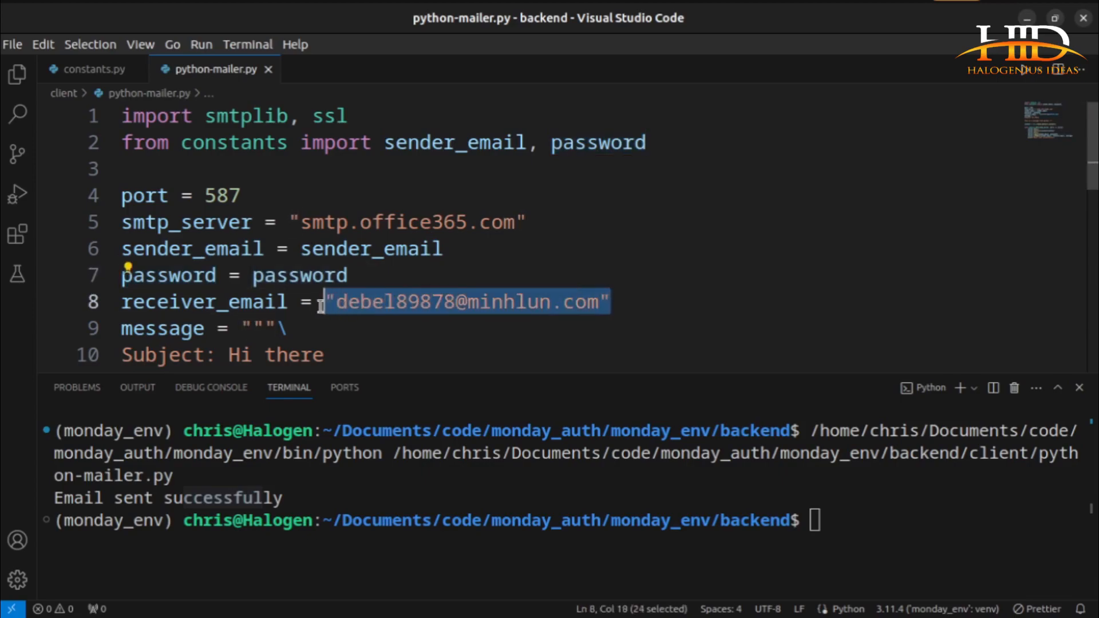
pyautogui.scroll(-3)
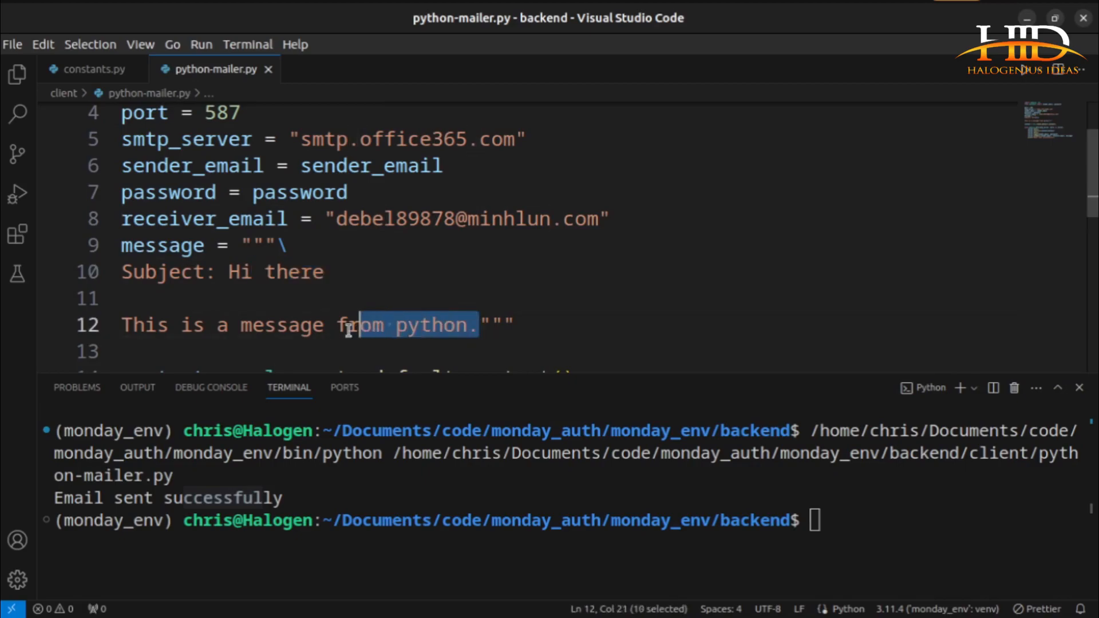
pyautogui.scroll(-3)
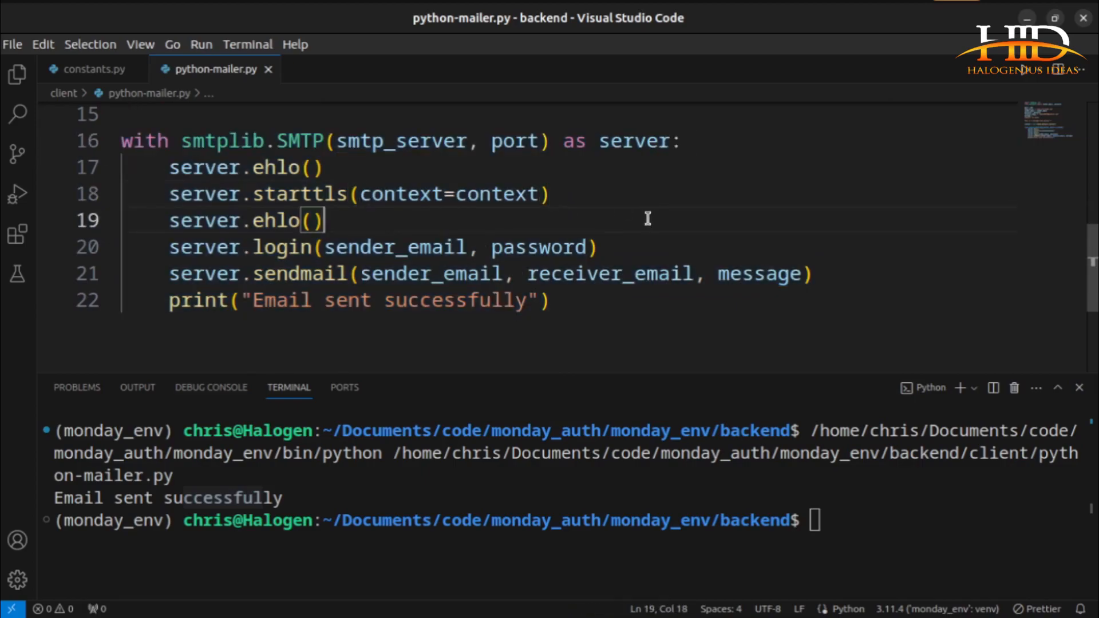
pyautogui.click(680, 139)
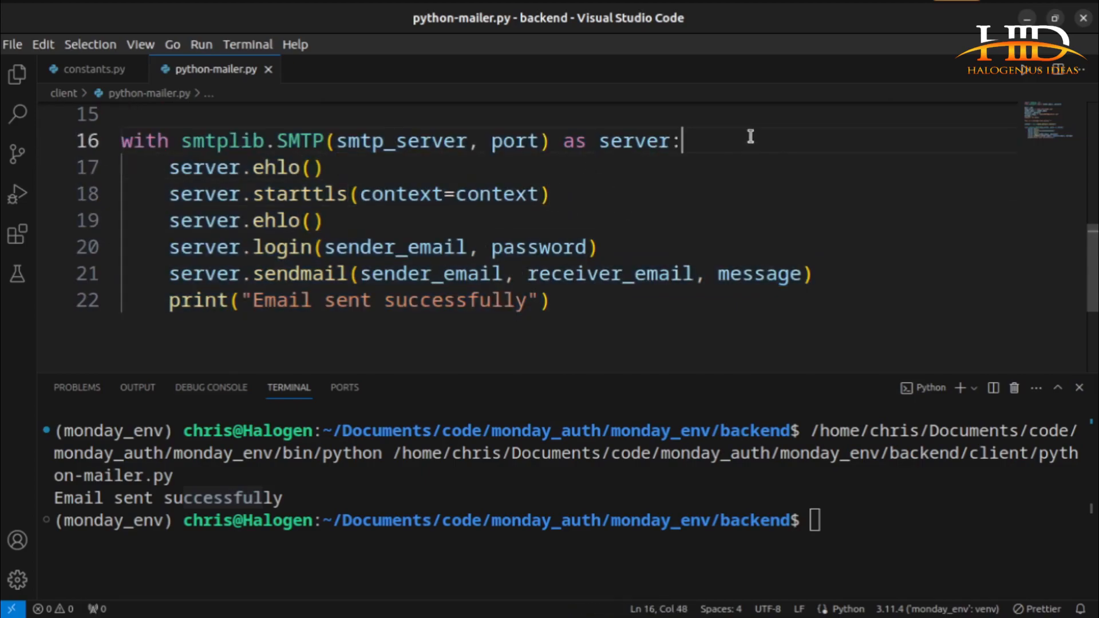
pyautogui.click(547, 141)
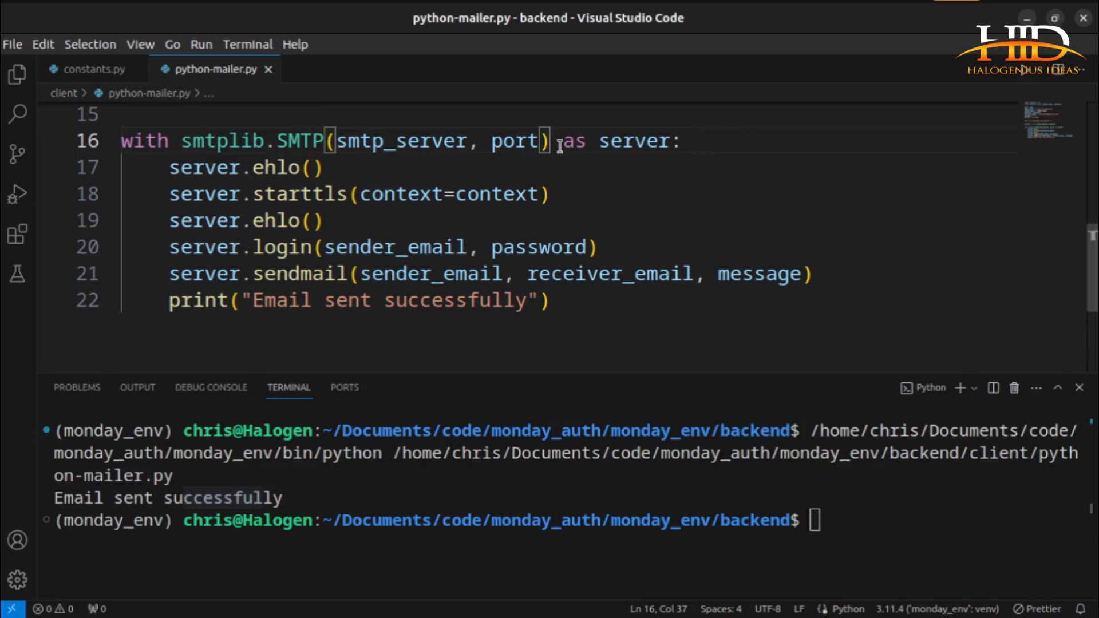
pyautogui.click(311, 220)
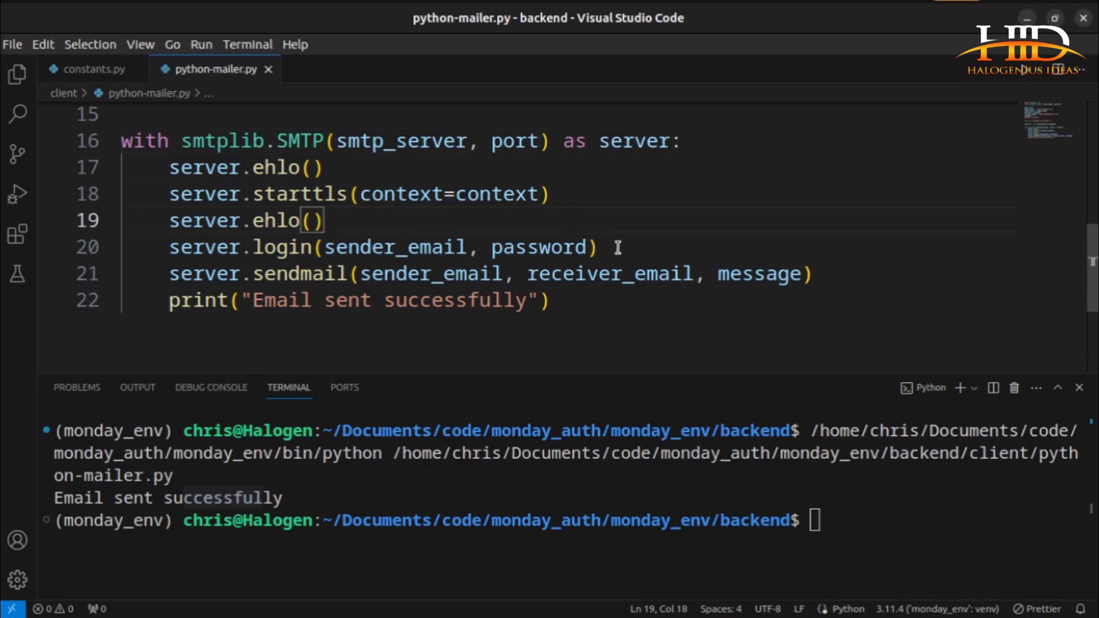
pyautogui.click(816, 273)
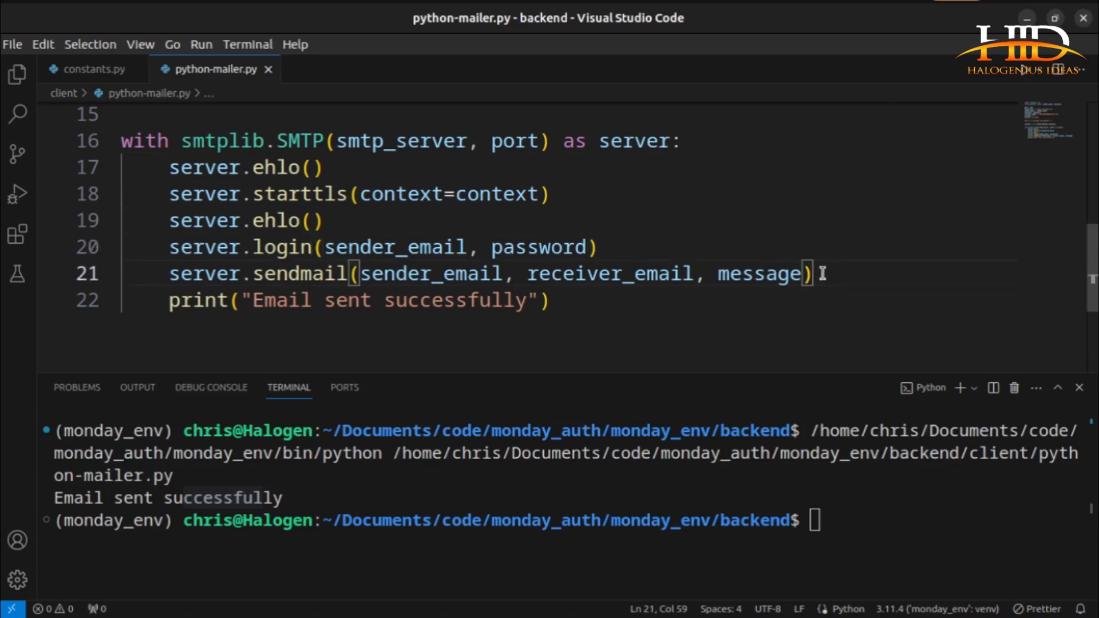
pyautogui.click(554, 300)
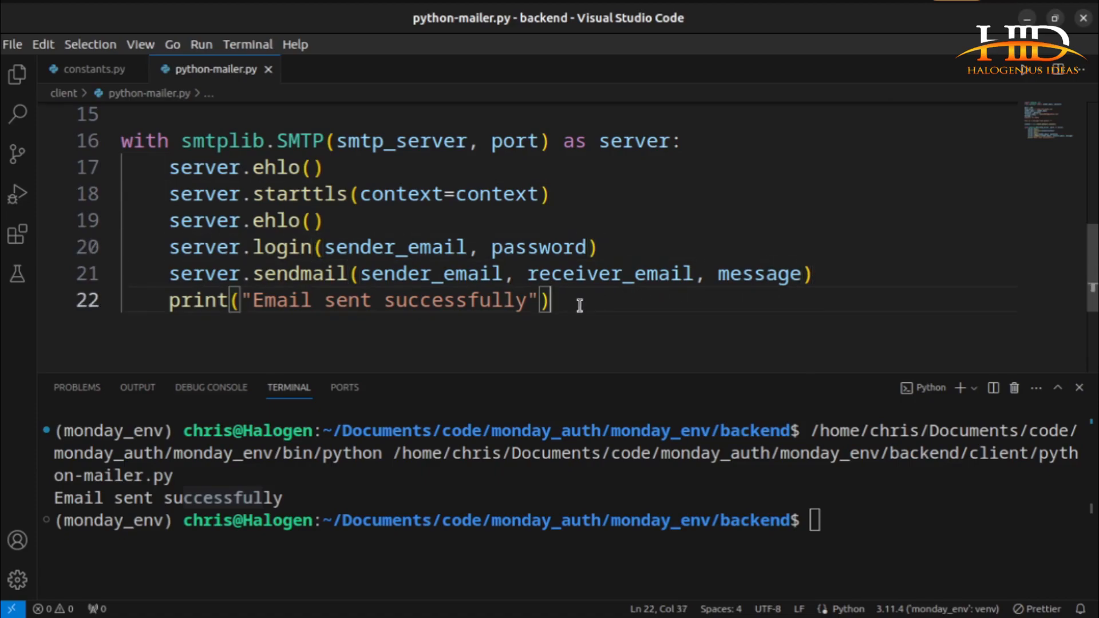